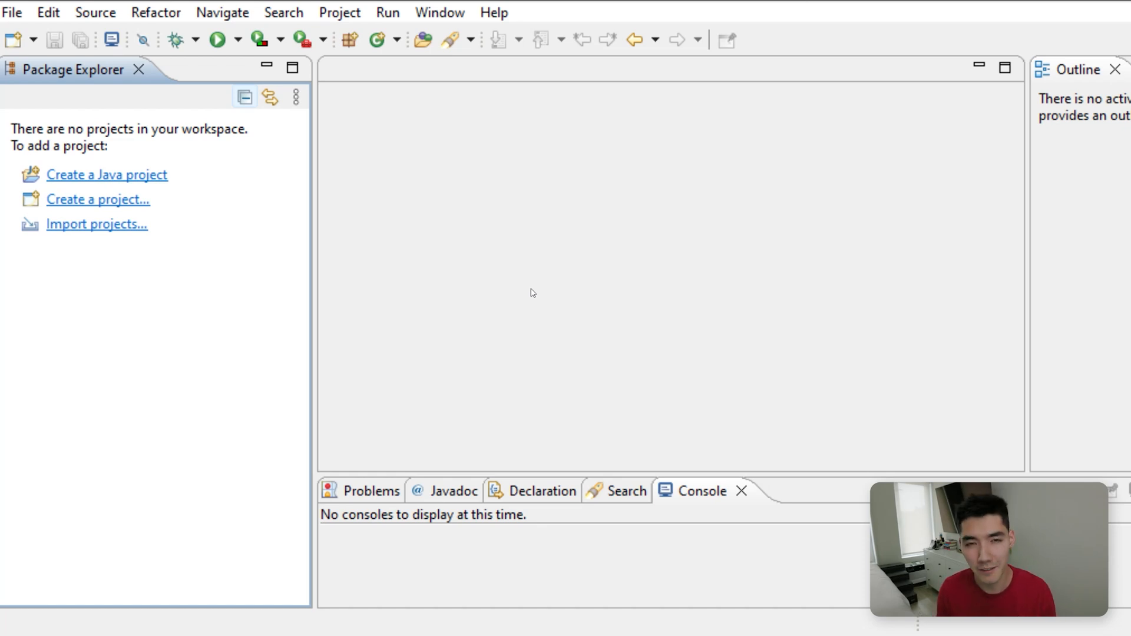
mouse_move(718, 373)
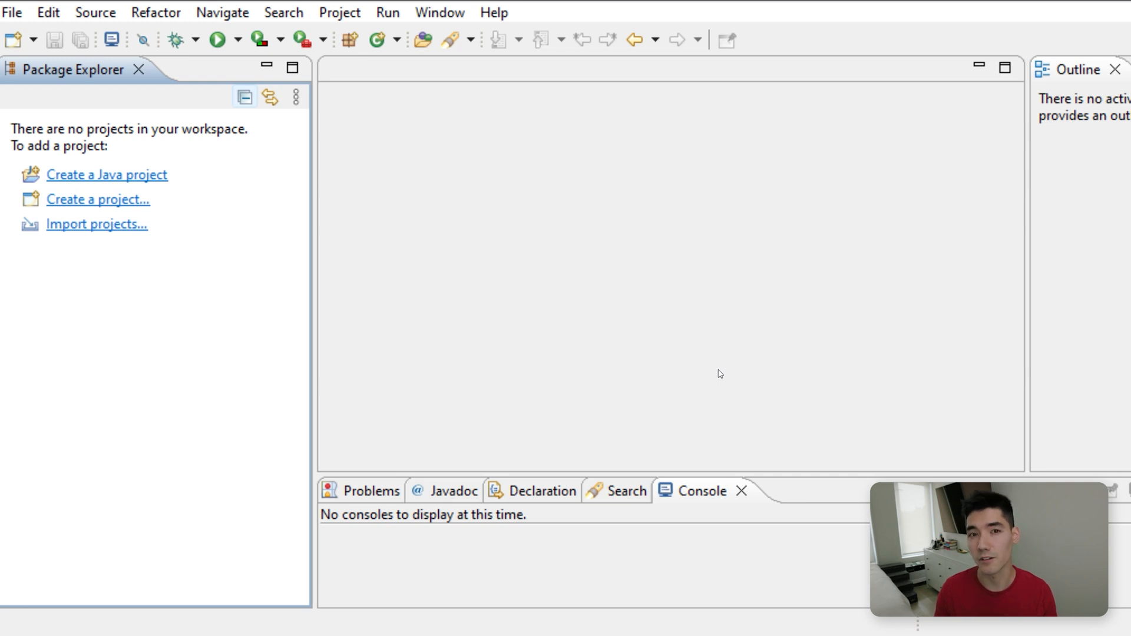
- Create a new Java project named MyProject
left_click(12, 11)
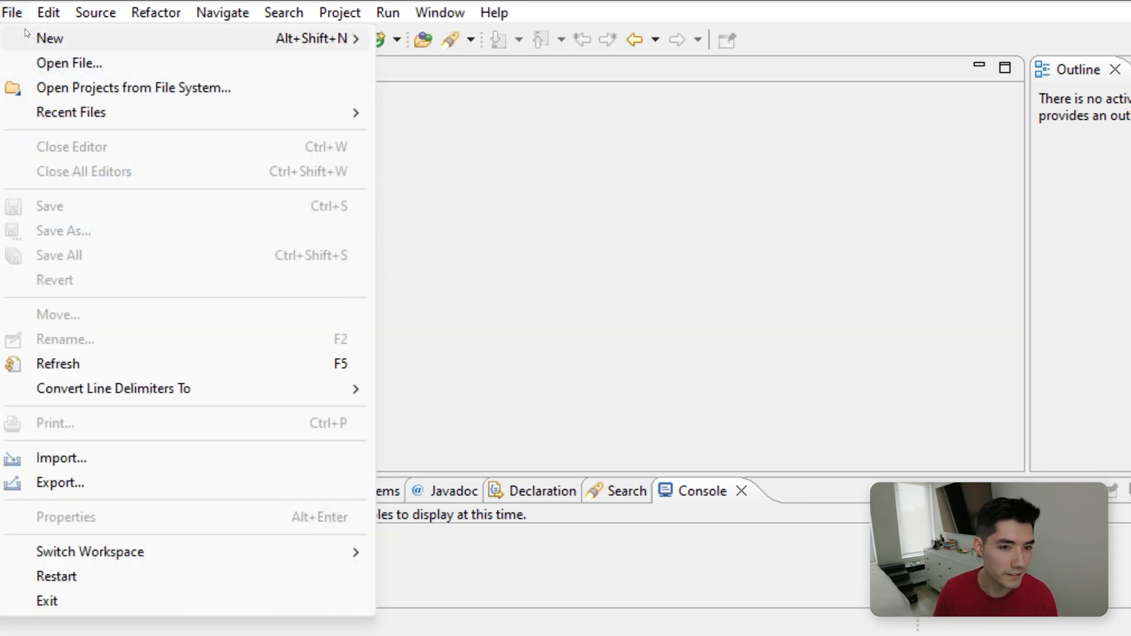
left_click(49, 37)
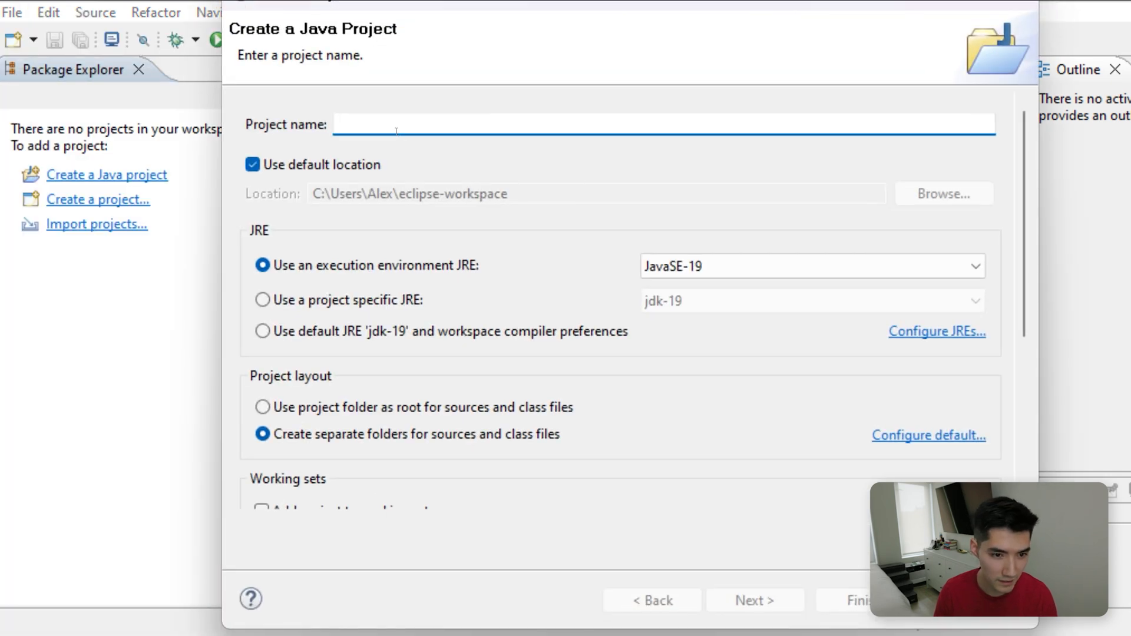
type("MyP")
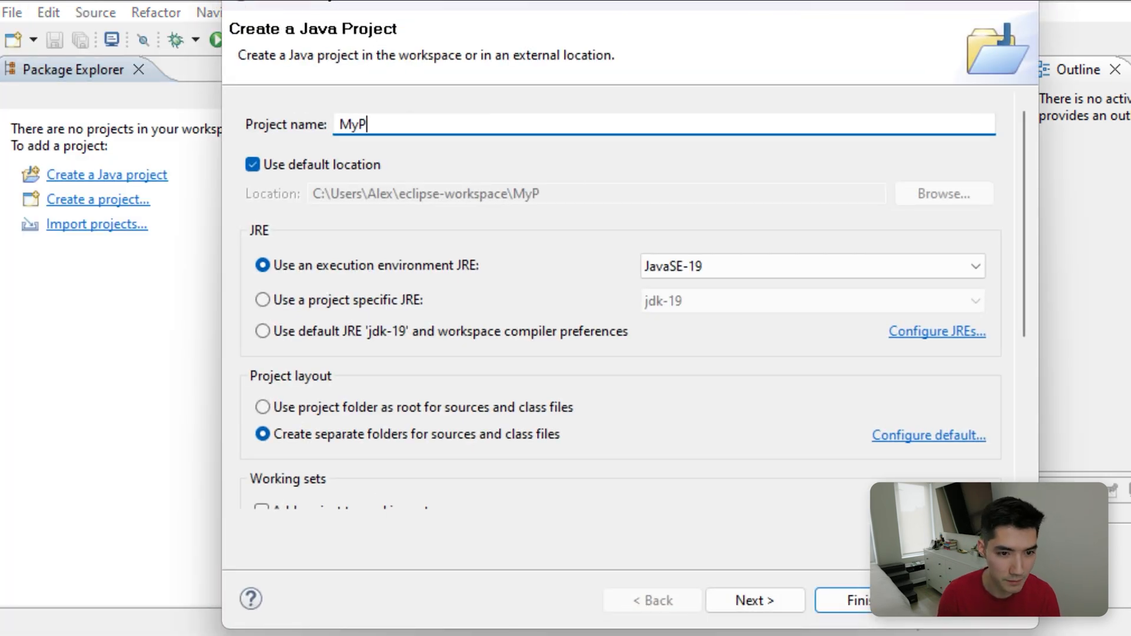
type("roject")
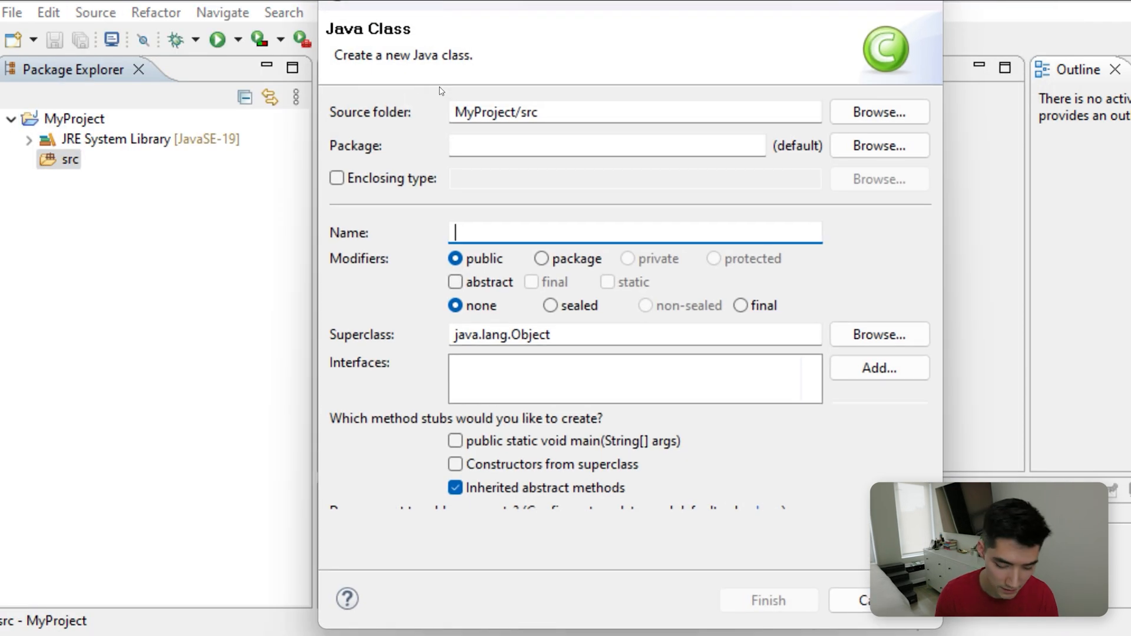
- Add a MyClass class to MyProject with a generated main method stub
type("MyClass")
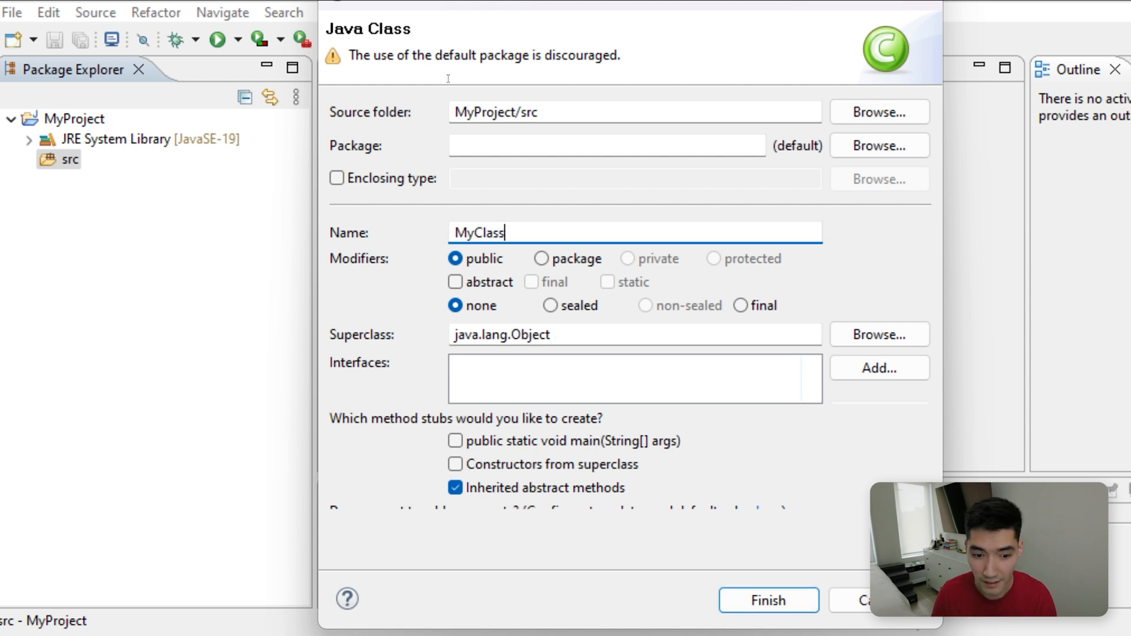
left_click(455, 441)
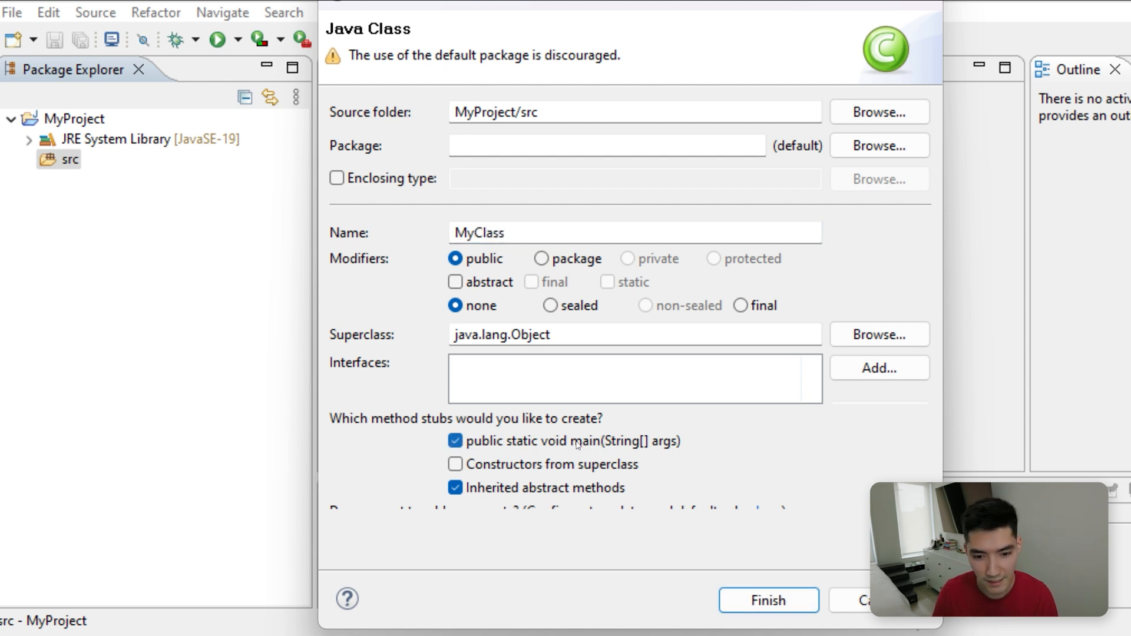
left_click(767, 599)
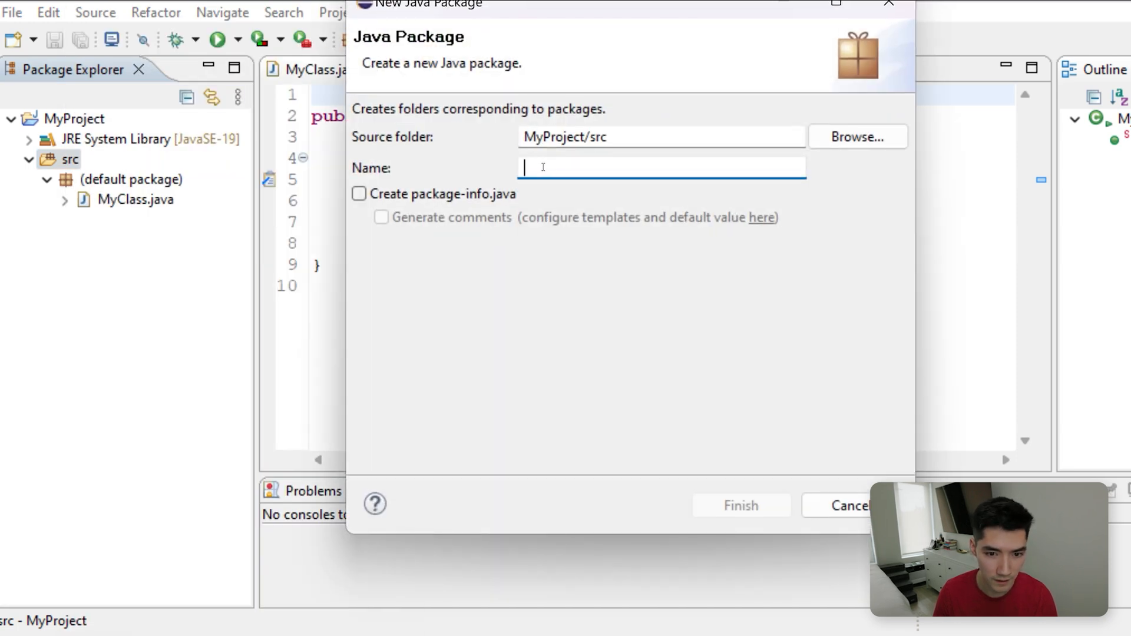
- Name the new package OtherPackage and finish creating it under src
type("Other{P")
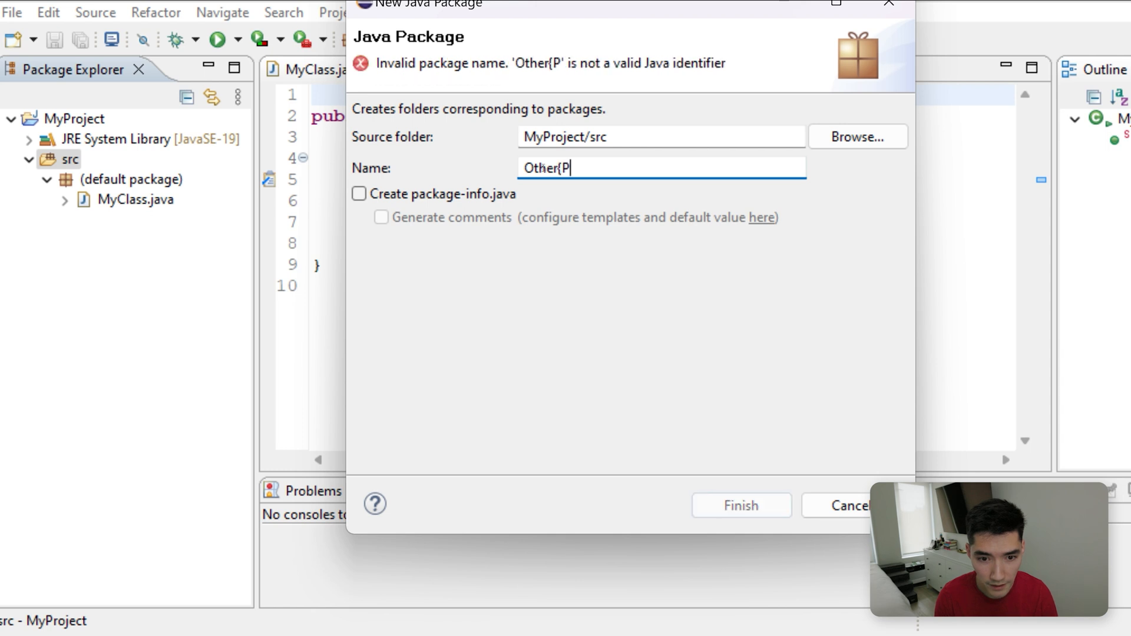
type("aclage")
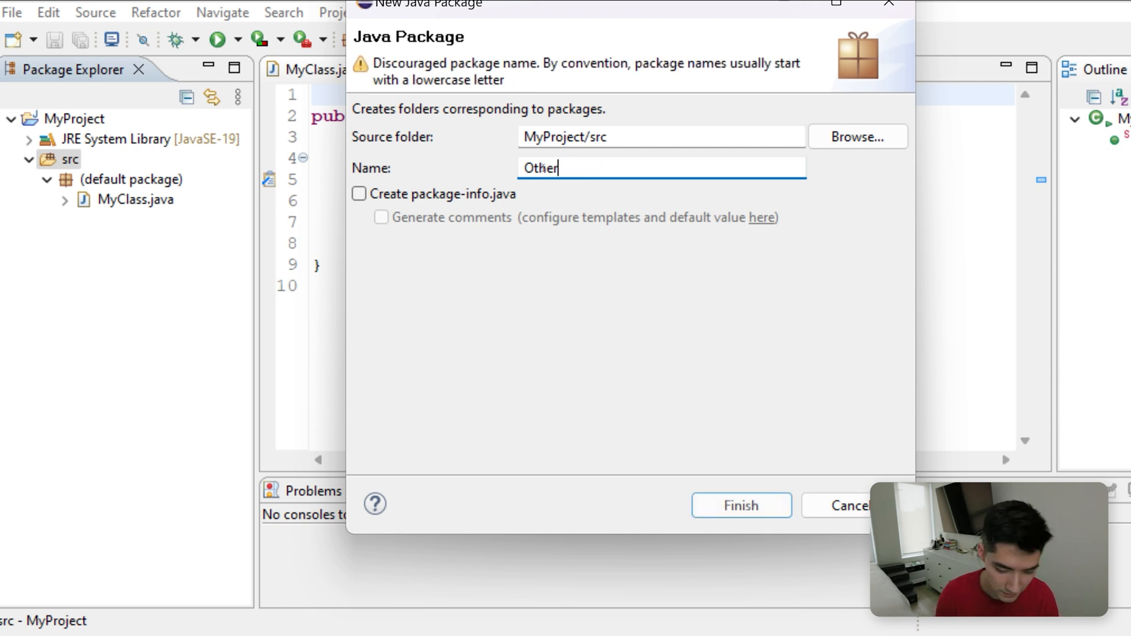
type("Package")
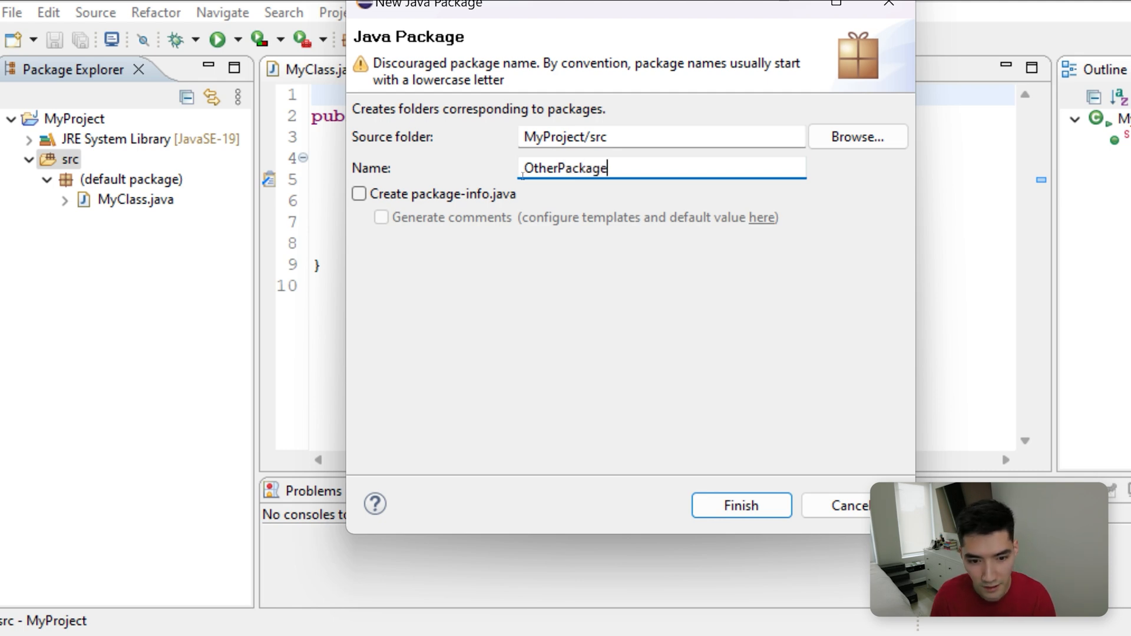
left_click(739, 505)
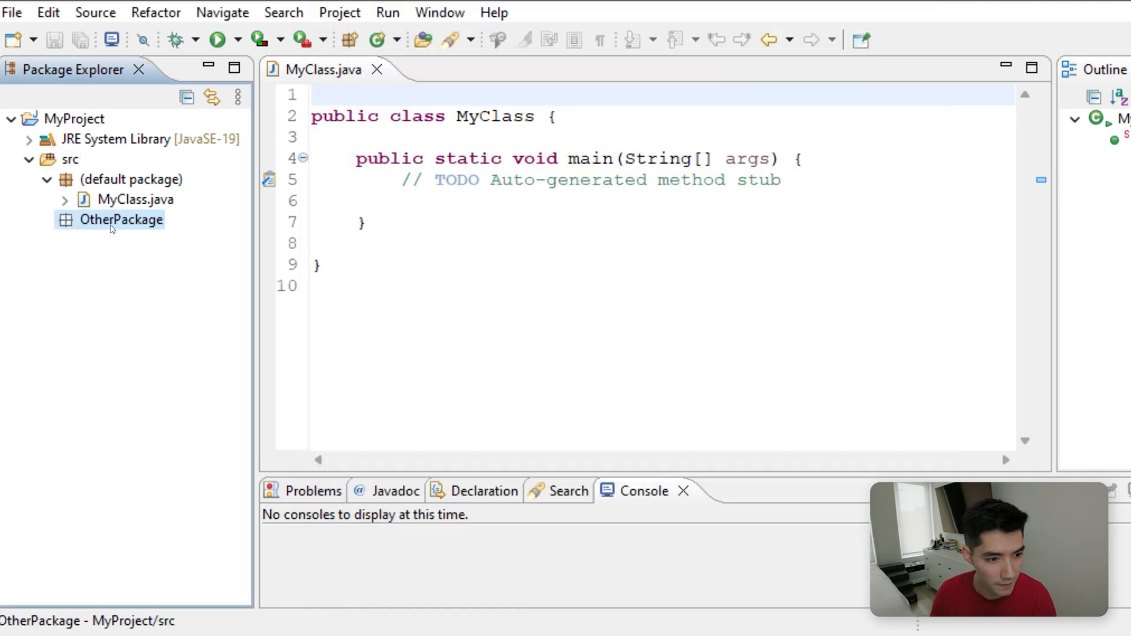
- Create a class named SayHi inside OtherPackage
right_click(121, 219)
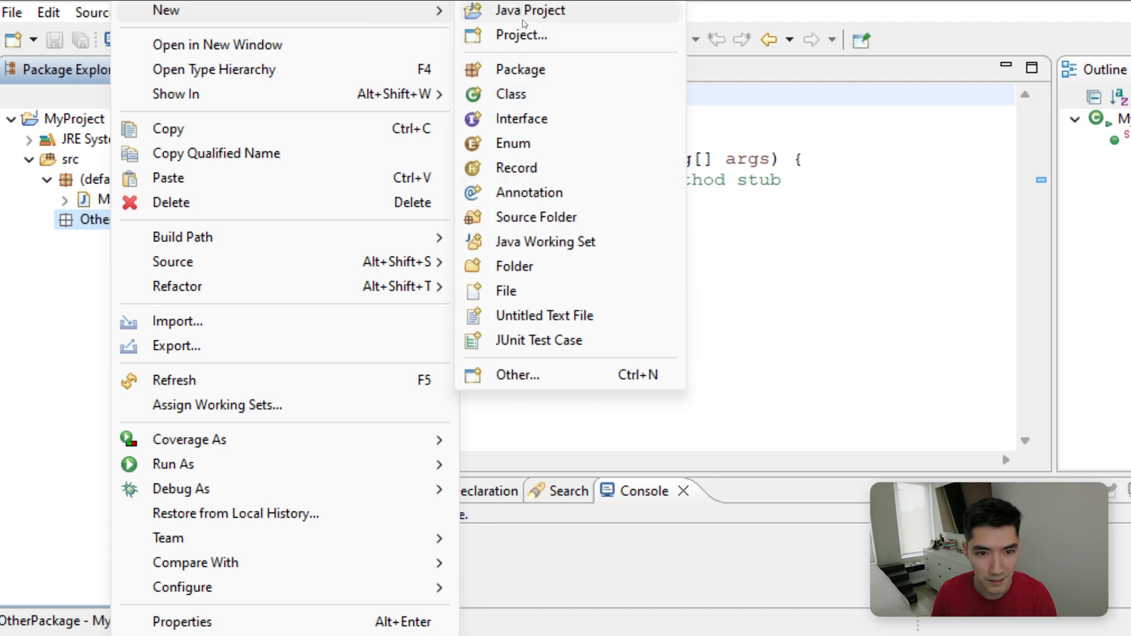
mouse_move(510, 94)
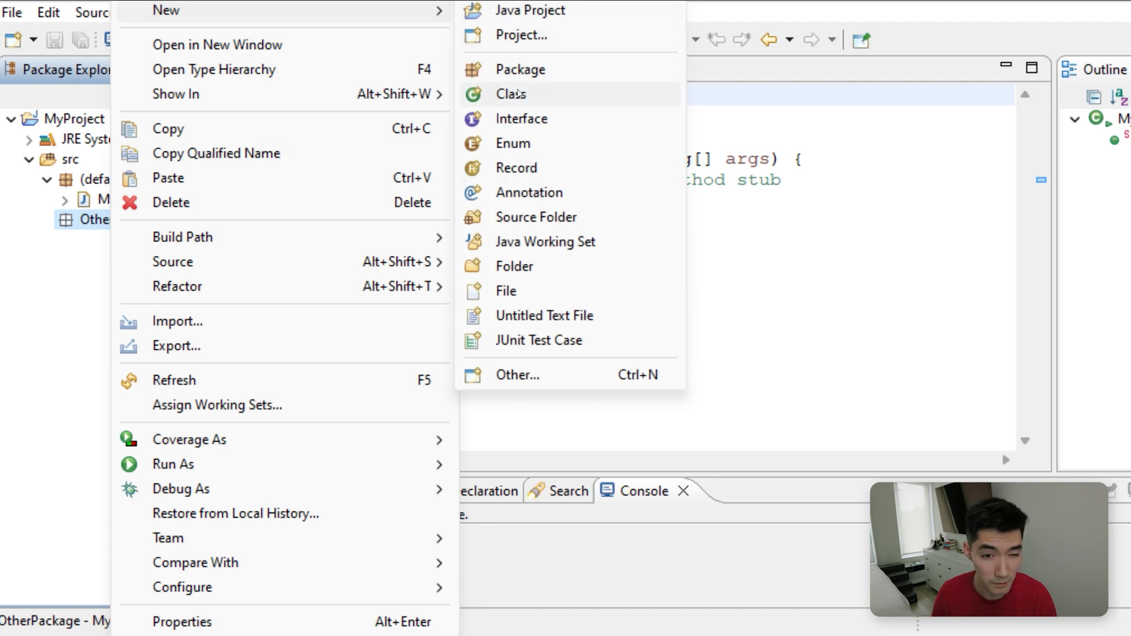
mouse_move(510, 94)
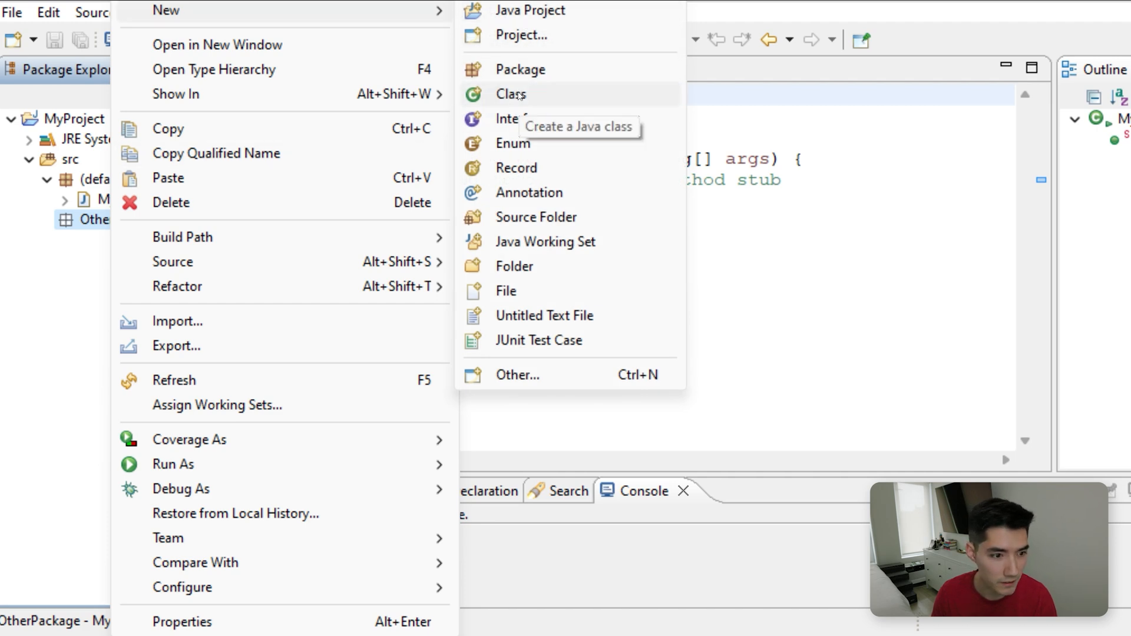
left_click(511, 94)
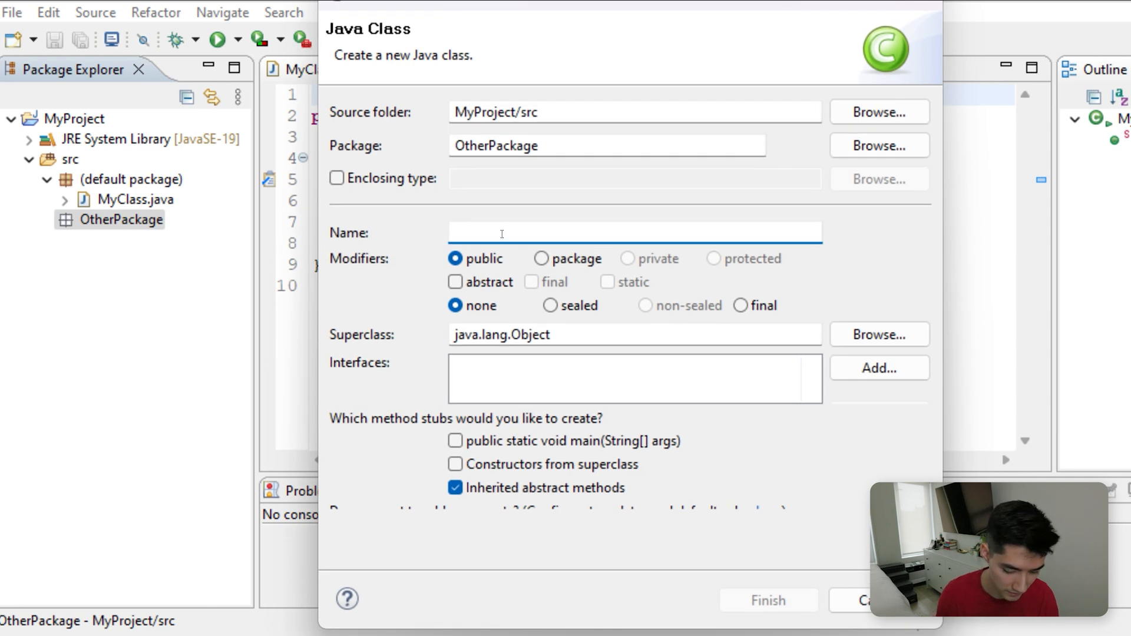
type("SayH")
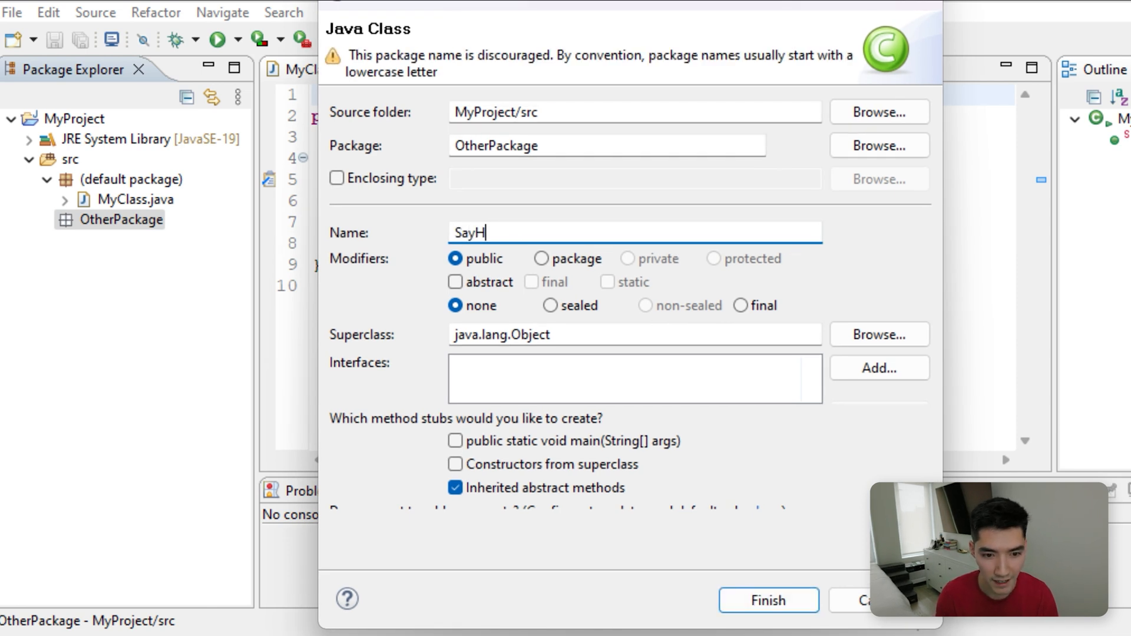
type("i")
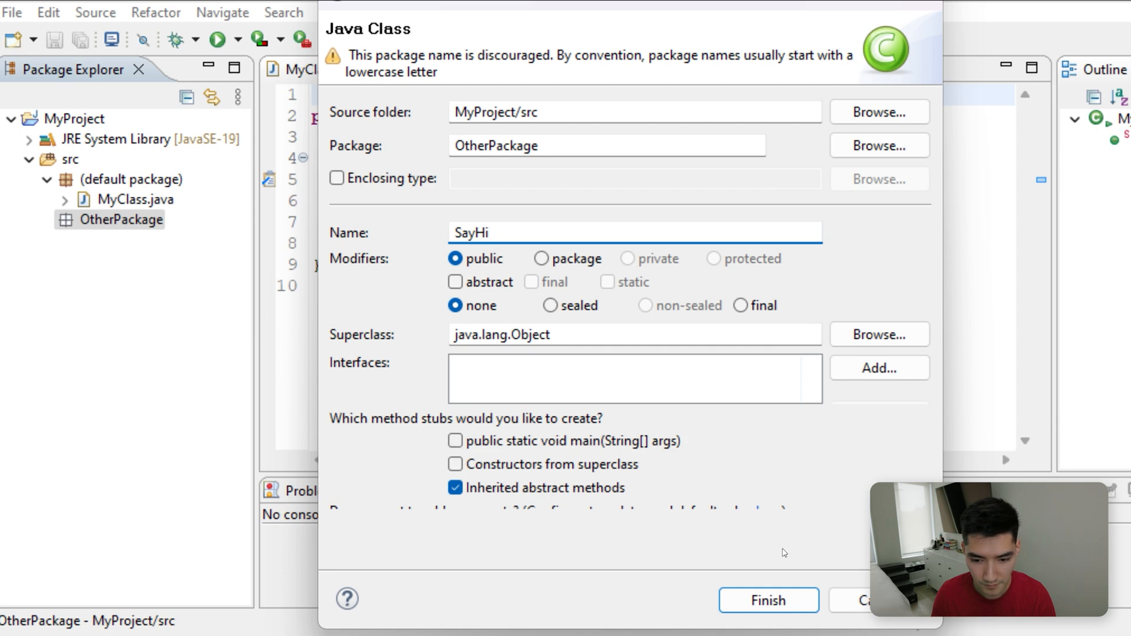
left_click(767, 599)
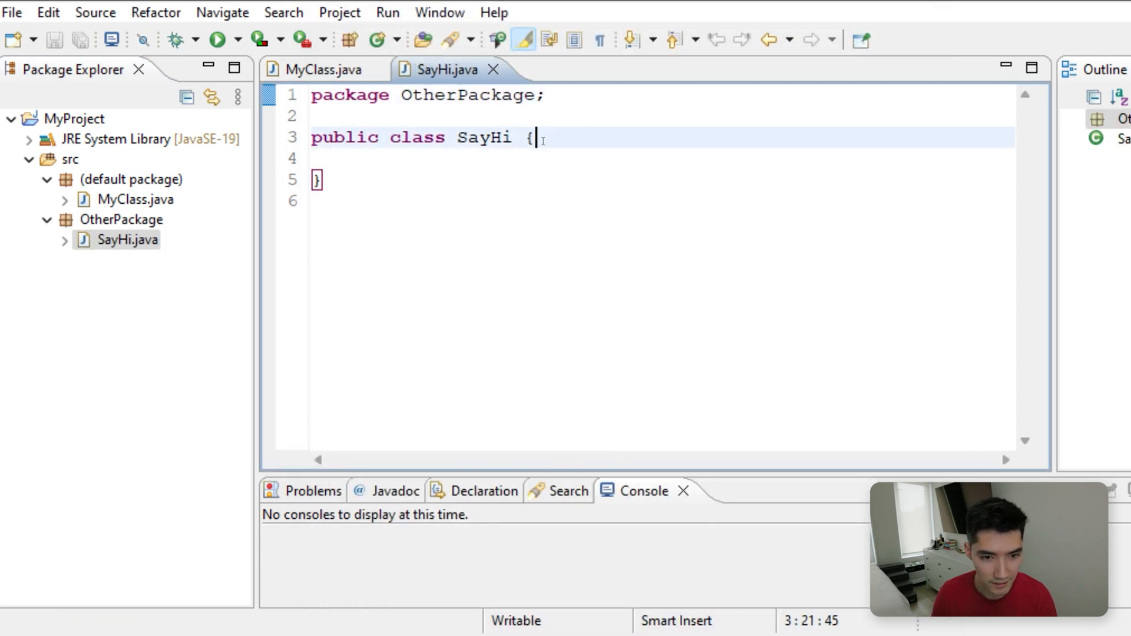
- Declare a public void sayHi() method in the SayHi class body
key("Enter")
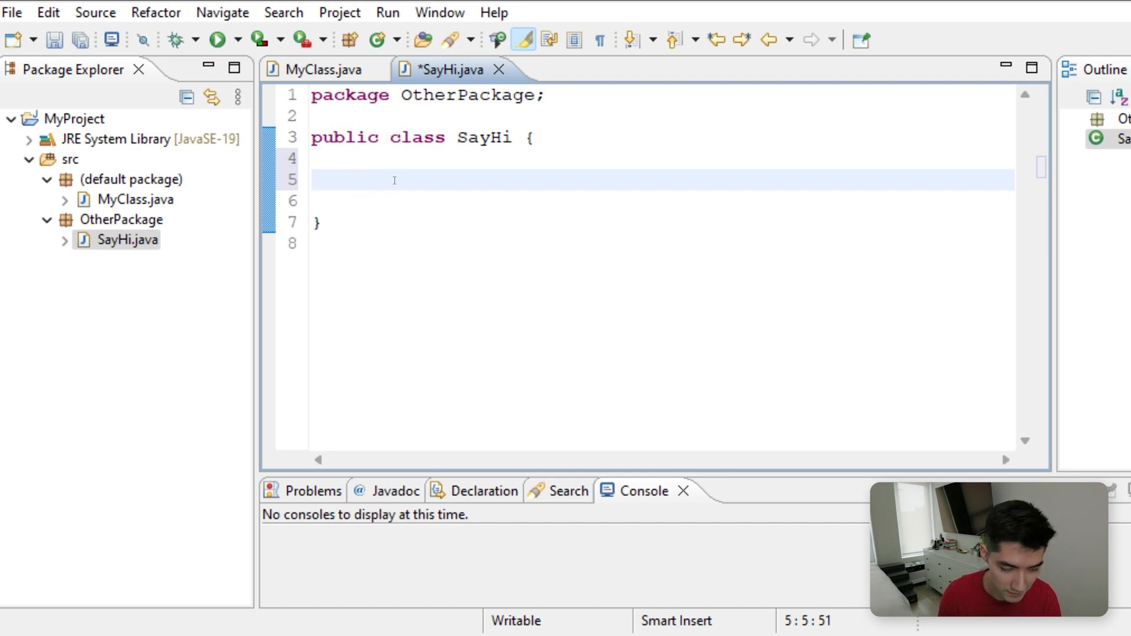
type("public")
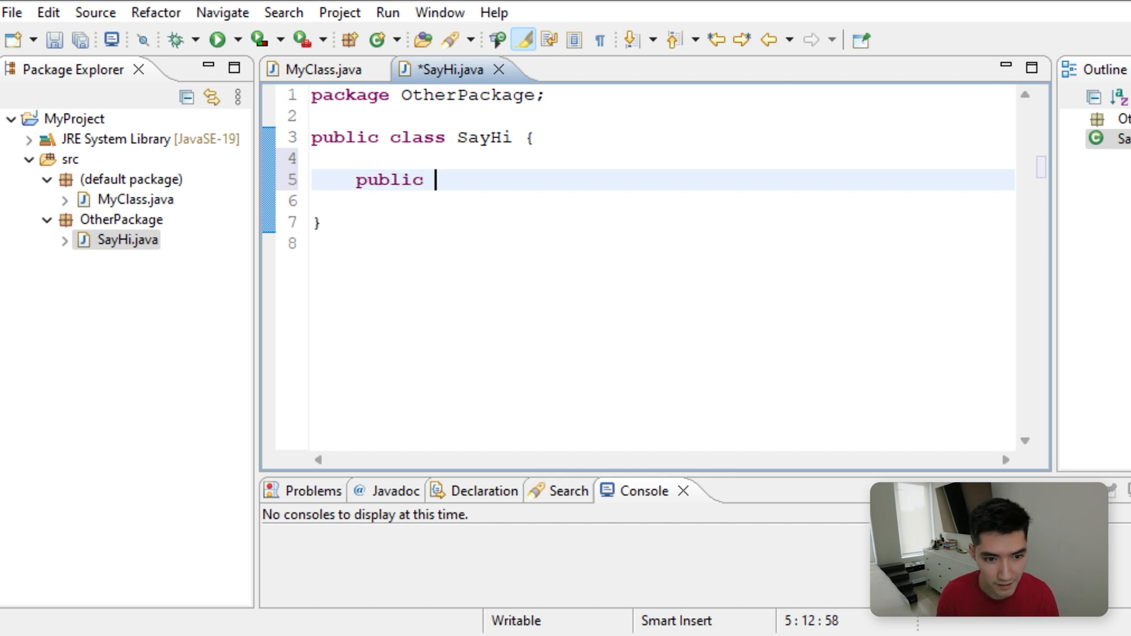
type("void")
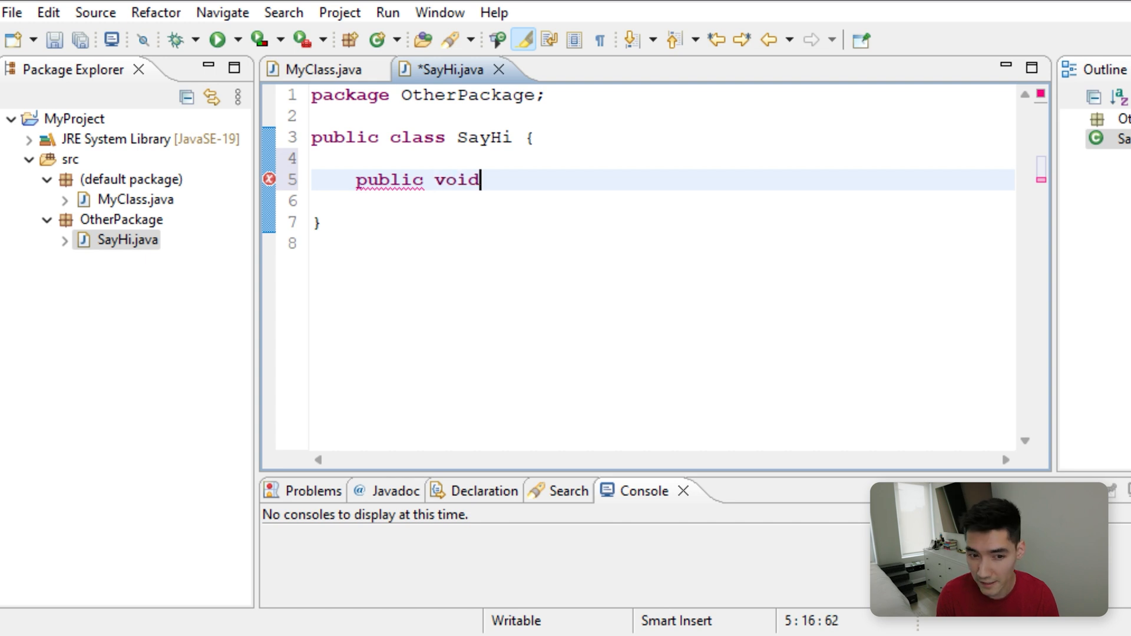
type("sayH")
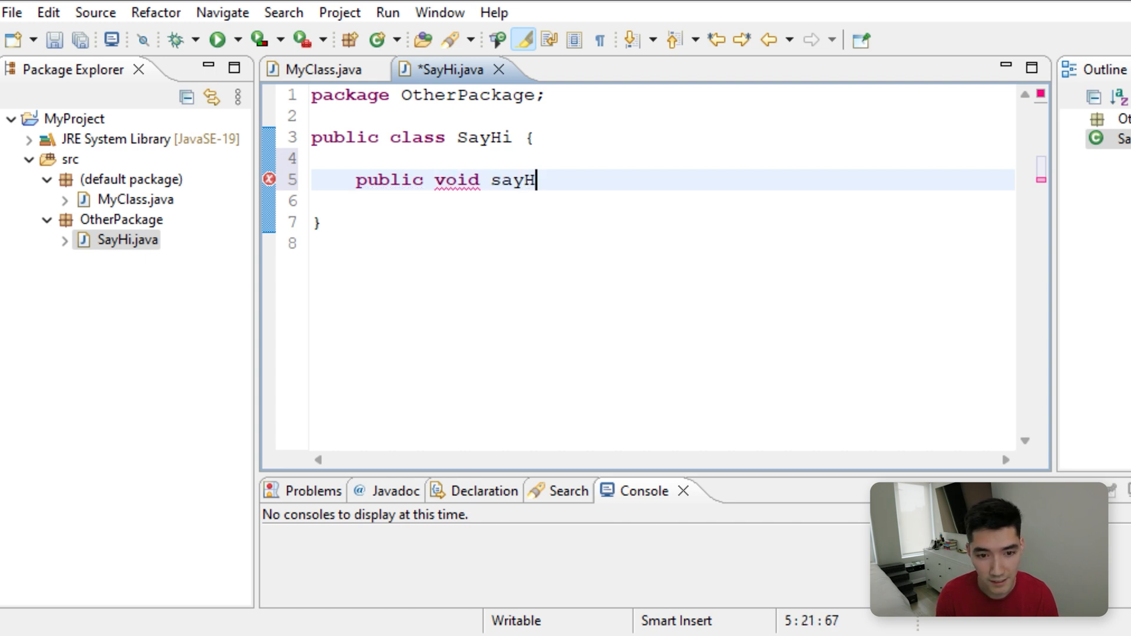
type("i()")
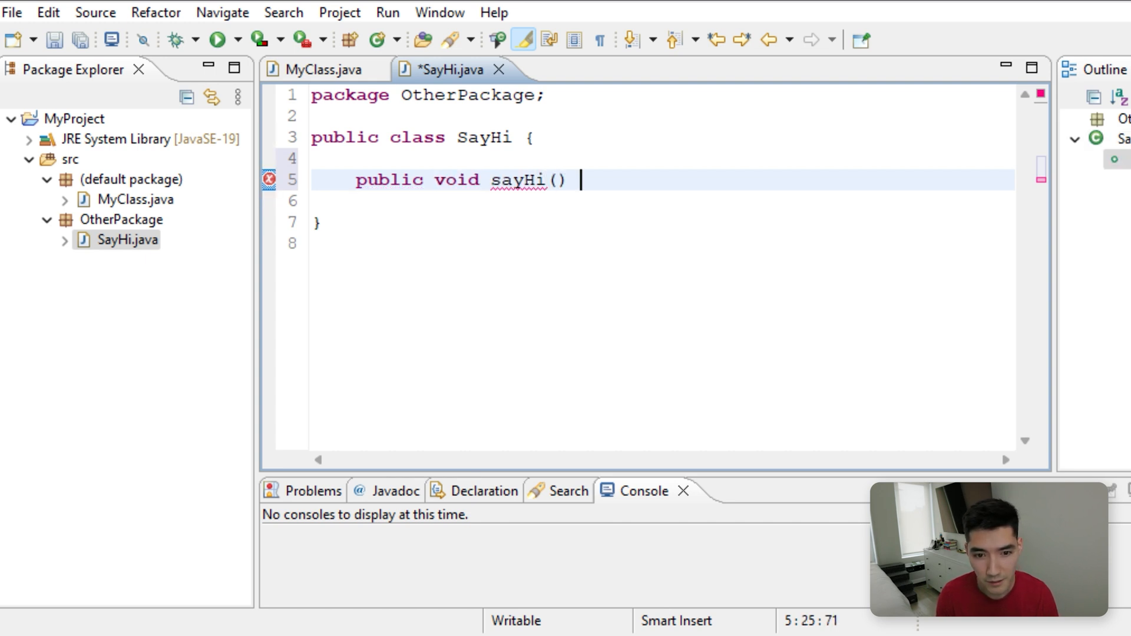
type("{")
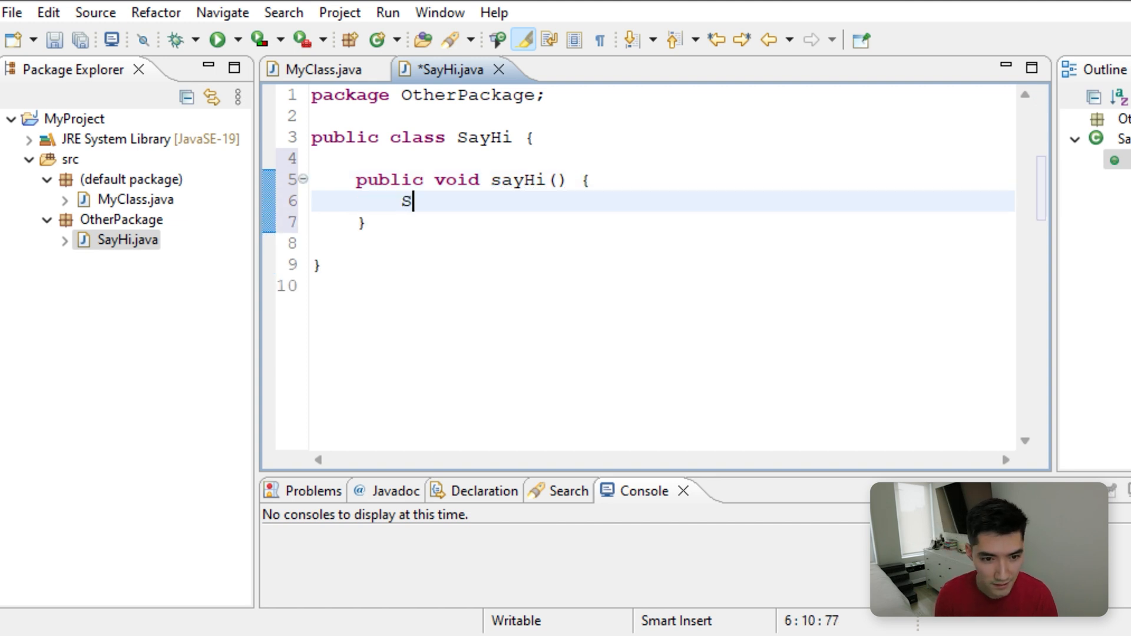
- Make sayHi print "hi!!!" with System.out.println, then return to MyClass
type("ystem.out.prin")
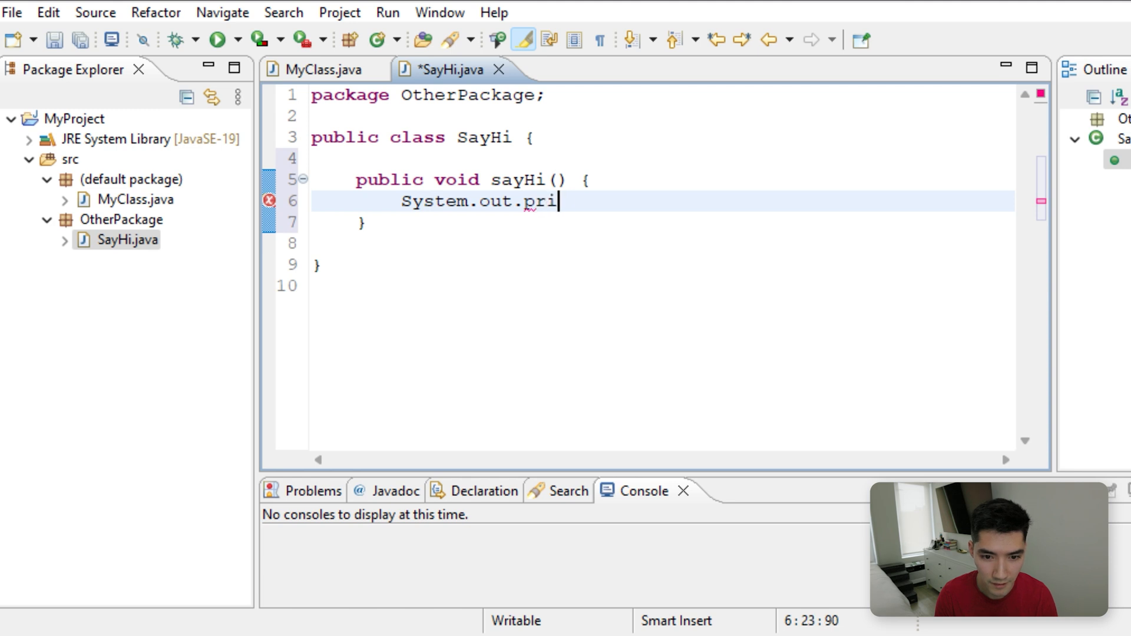
type("tln")
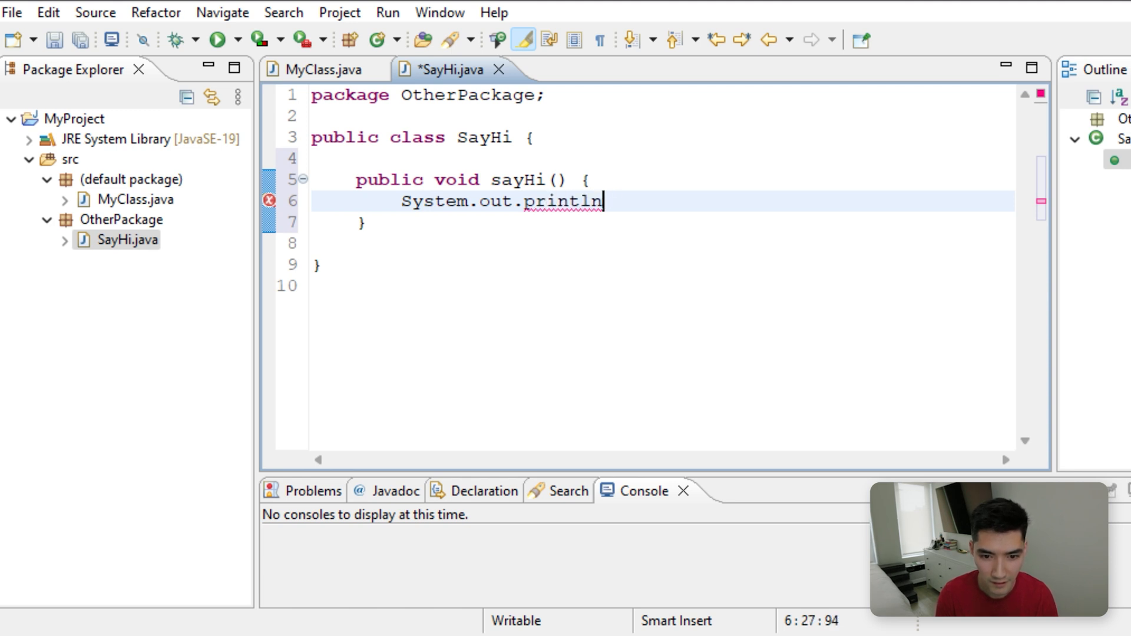
type("();")
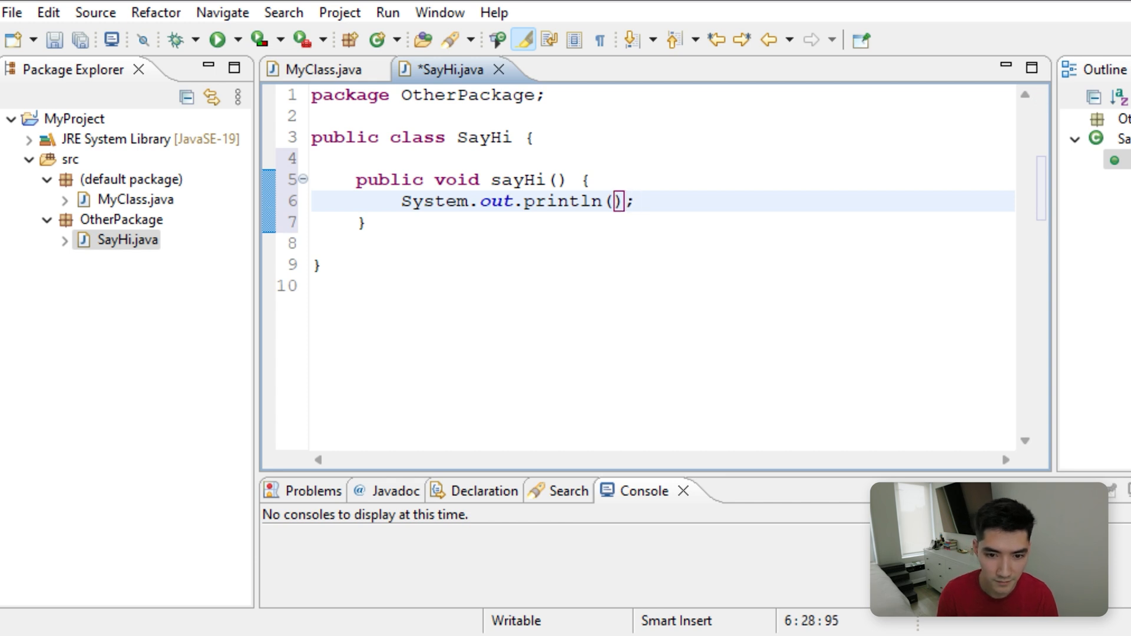
type("\"hi!!!\"")
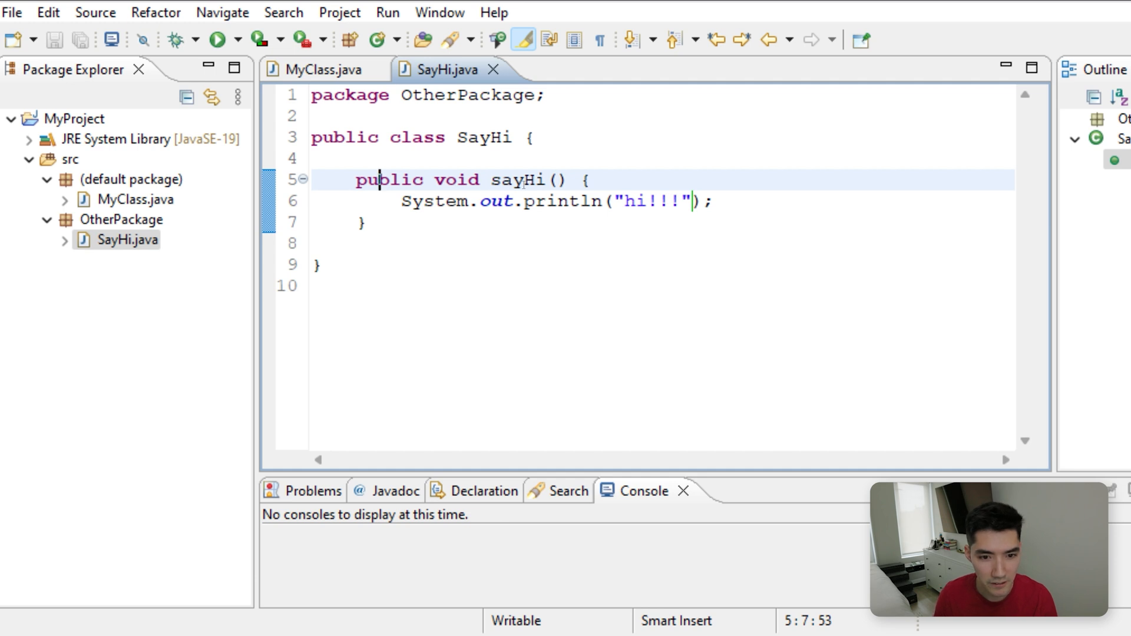
left_click(317, 70)
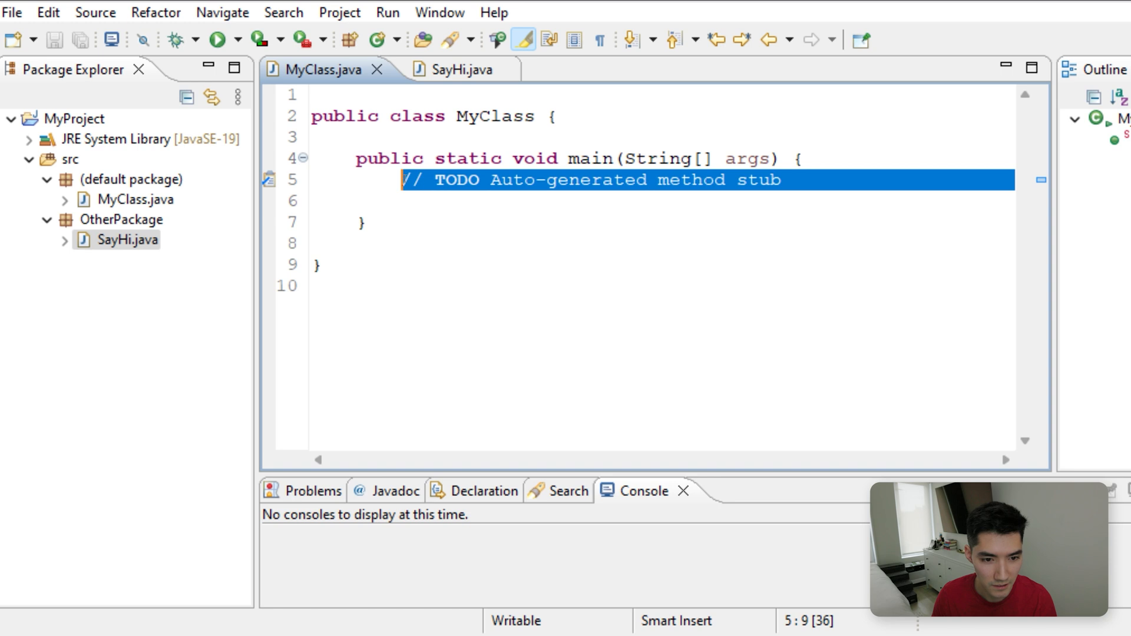
- Write a sayHi(); call in MyClass's main in place of the TODO comment
type("sayHi(")
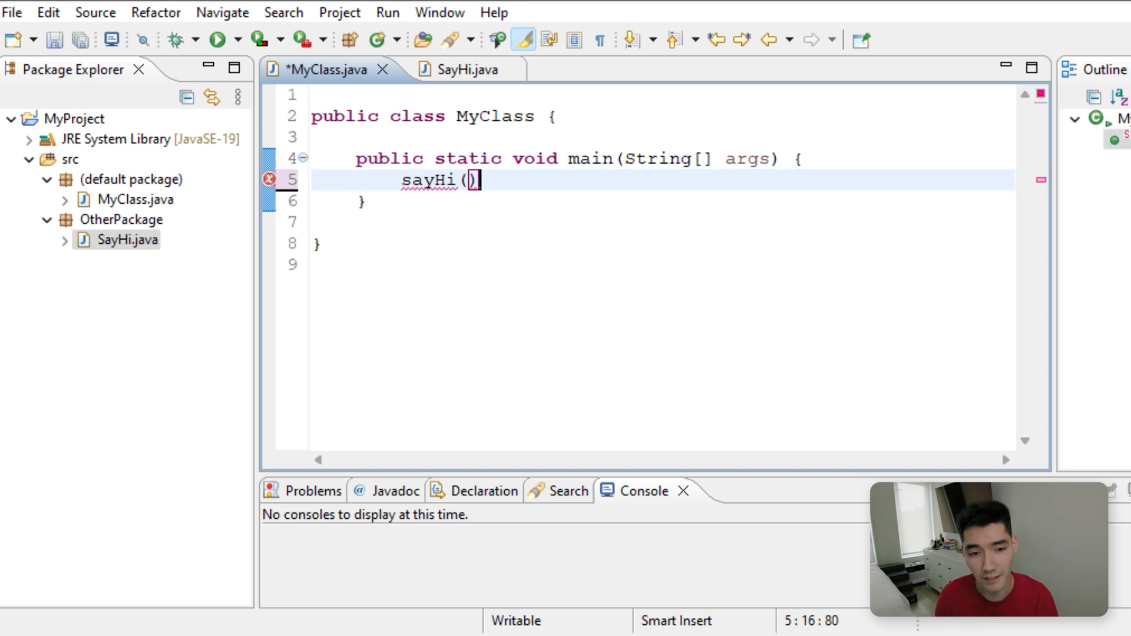
type(";")
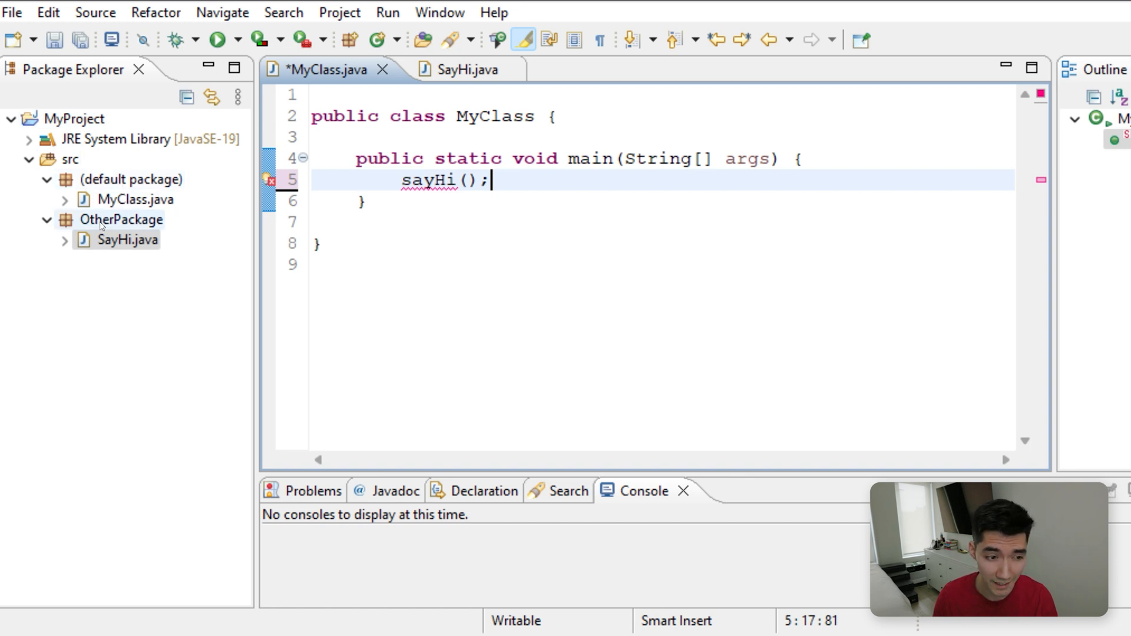
left_click(126, 240)
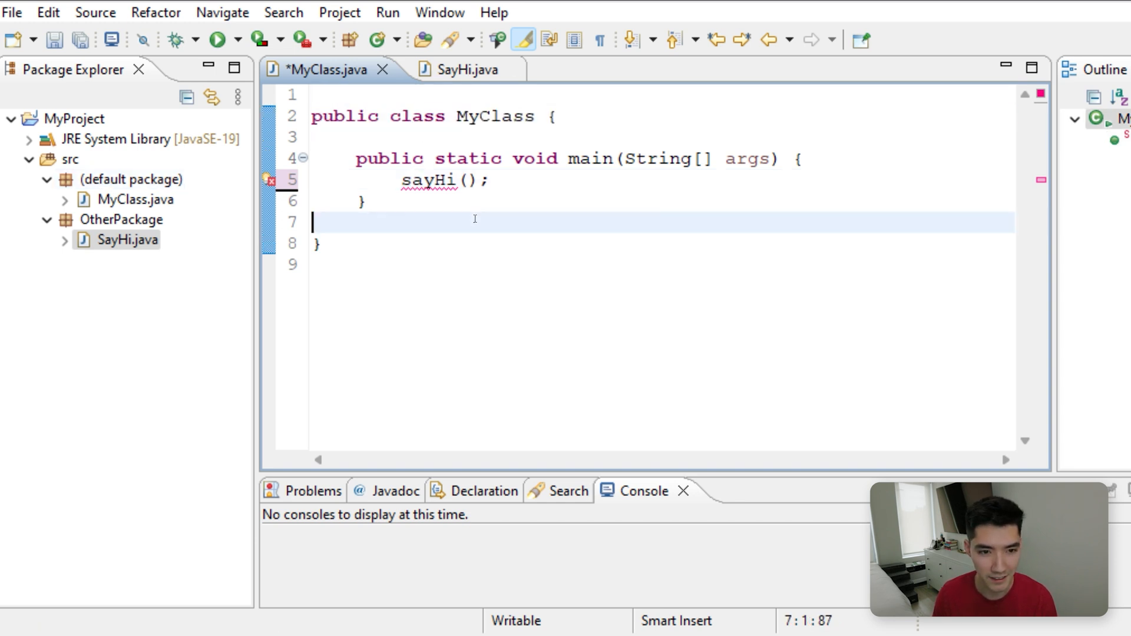
- Switch to SayHi.java and select its package name OtherPackage on line 1
left_click(457, 70)
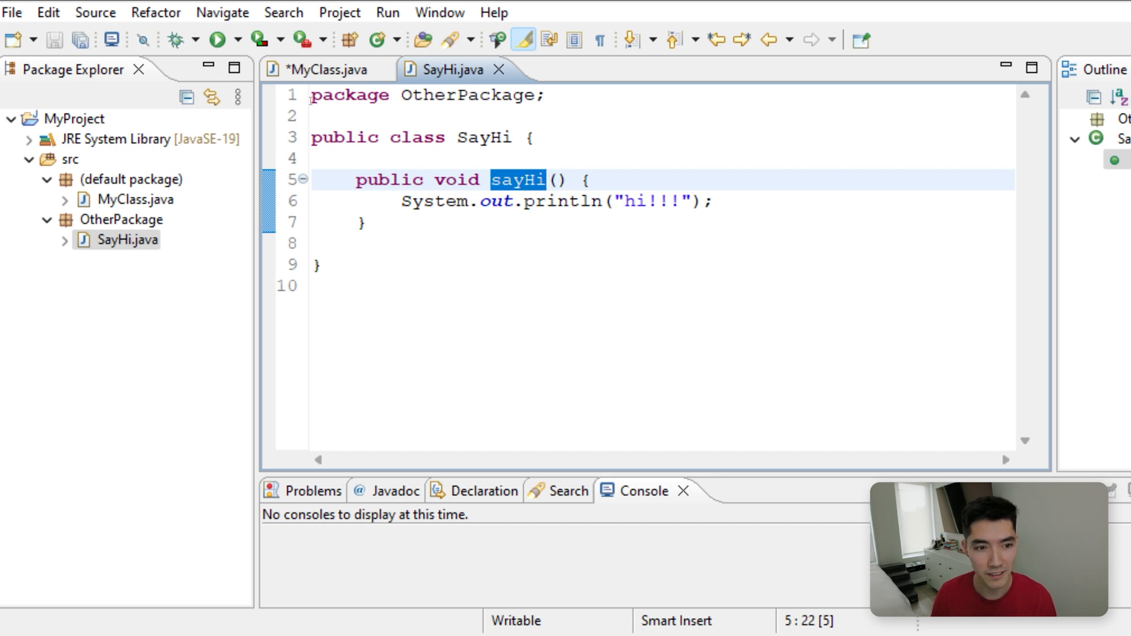
left_click(563, 94)
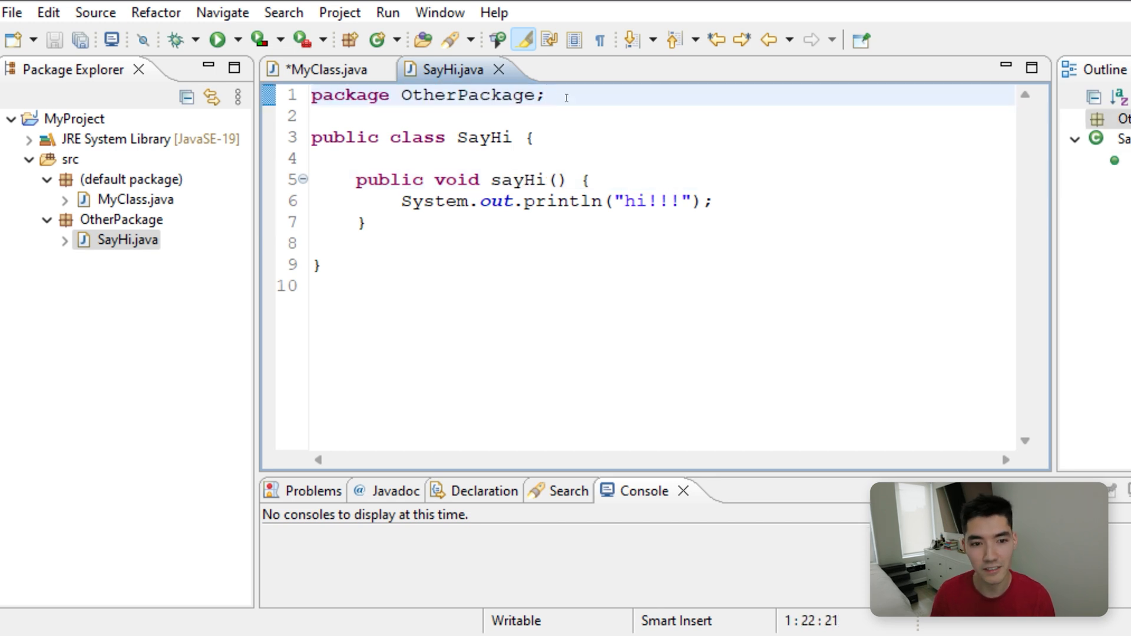
left_click(346, 95)
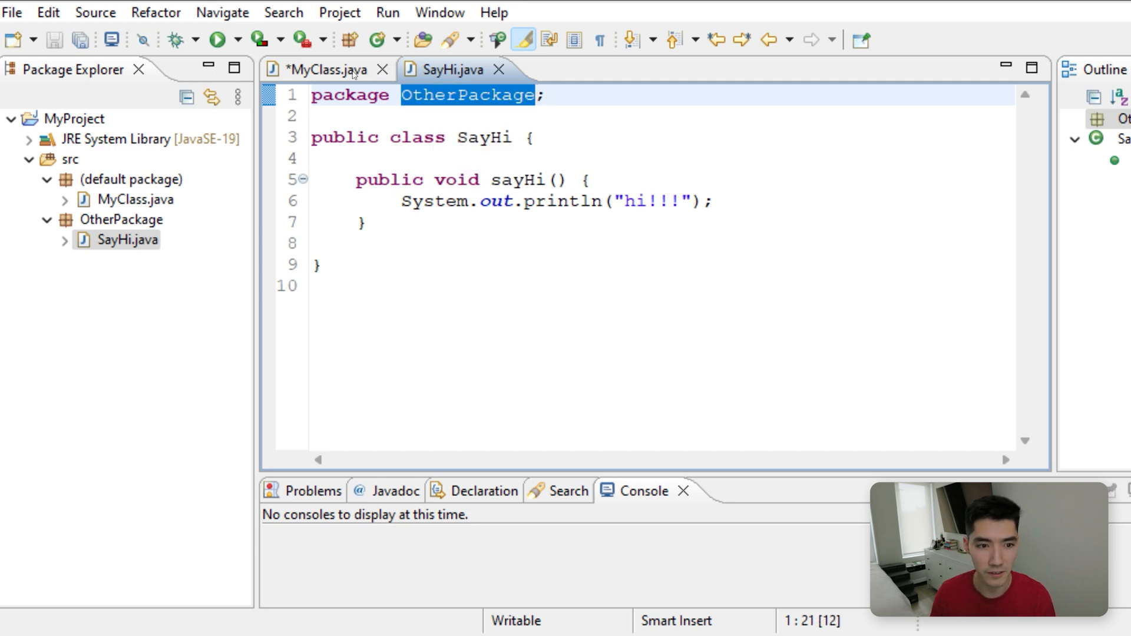
- Begin MyClass with an import OtherPackage; line
left_click(325, 70)
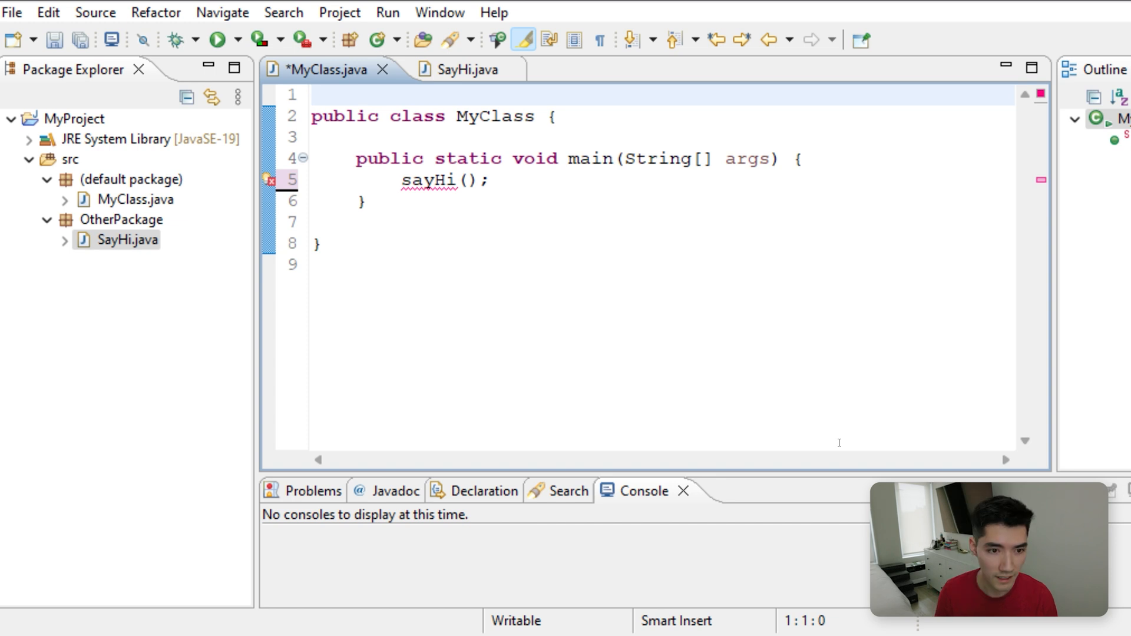
type("impor")
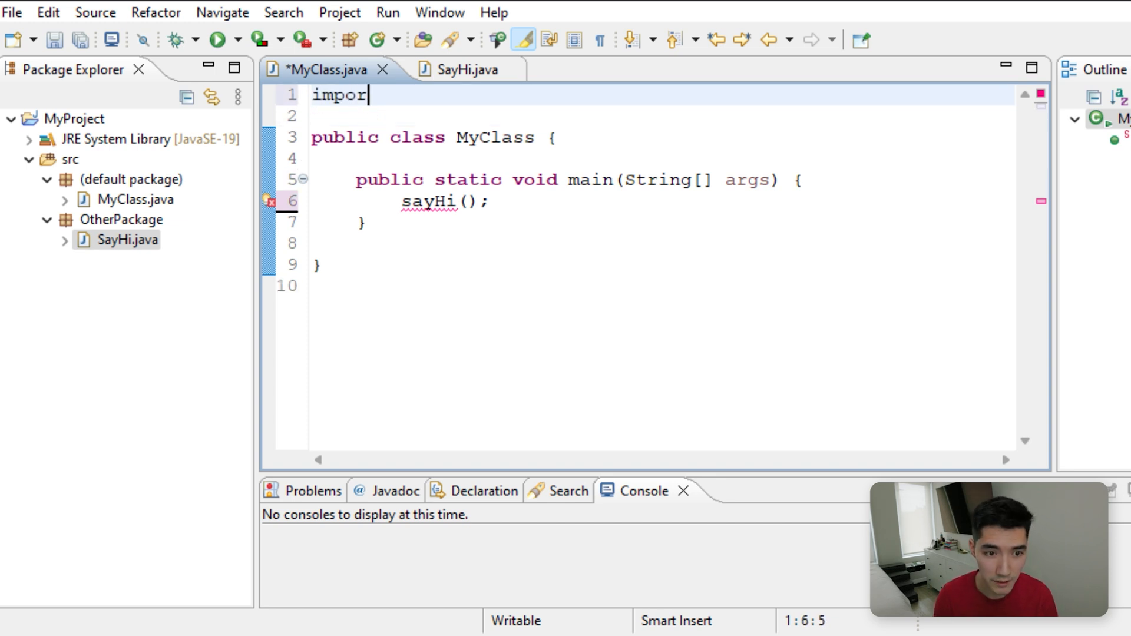
type("t")
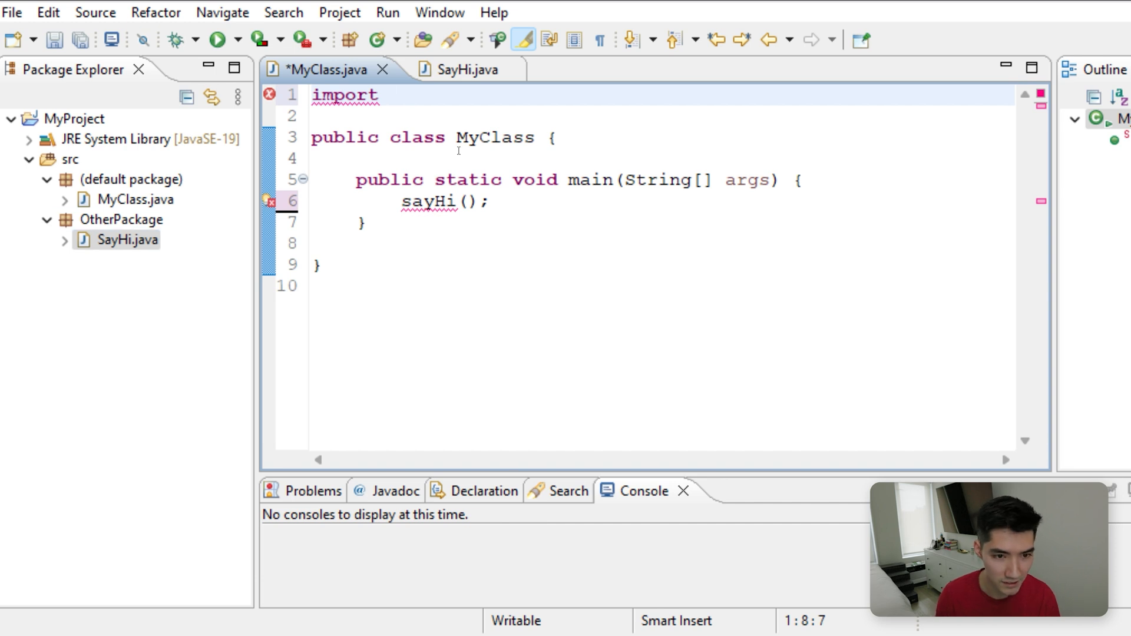
type("OtherP{")
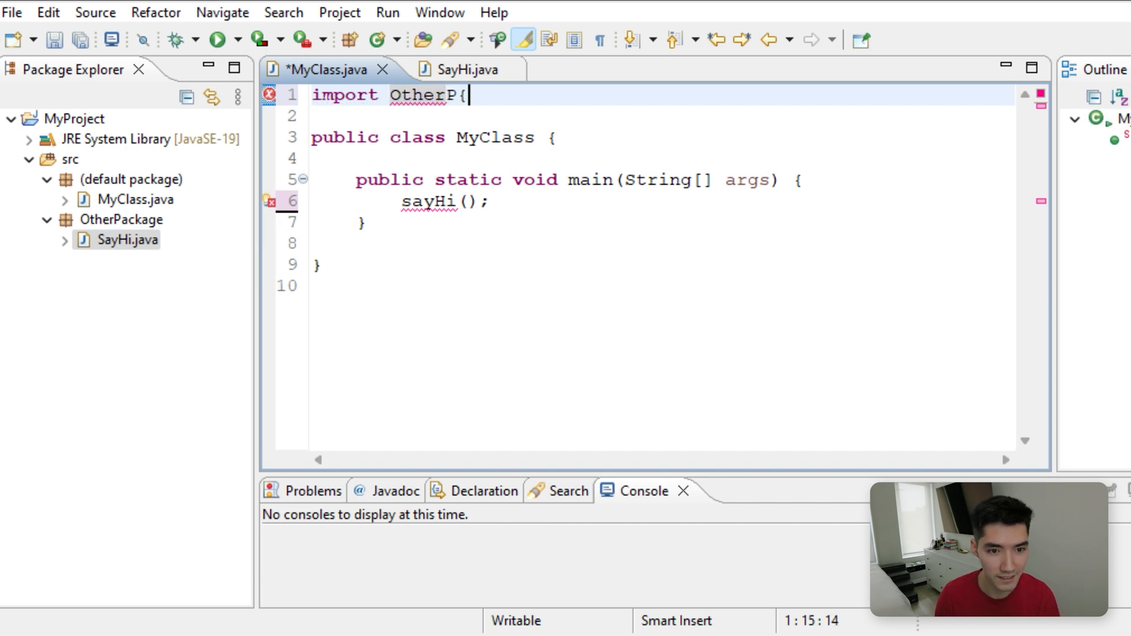
type("ackage")
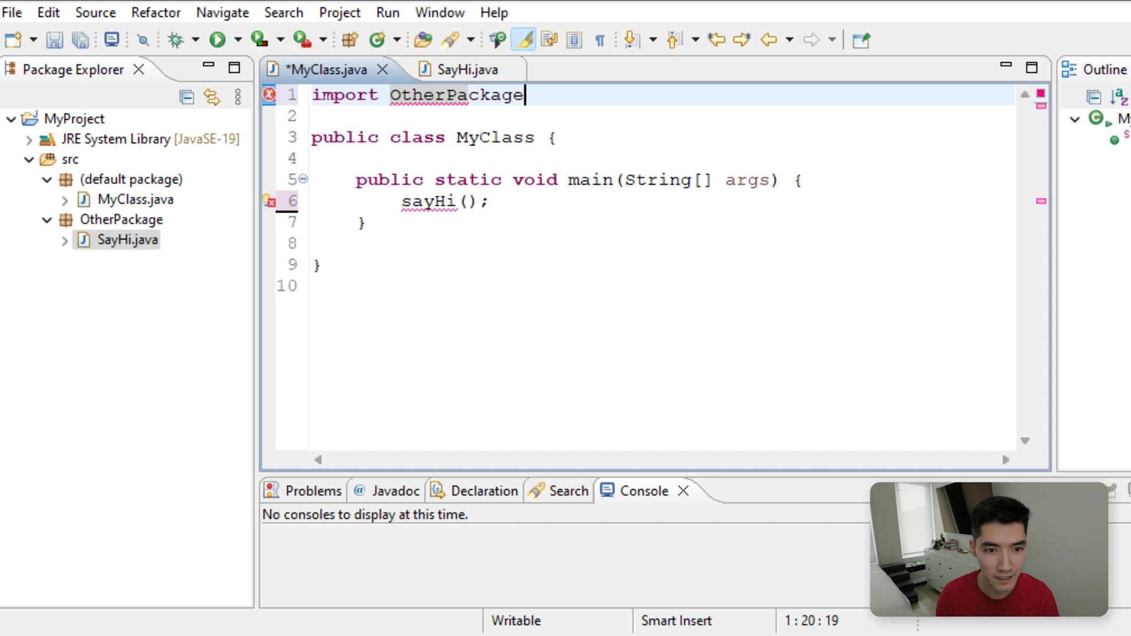
type(";")
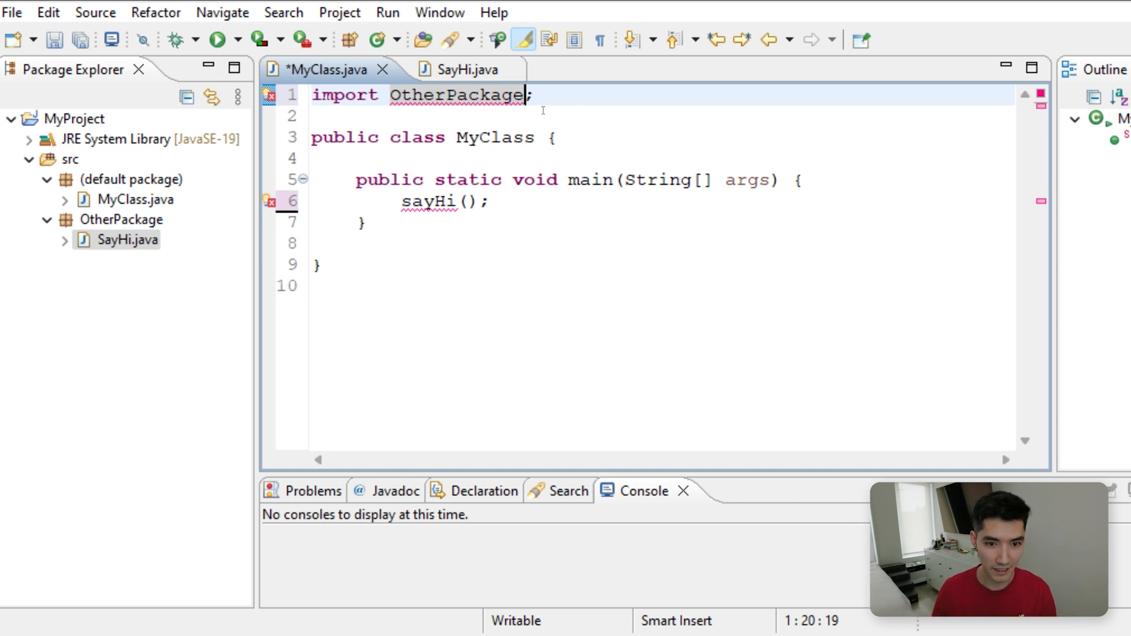
- Refine the import to OtherPackage.SayHi, discarding the * wildcard first tried
type(".")
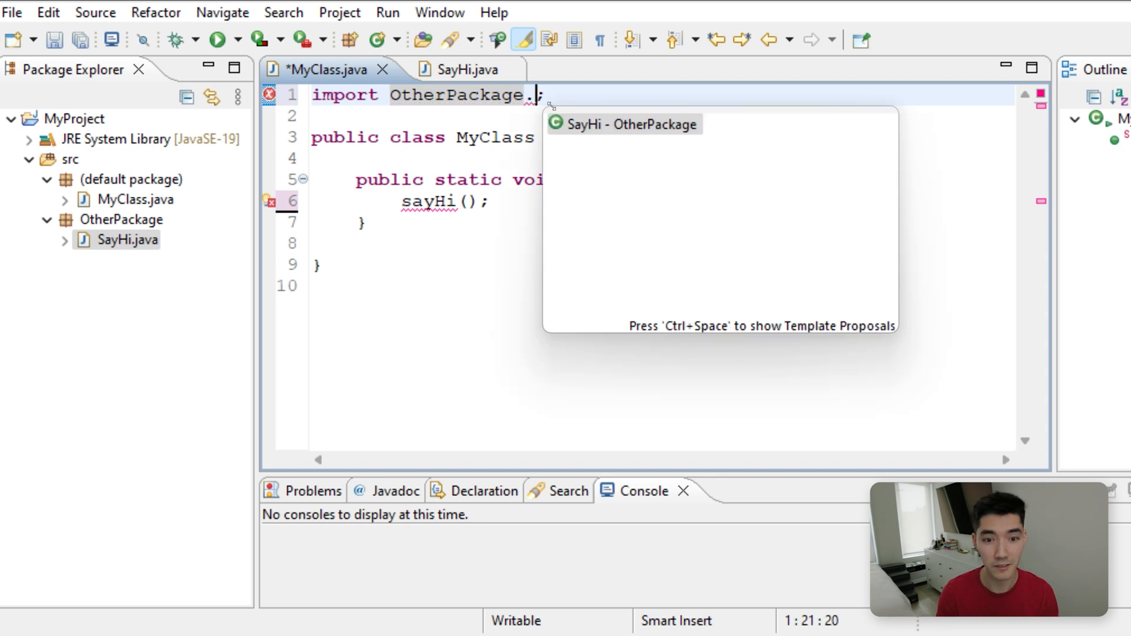
type("*")
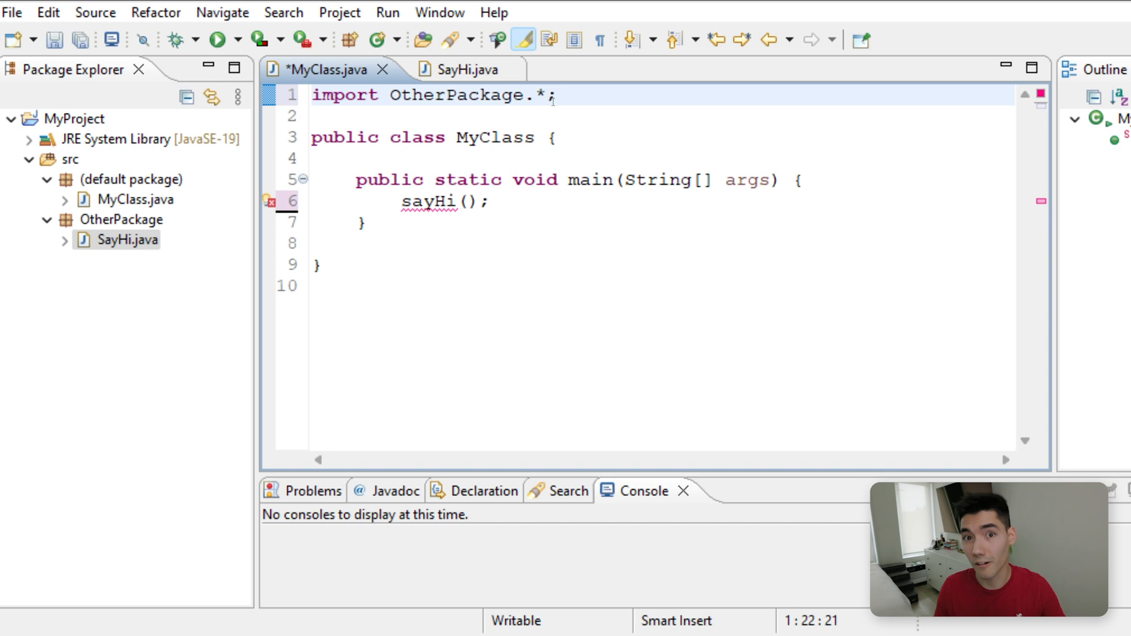
key("BackSpace")
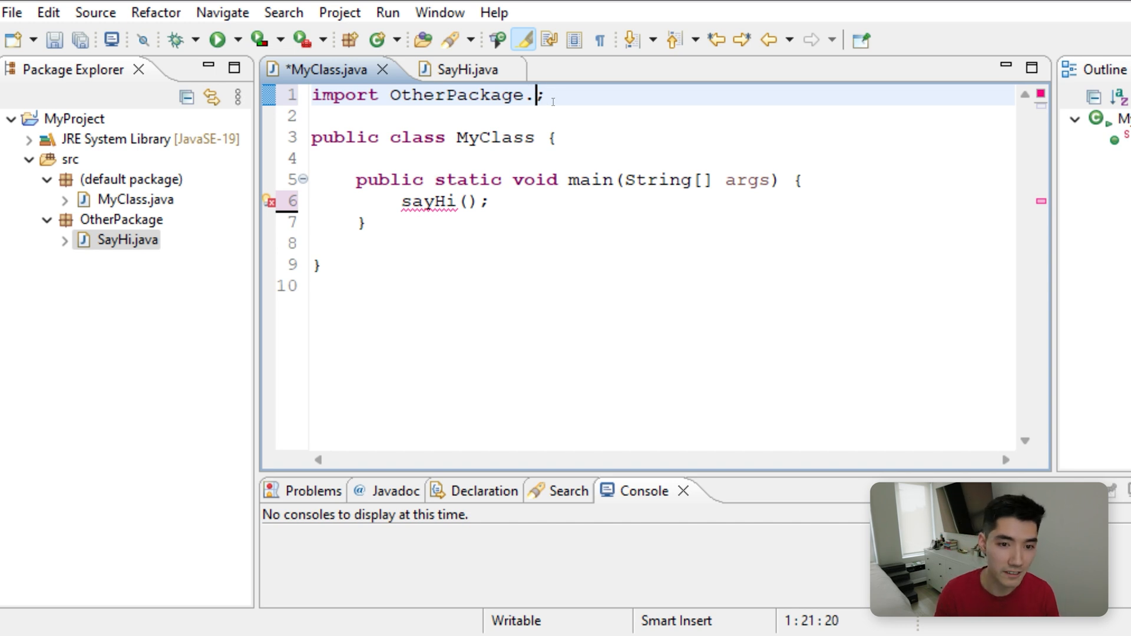
type("Sa")
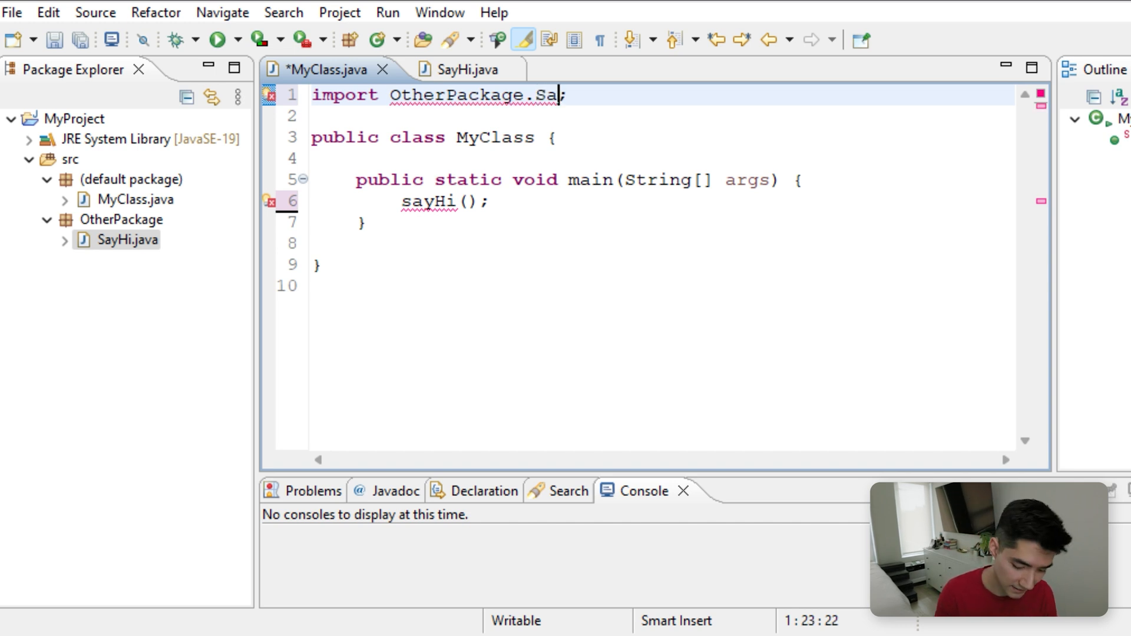
type("yHi")
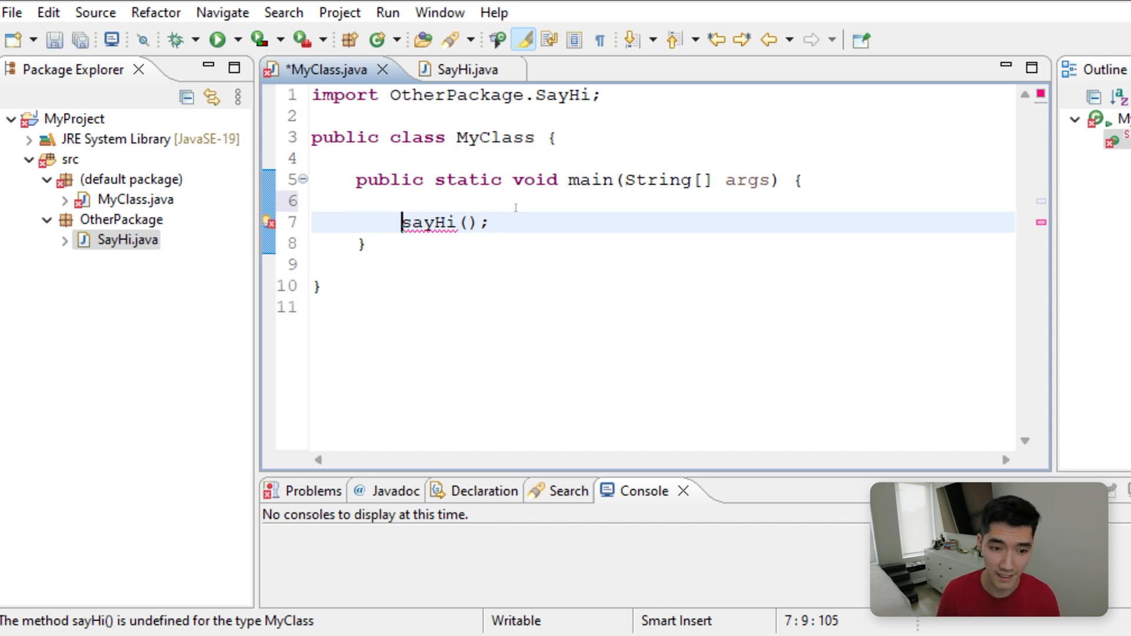
- Write SayHi s = new SayHi(); and s.sayHi(); in main, then run to print hi!!!
type("SayHi")
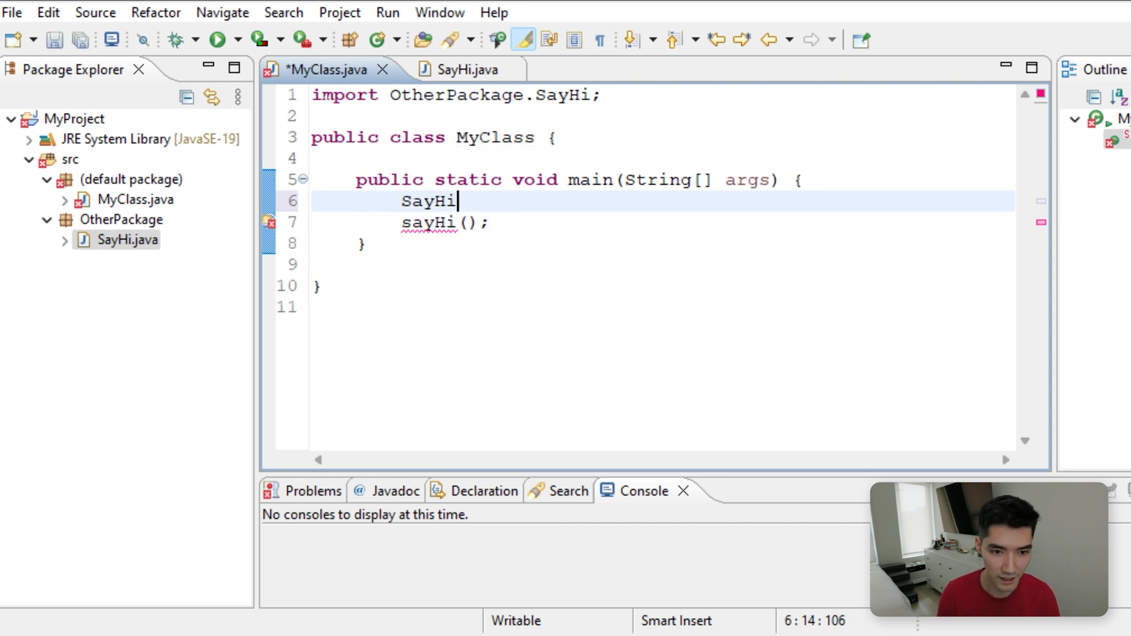
type("s = new Say")
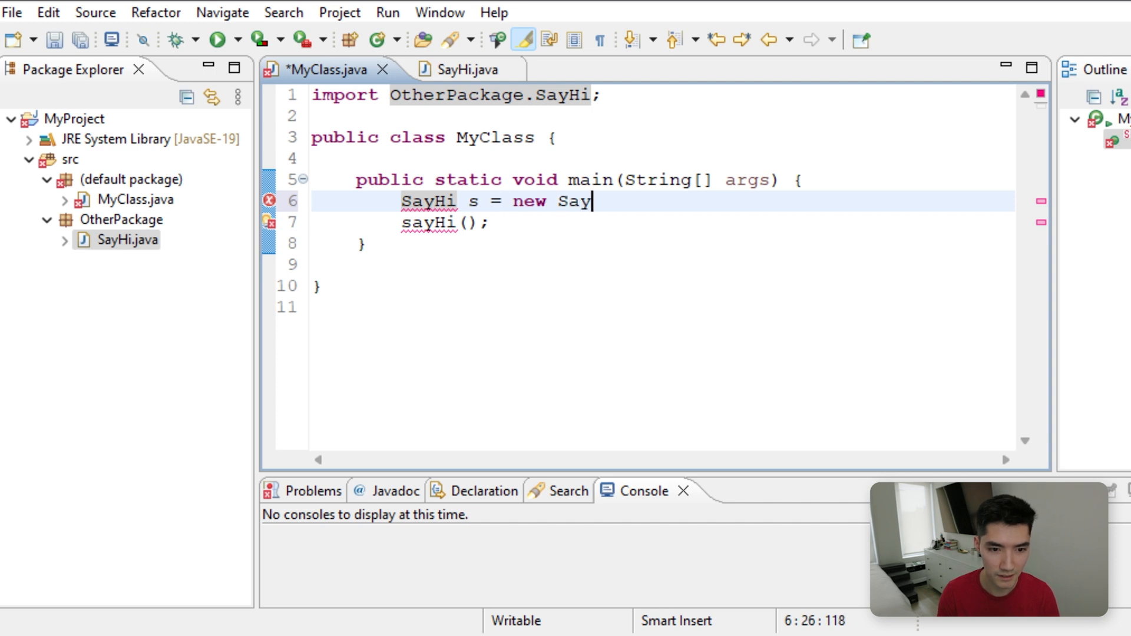
type("Hi();")
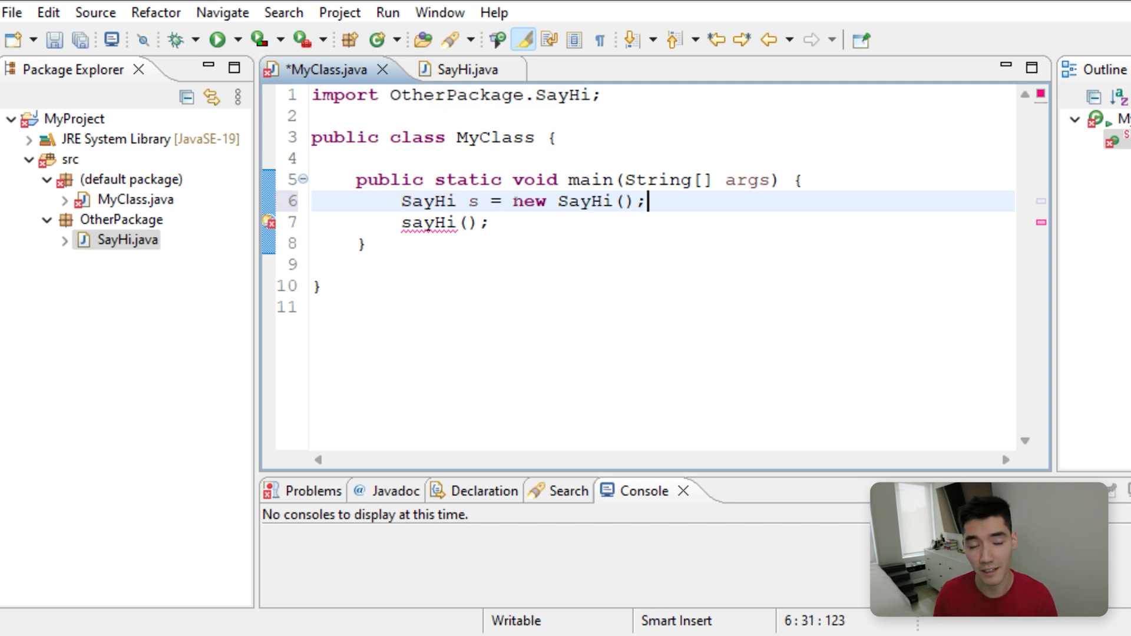
left_click(403, 223)
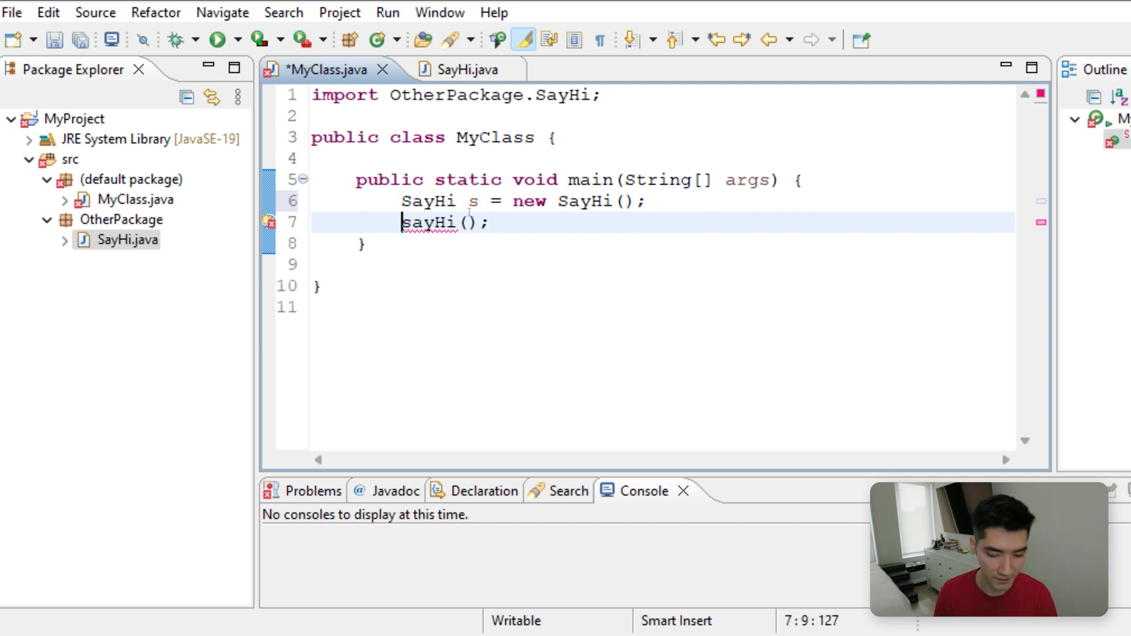
type("s.")
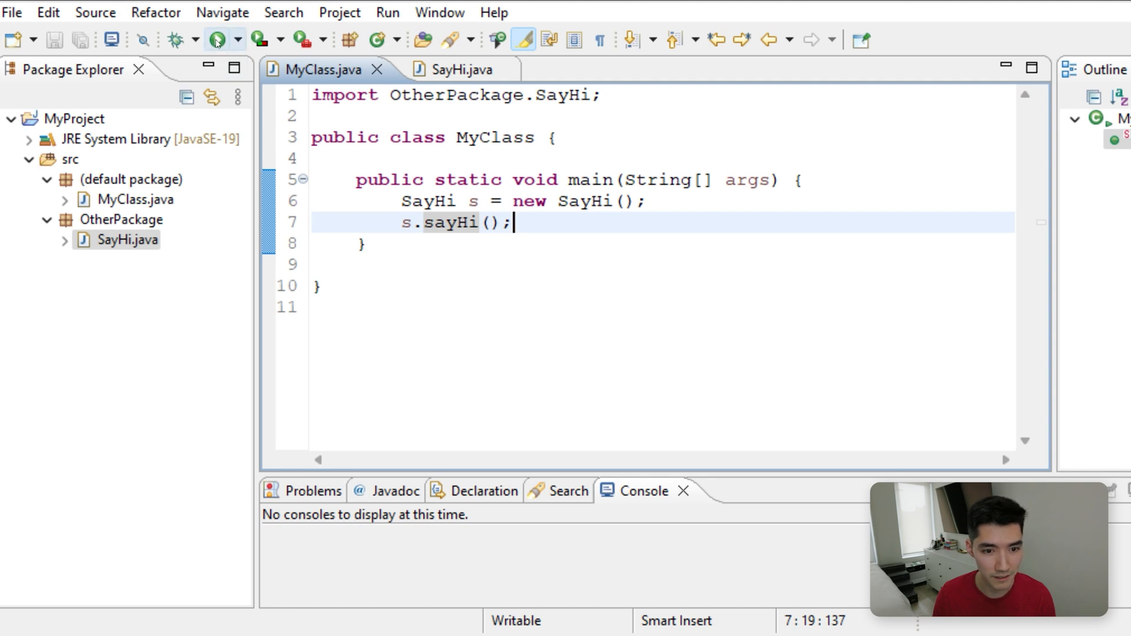
left_click(216, 39)
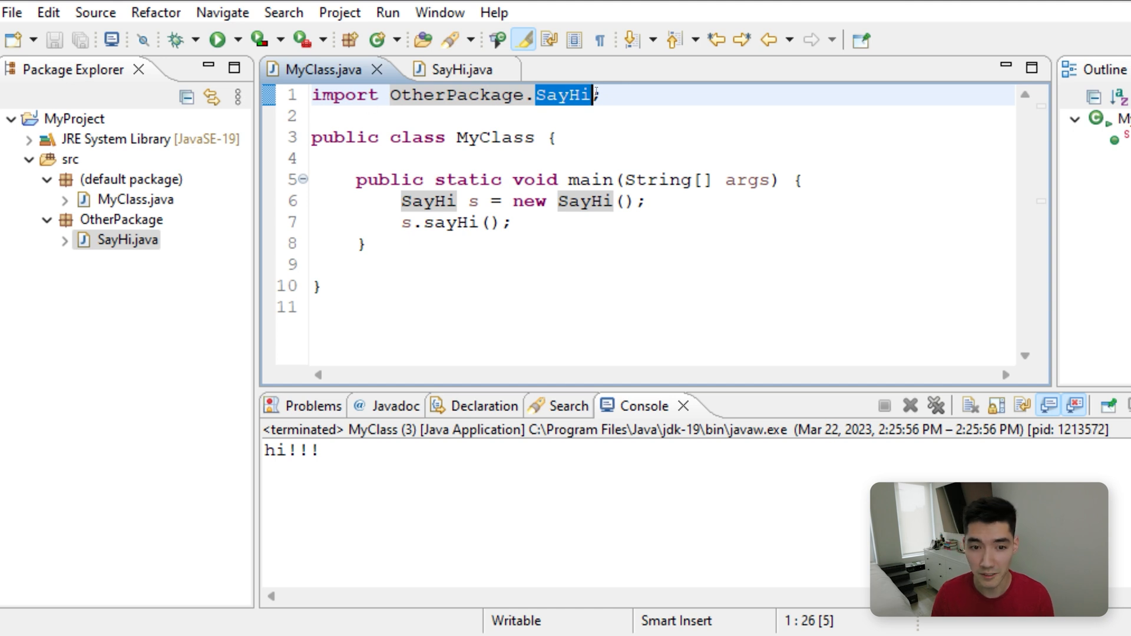
mouse_move(120, 240)
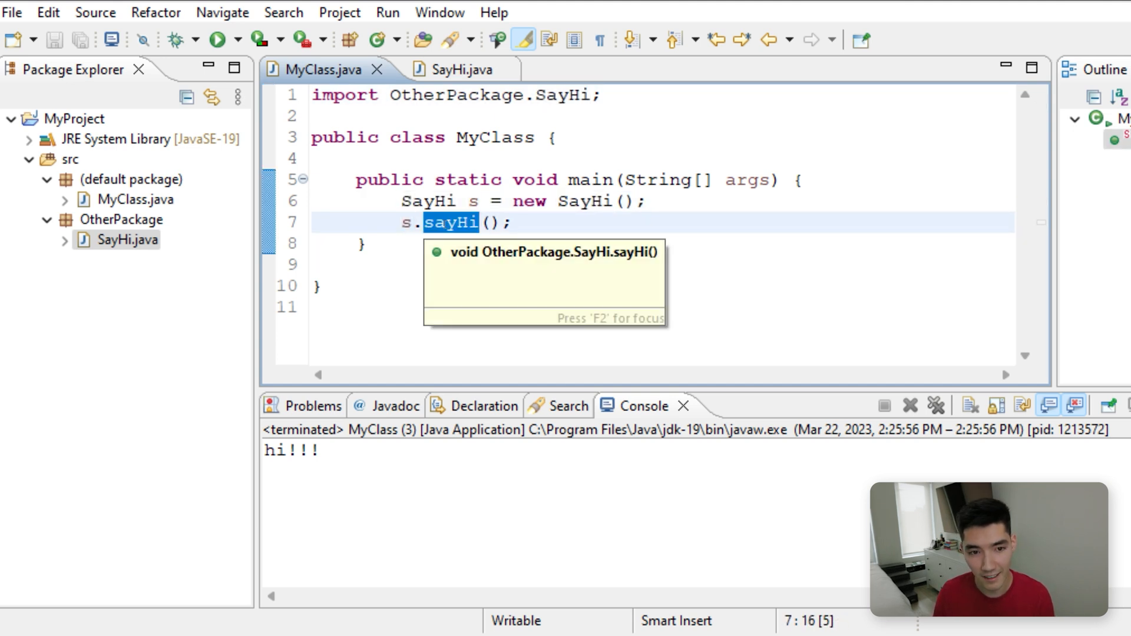
- Add the static keyword to the sayHi method in SayHi.java
left_click(451, 69)
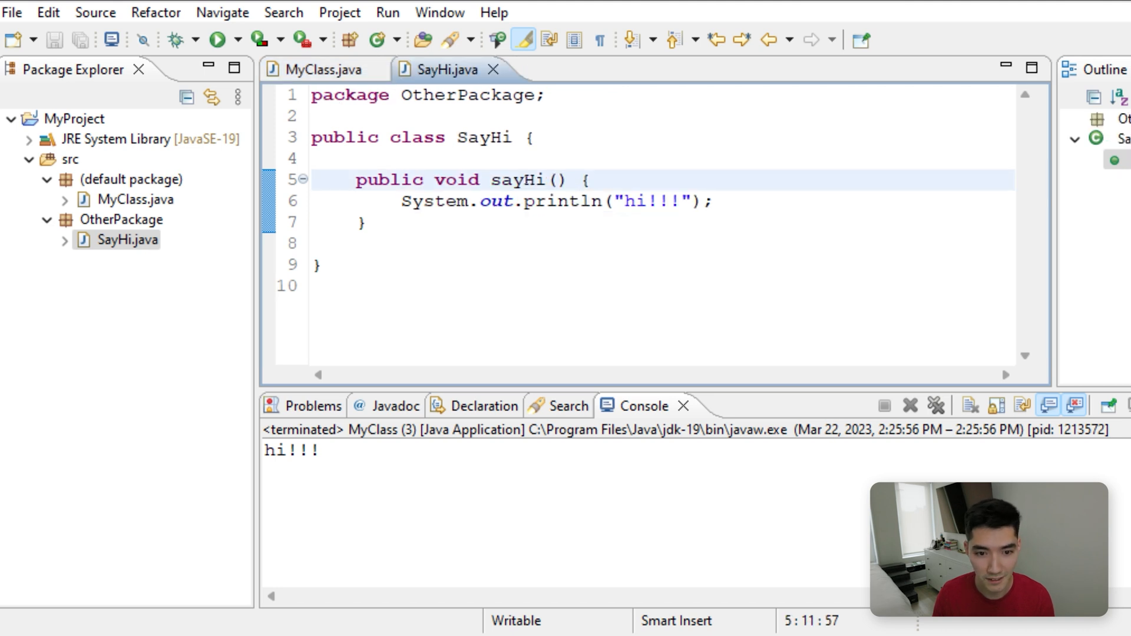
left_click(316, 70)
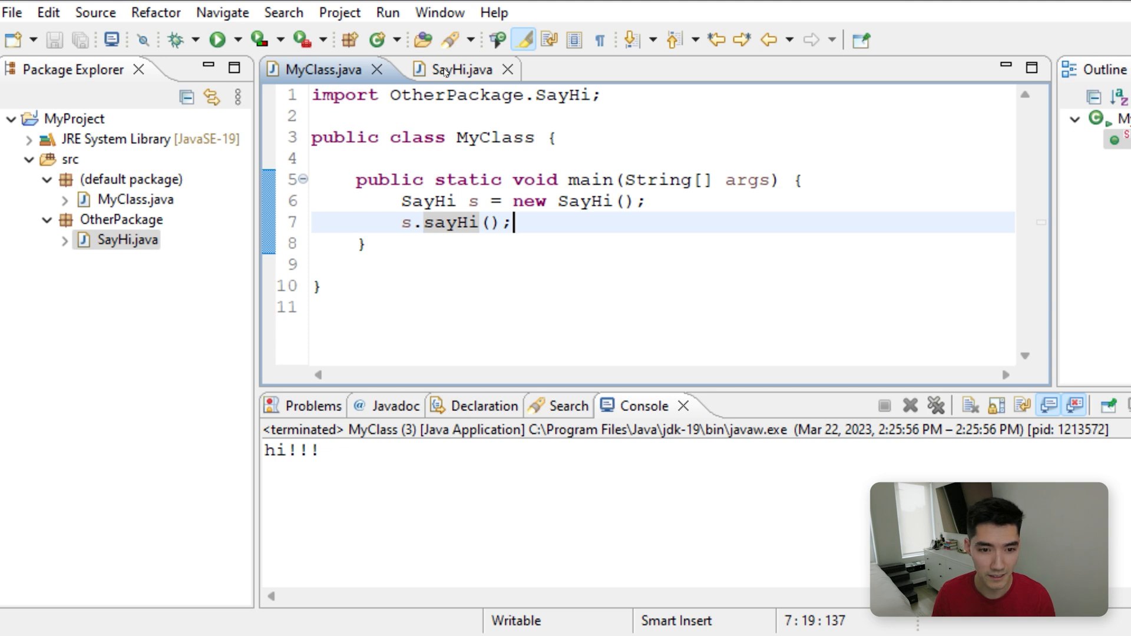
left_click(461, 69)
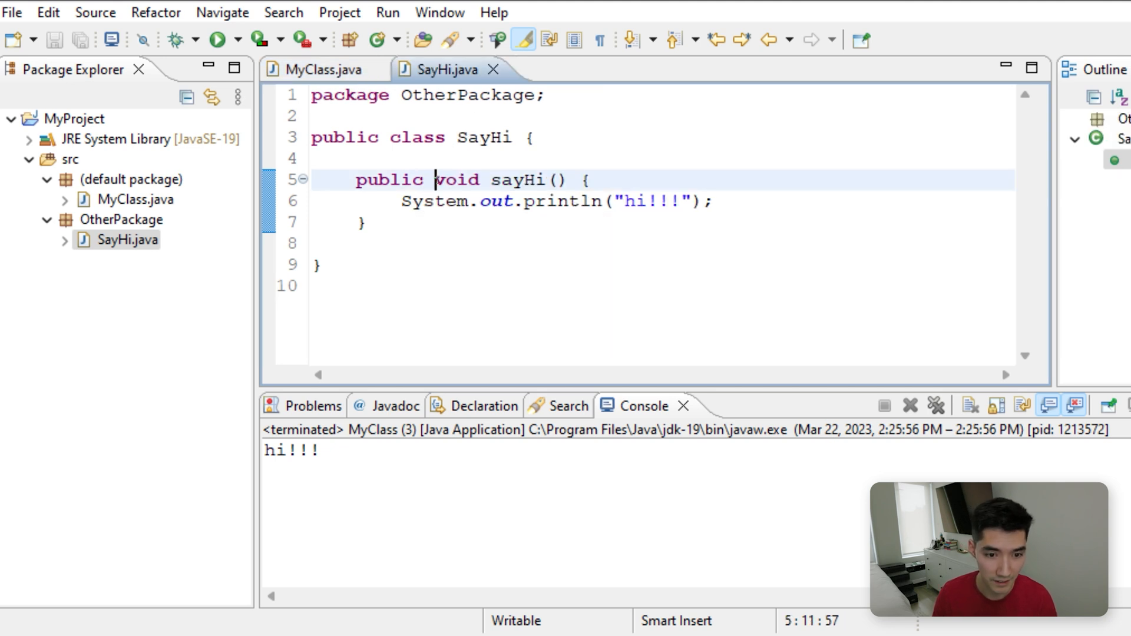
type("sti")
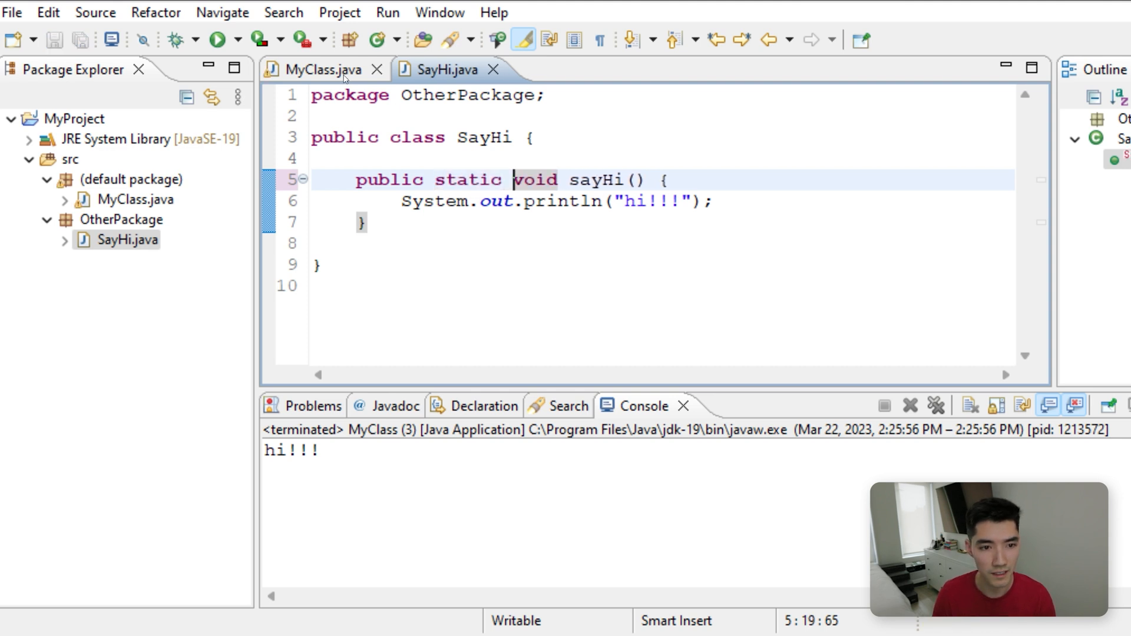
- Change MyClass's main to call SayHi.sayHi() directly, then show SayHi again
left_click(316, 69)
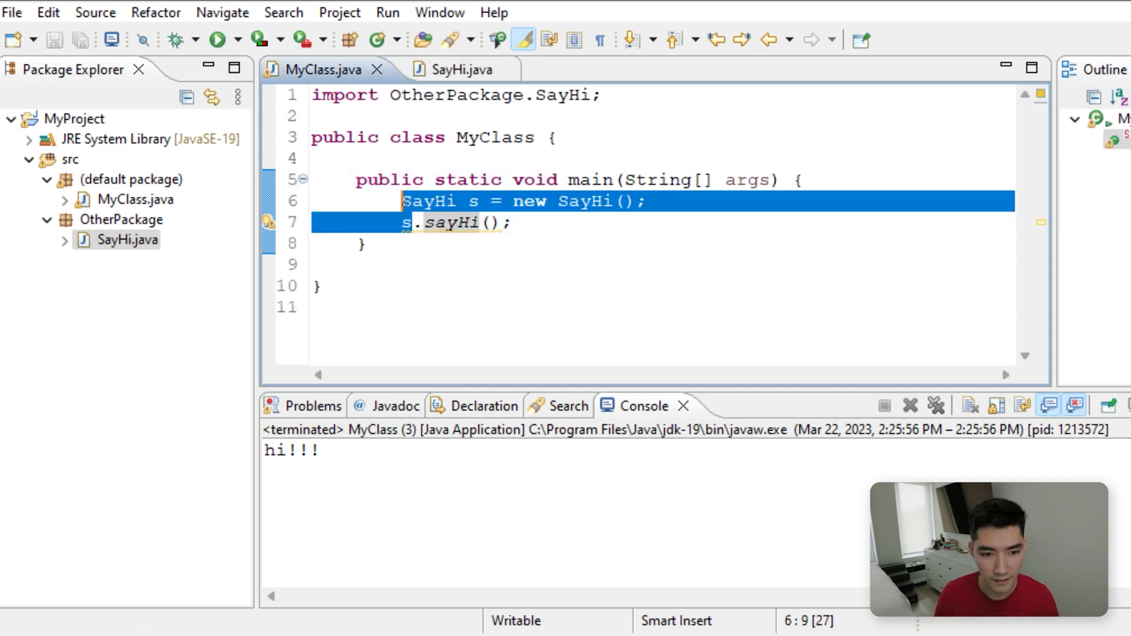
type("SayHi")
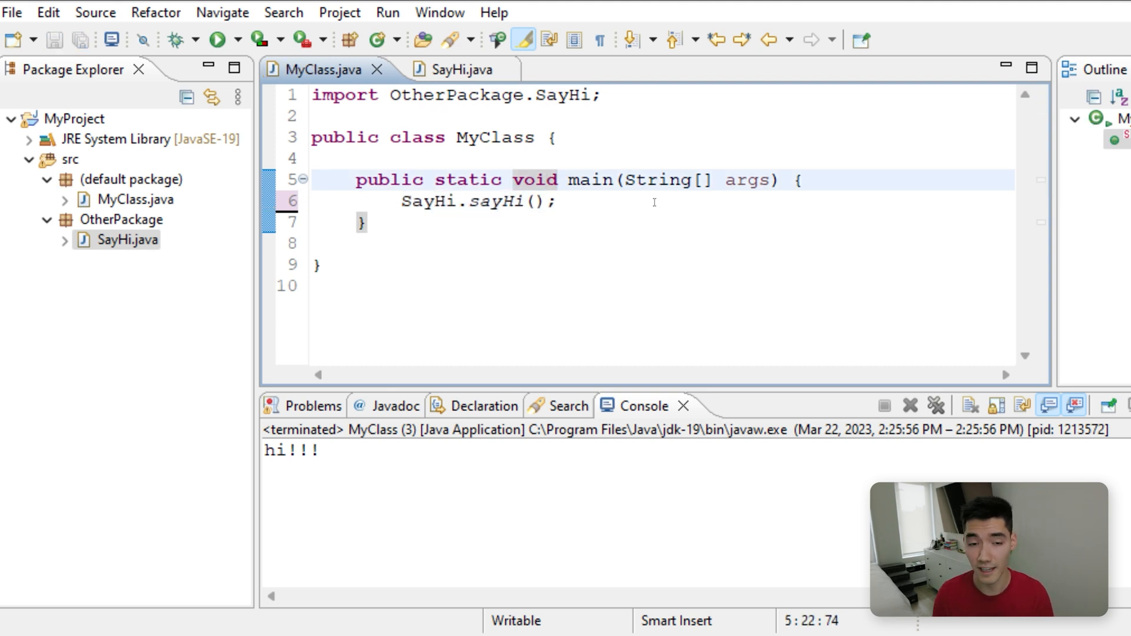
left_click(447, 69)
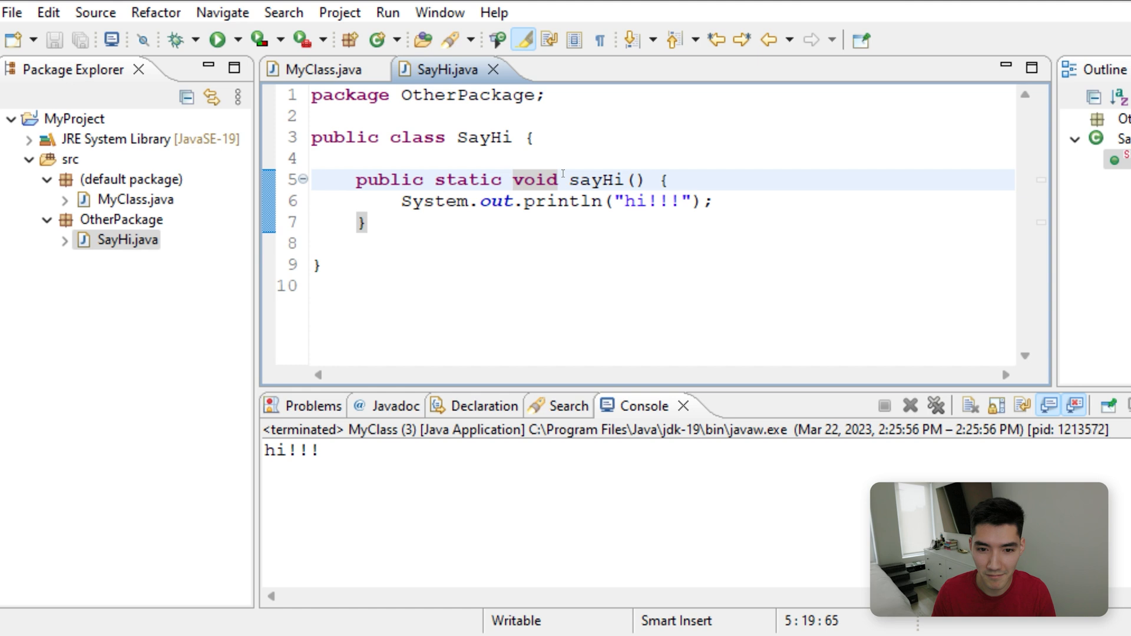
mouse_move(612, 179)
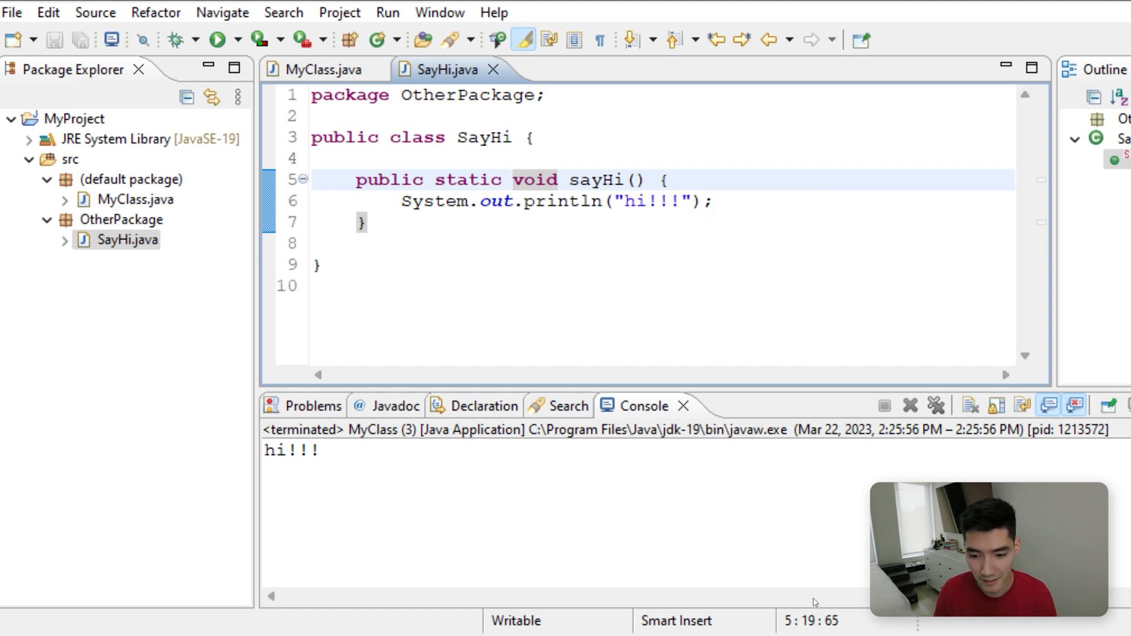
- Declare a public int addNumbers(int a, int b) method below sayHi
left_click(456, 202)
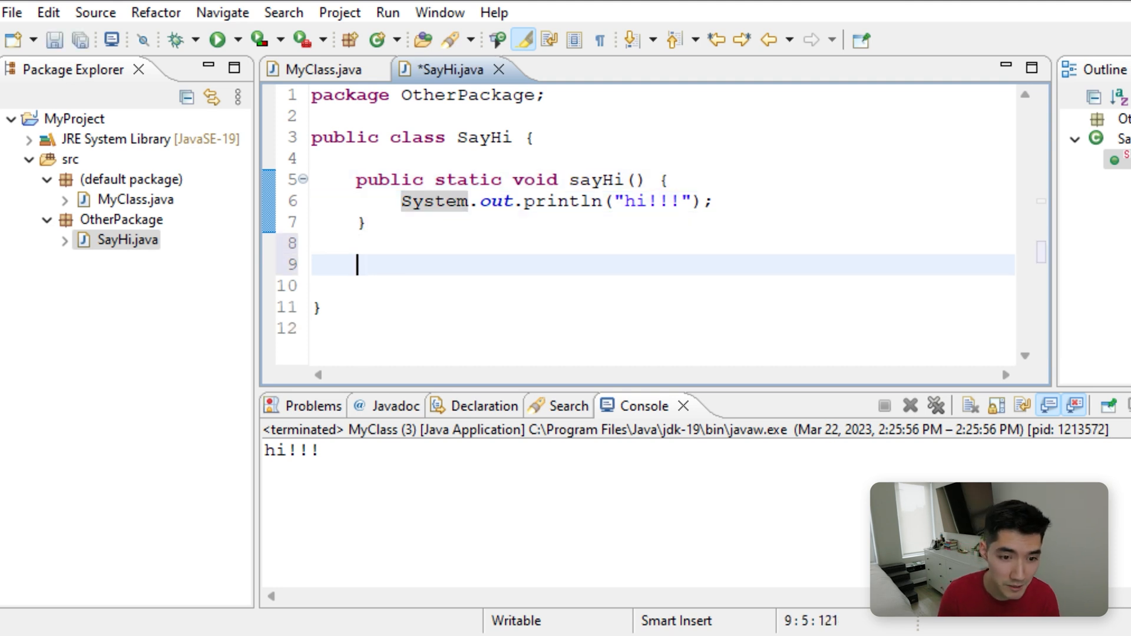
type("public")
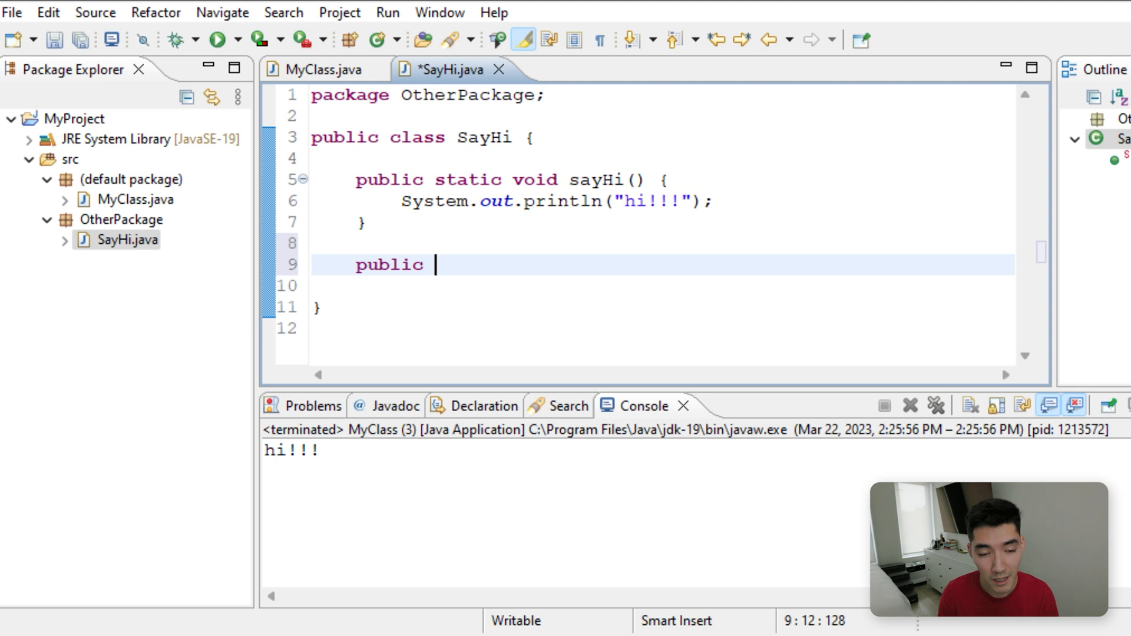
type("int")
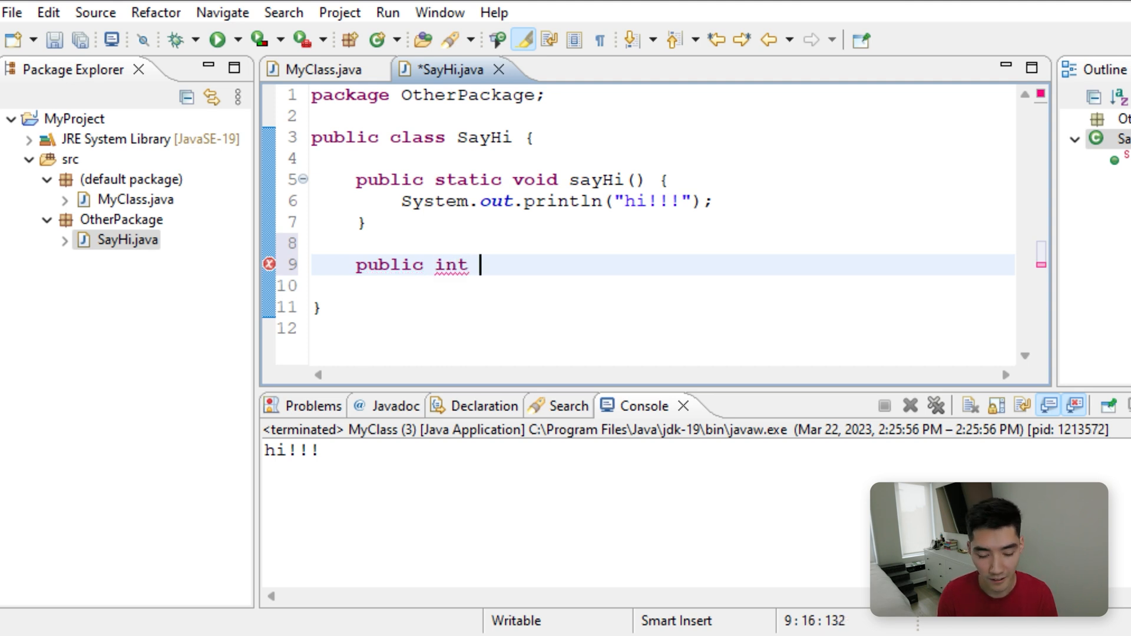
type("addNumbers(int a,")
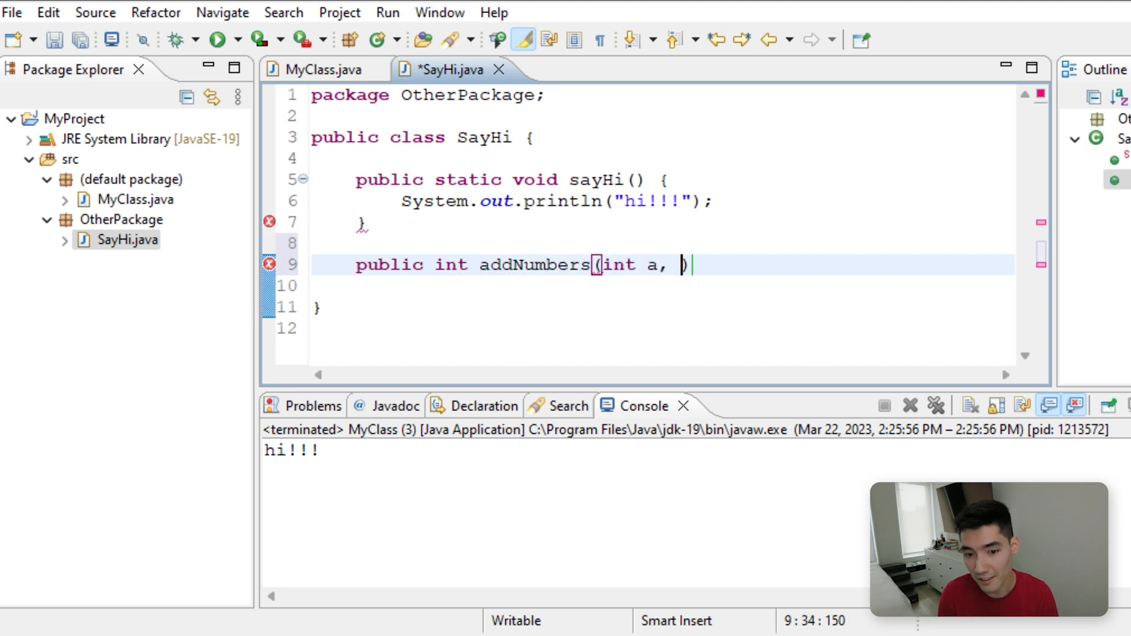
type("int b")
left_click(662, 285)
type("re")
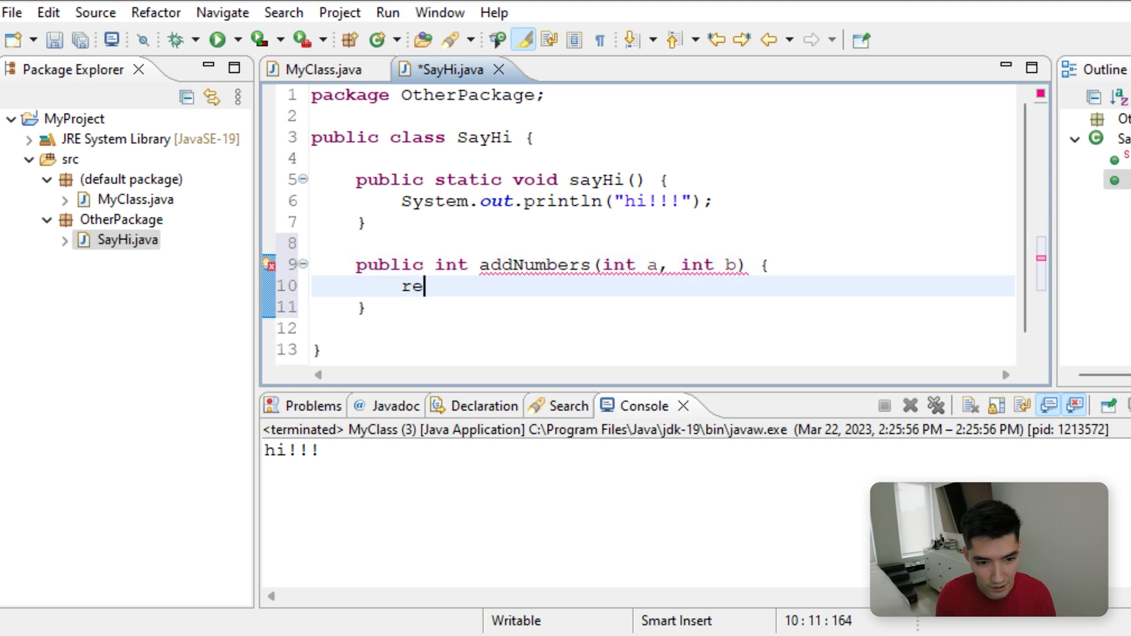
- Have addNumbers return a + b, save, and go back to MyClass
type("turn a +")
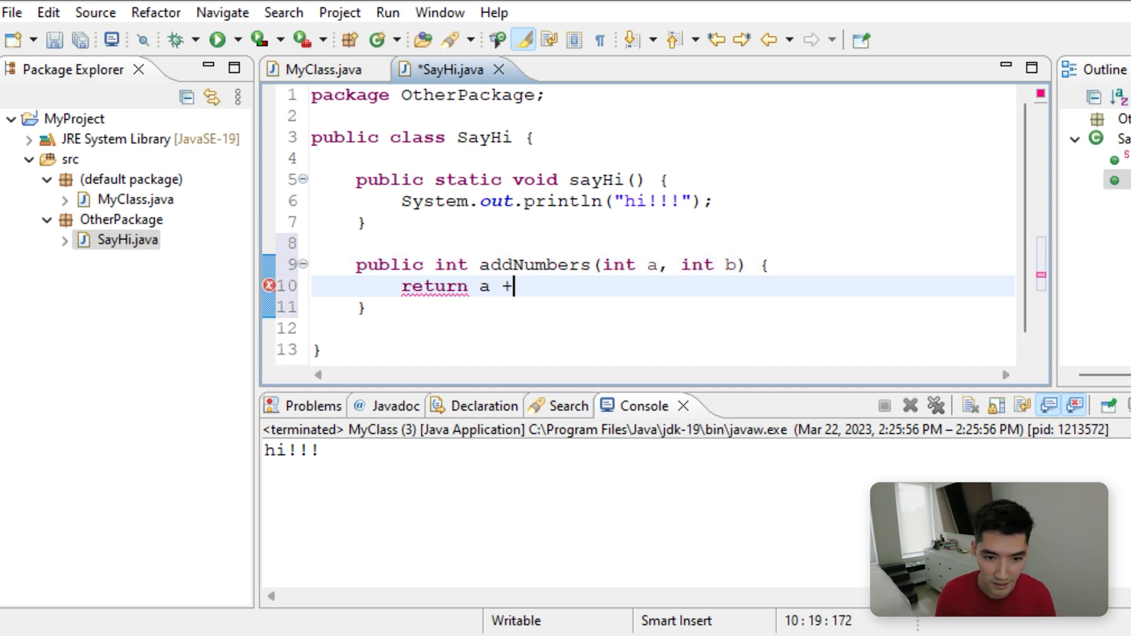
type("b;")
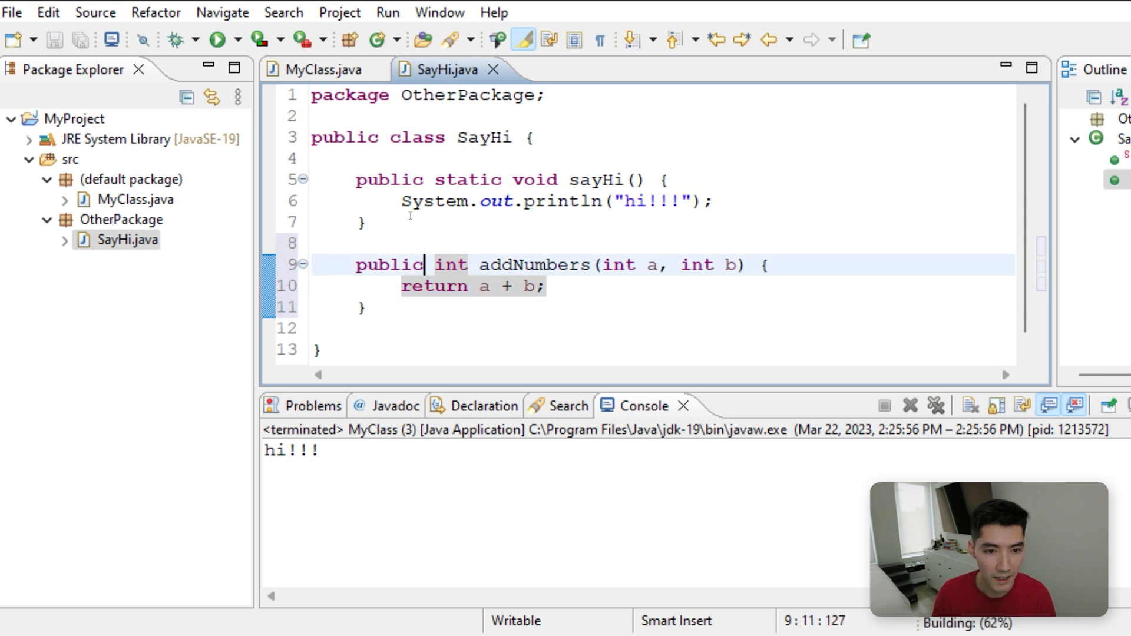
left_click(317, 69)
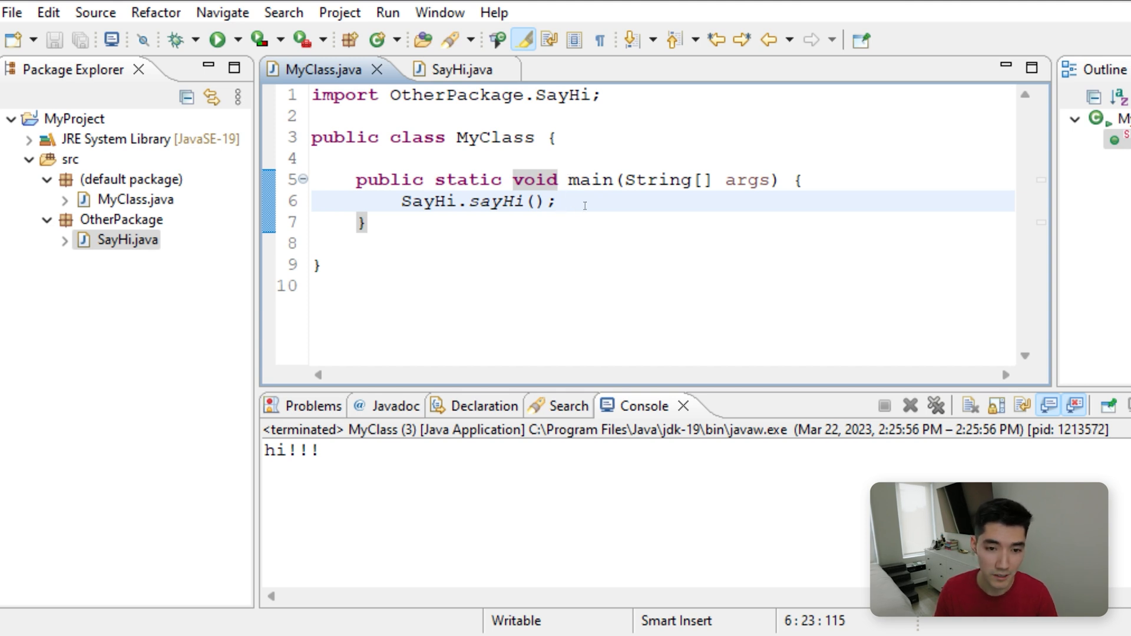
- Rewrite main as SayHi s = new SayHi(); s.addNumbers(3, 4); and run MyClass with empty output
left_click(558, 201)
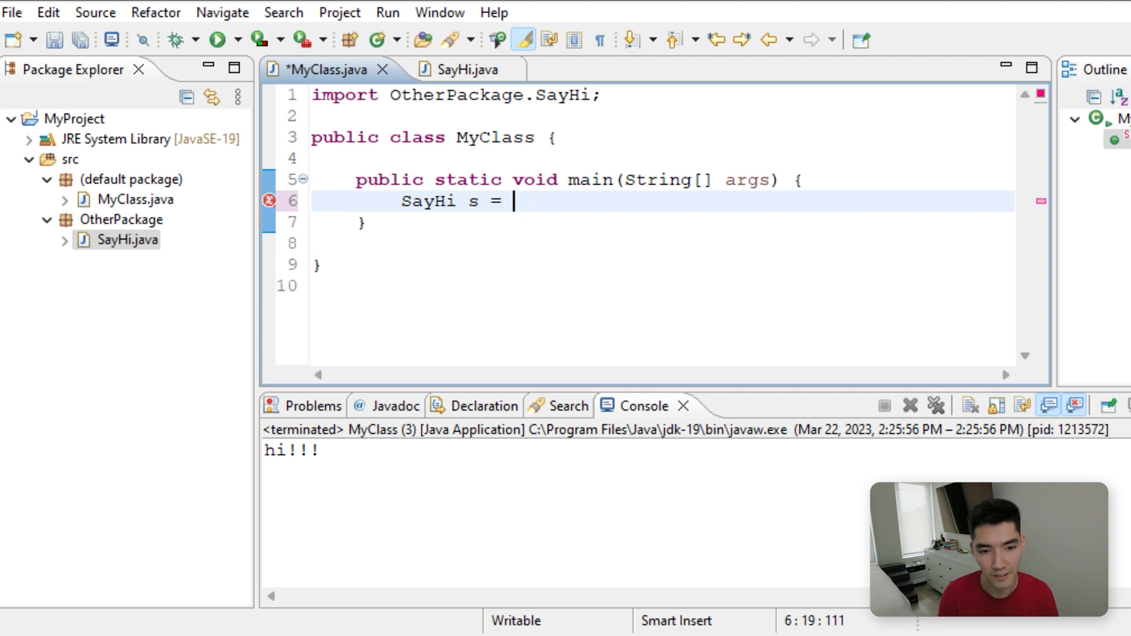
type("new Say")
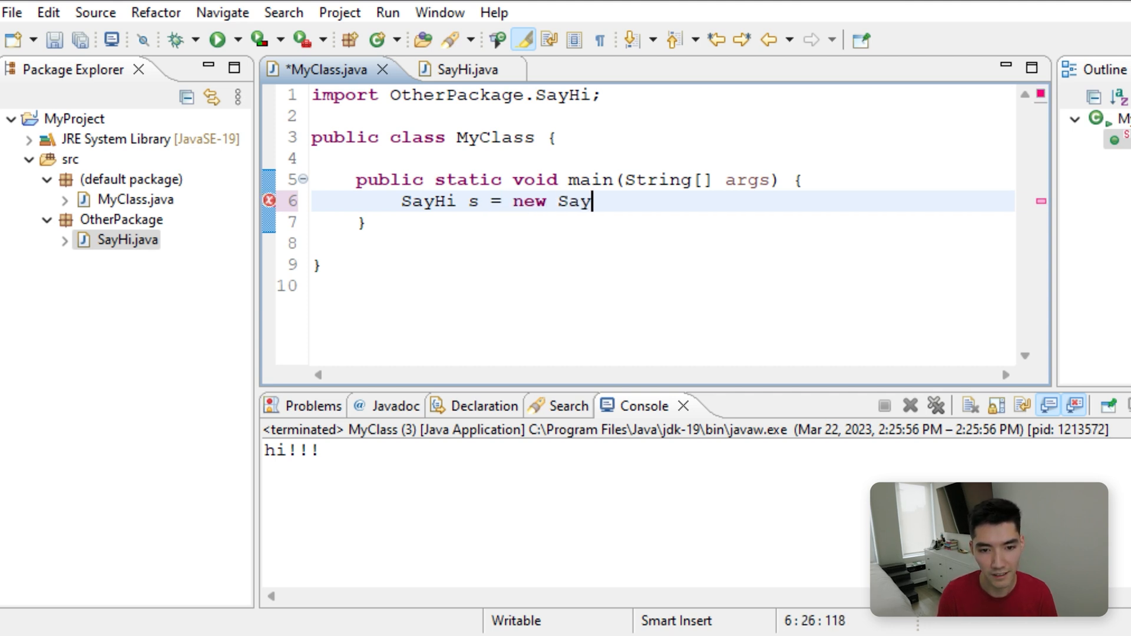
type("Hi();")
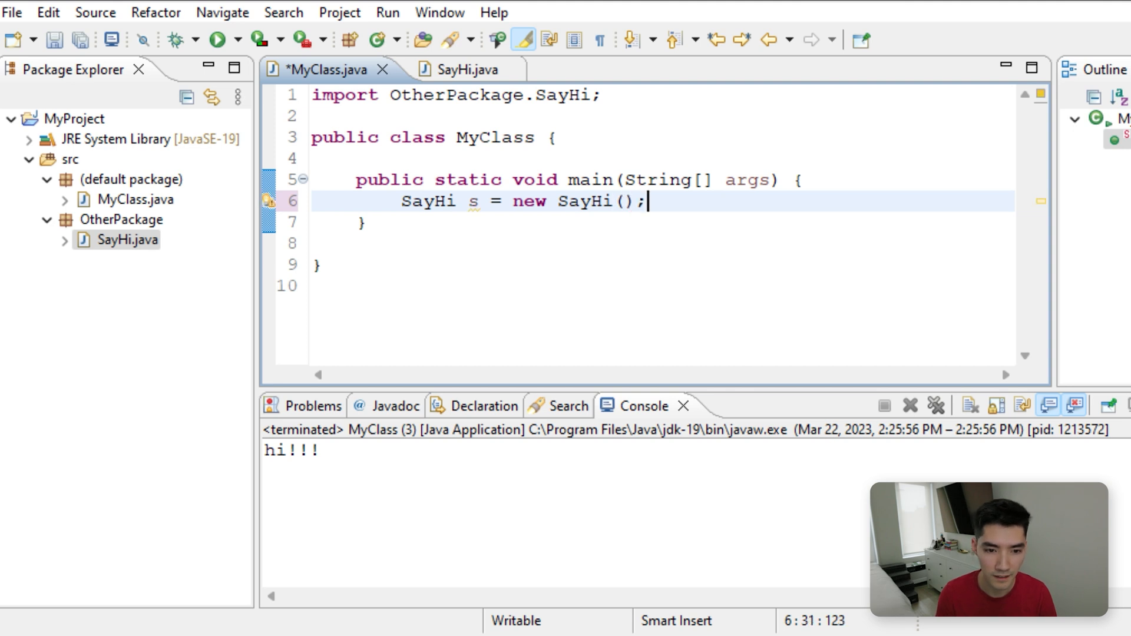
type("s.")
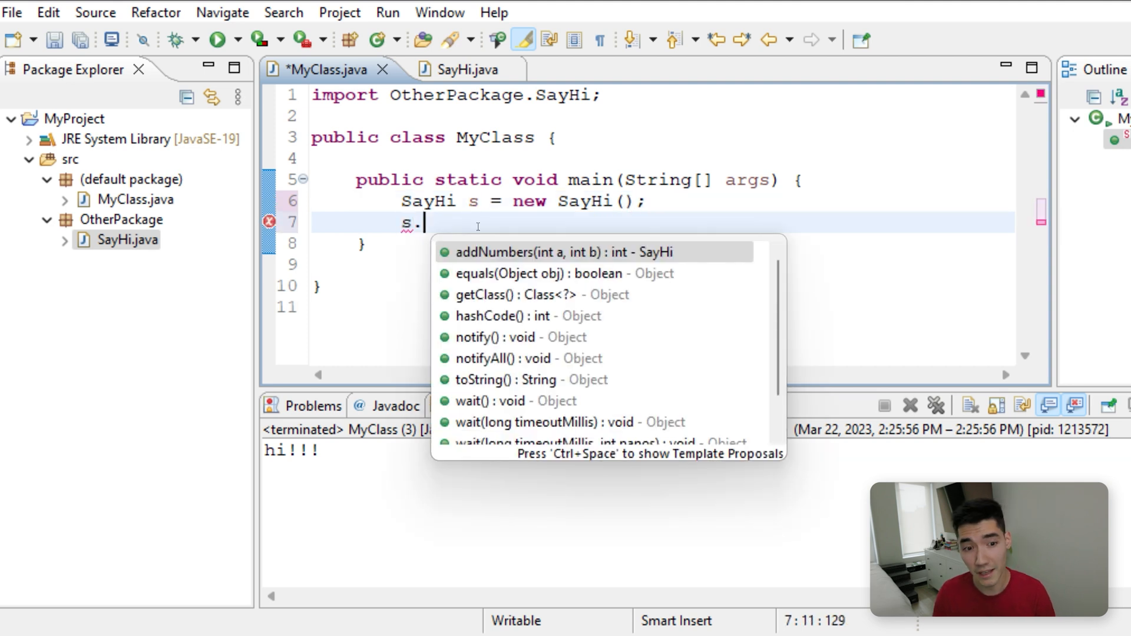
mouse_move(682, 317)
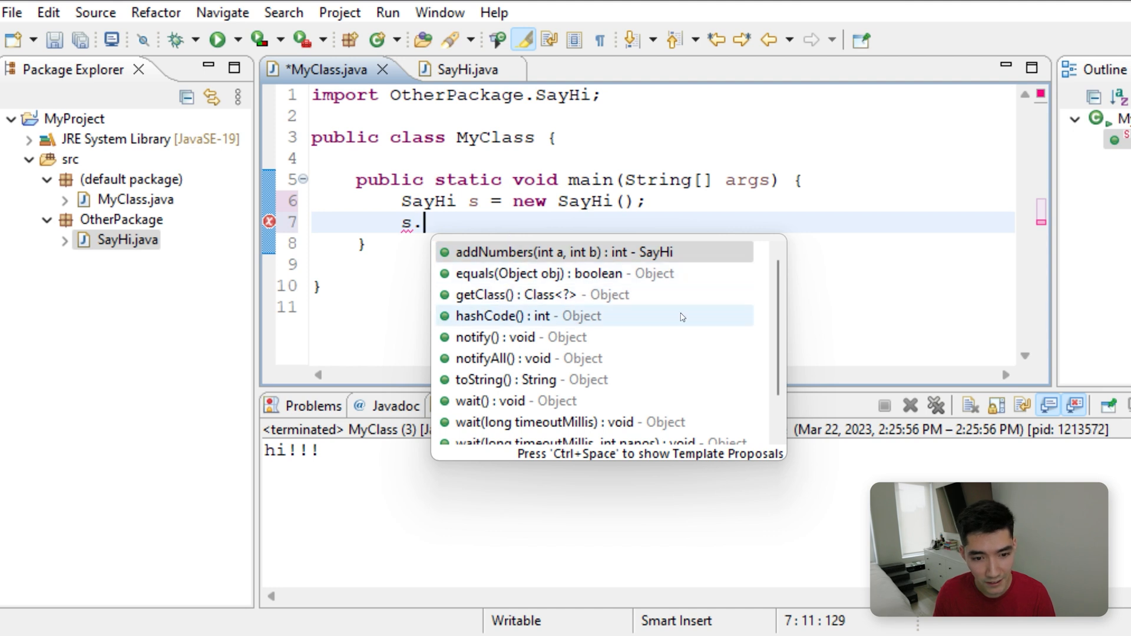
scroll("down", 3)
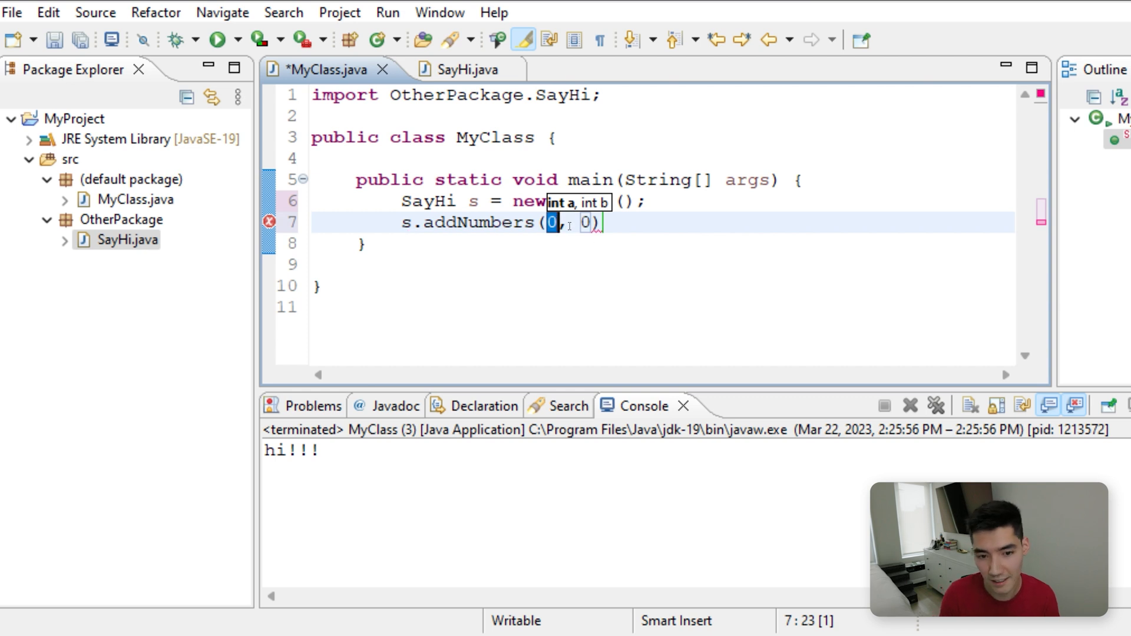
type("3")
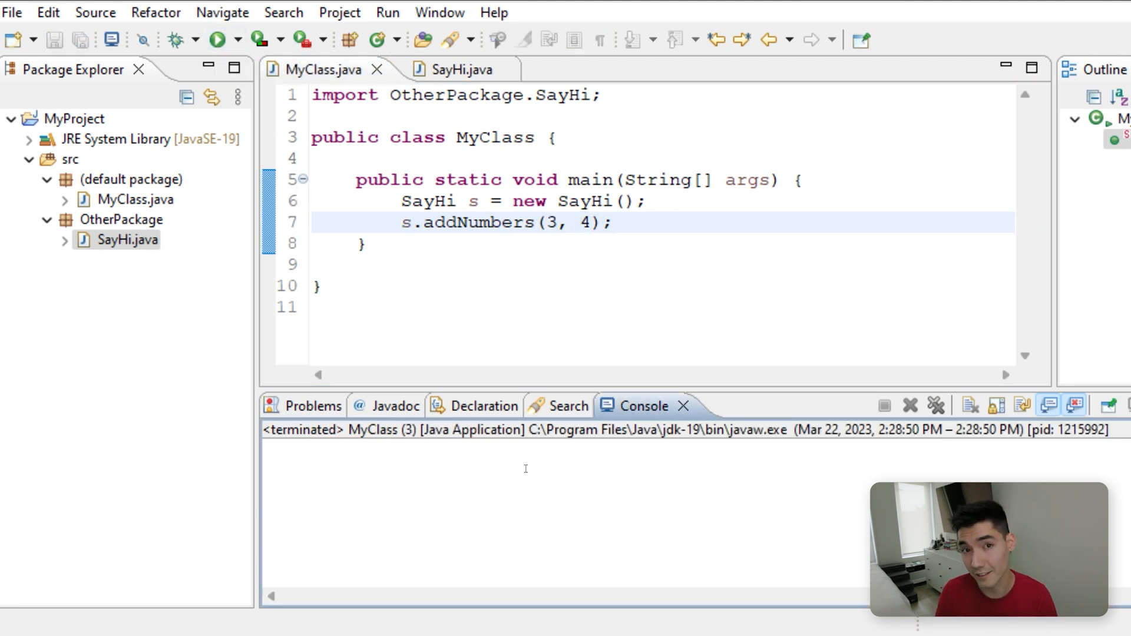
- Check in SayHi that addNumbers returns an int, then return to MyClass
left_click(452, 70)
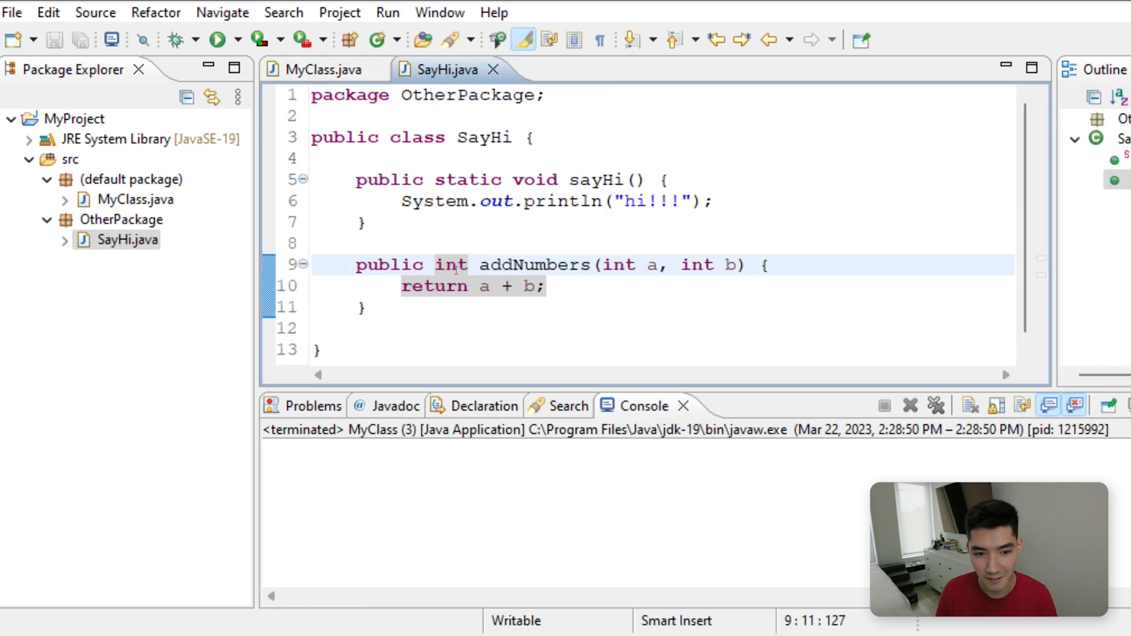
double_click(450, 265)
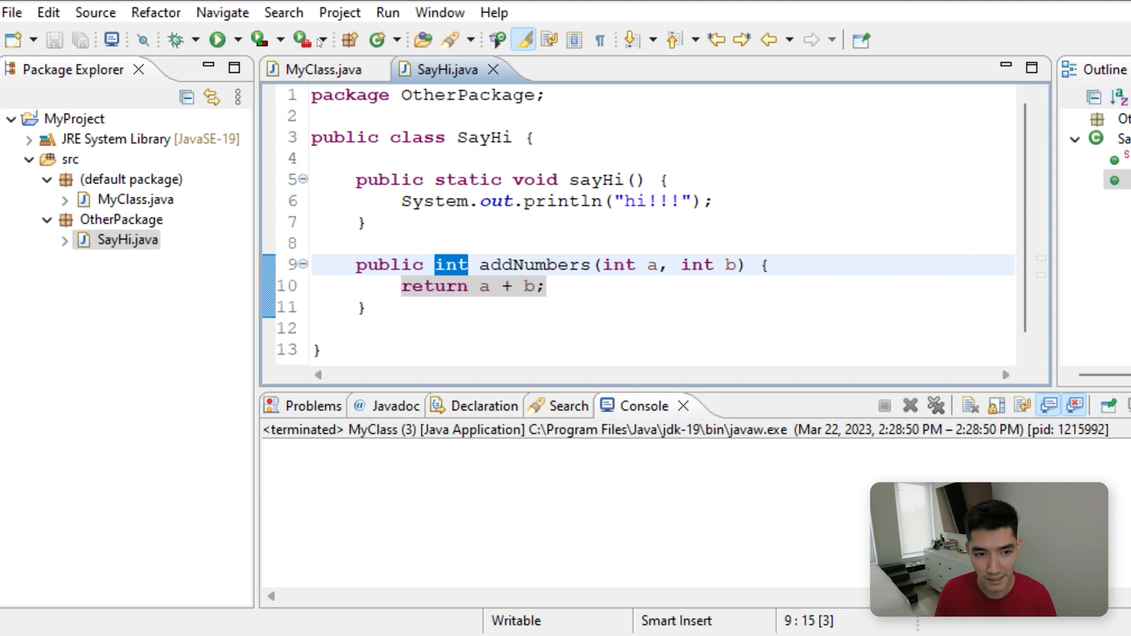
left_click(317, 69)
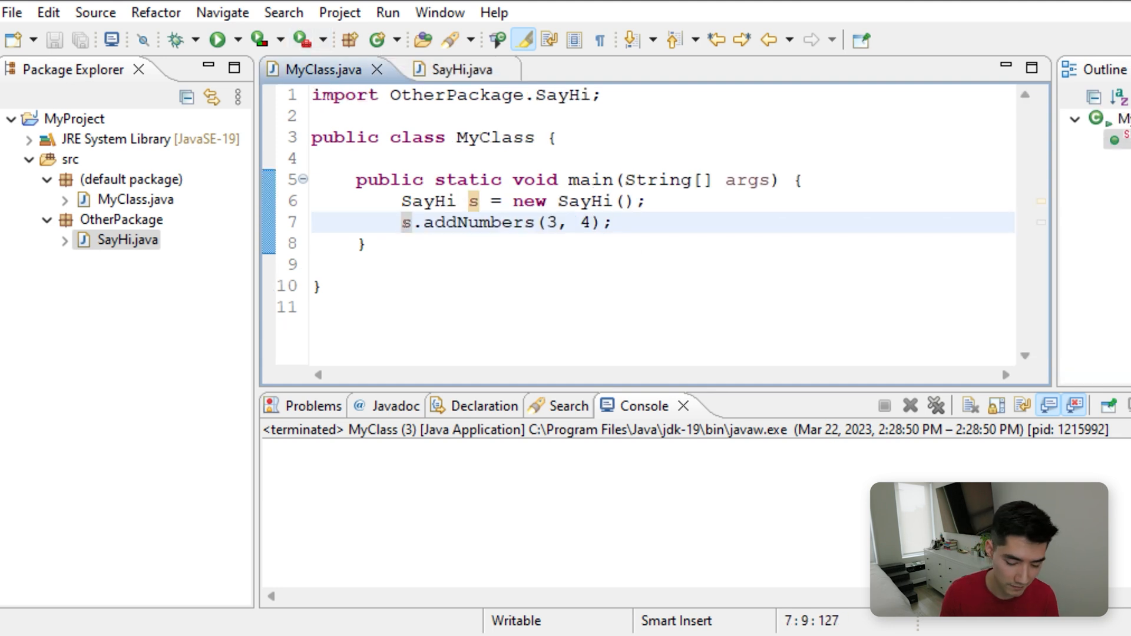
- Store addNumbers(3, 4) in int result, add System.out.println(result); and run to print 7
type("int result =")
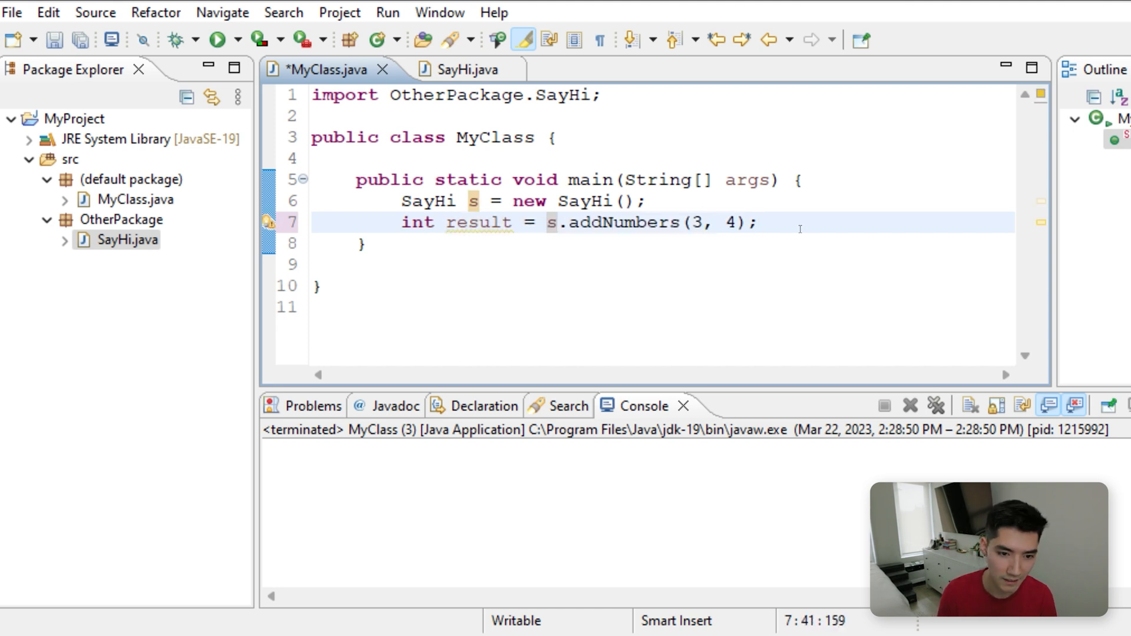
type("System.")
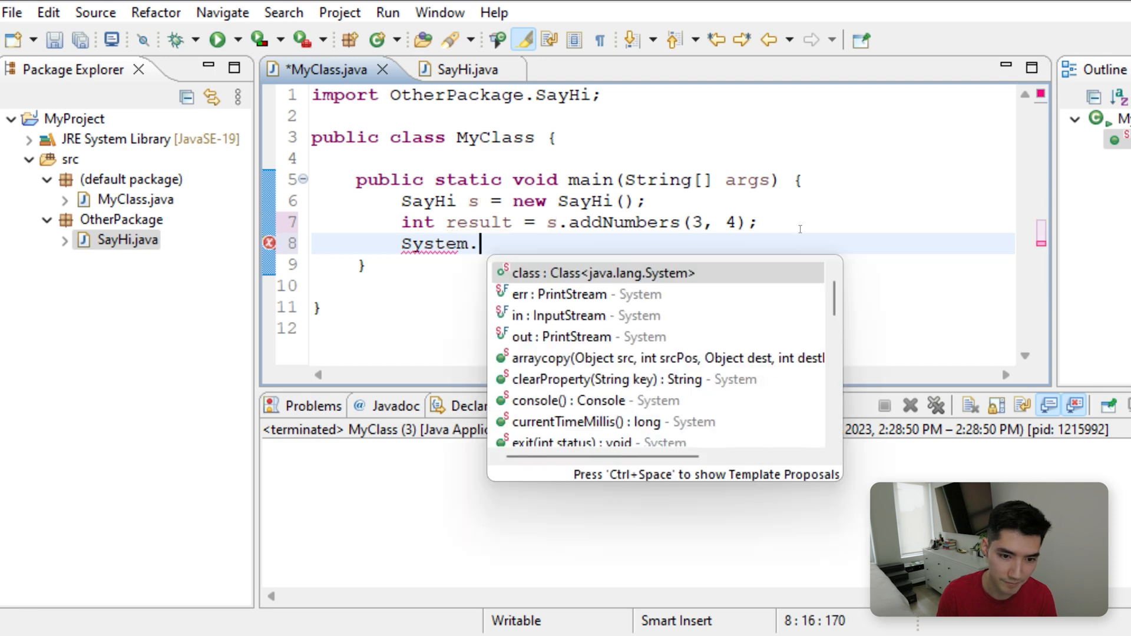
type("out.println(result")
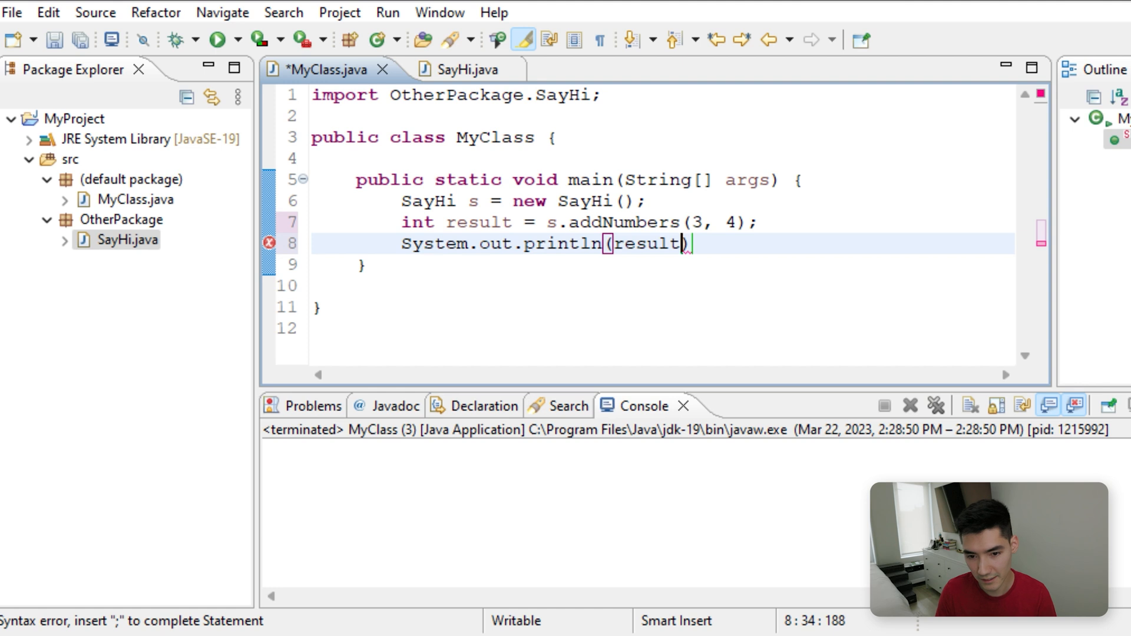
type(";")
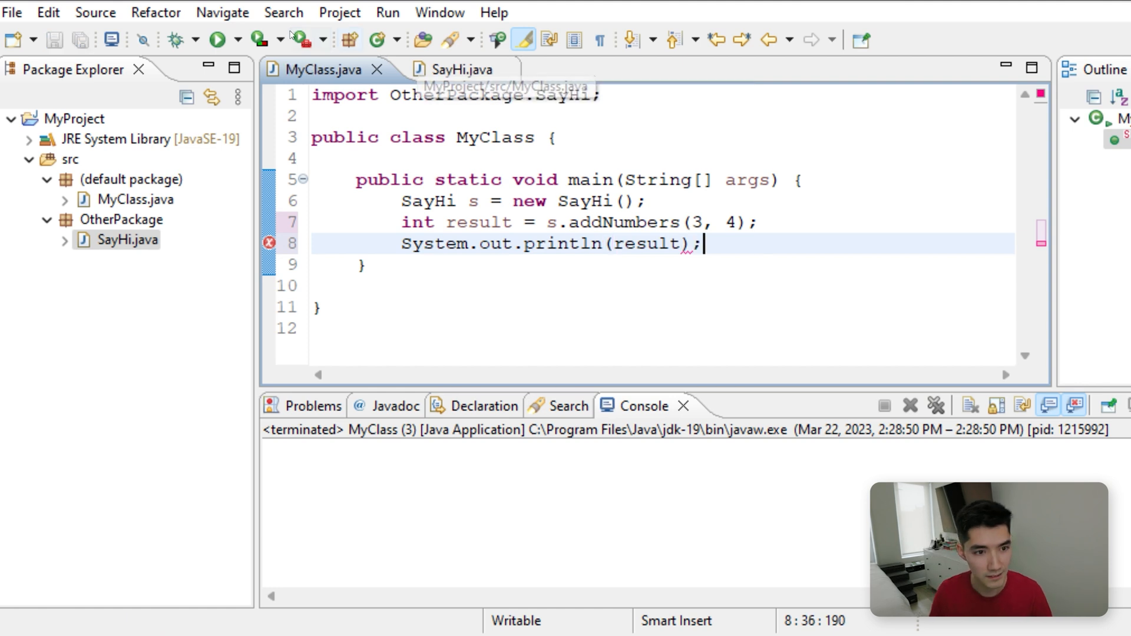
left_click(218, 40)
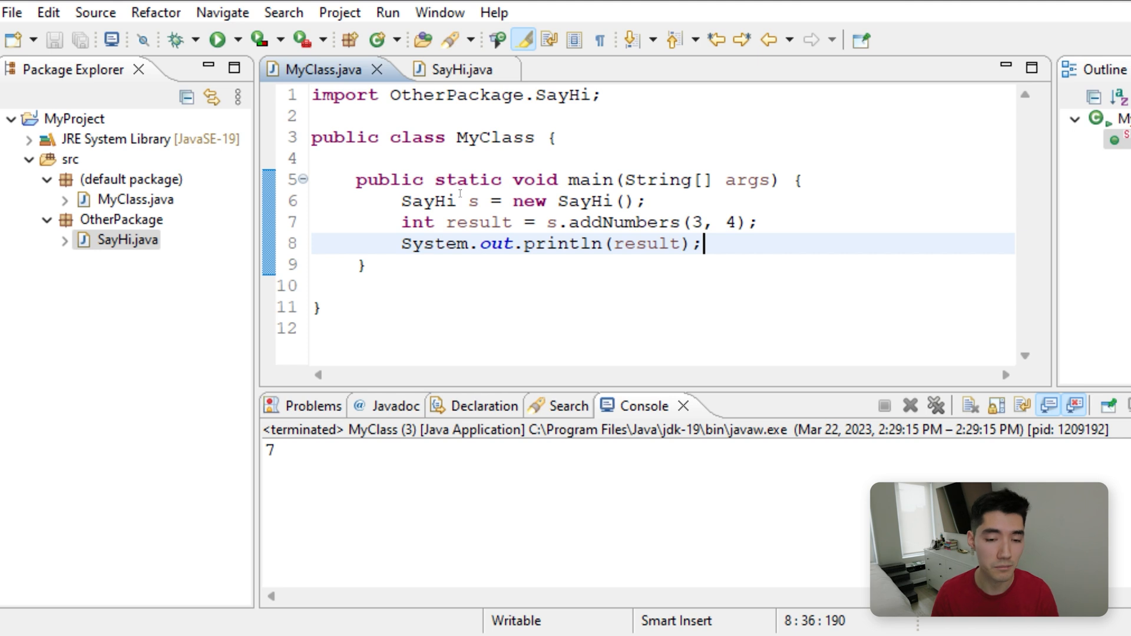
- Delete the three statements in main and remove the OtherPackage package from MyProject
left_click_drag(700, 242, 402, 200)
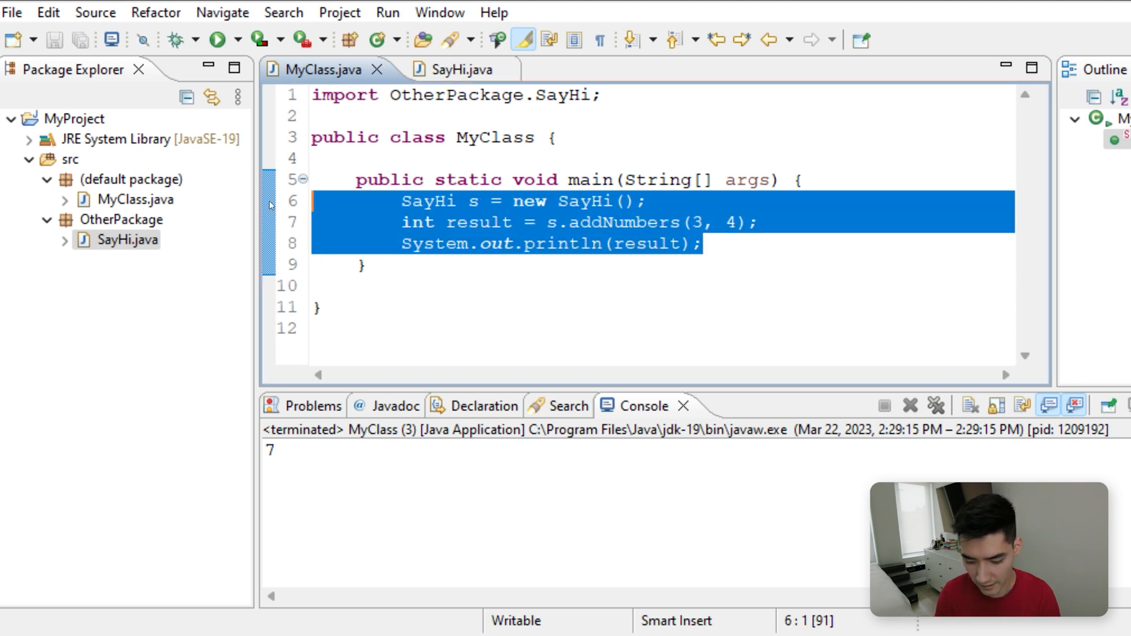
key("Delete")
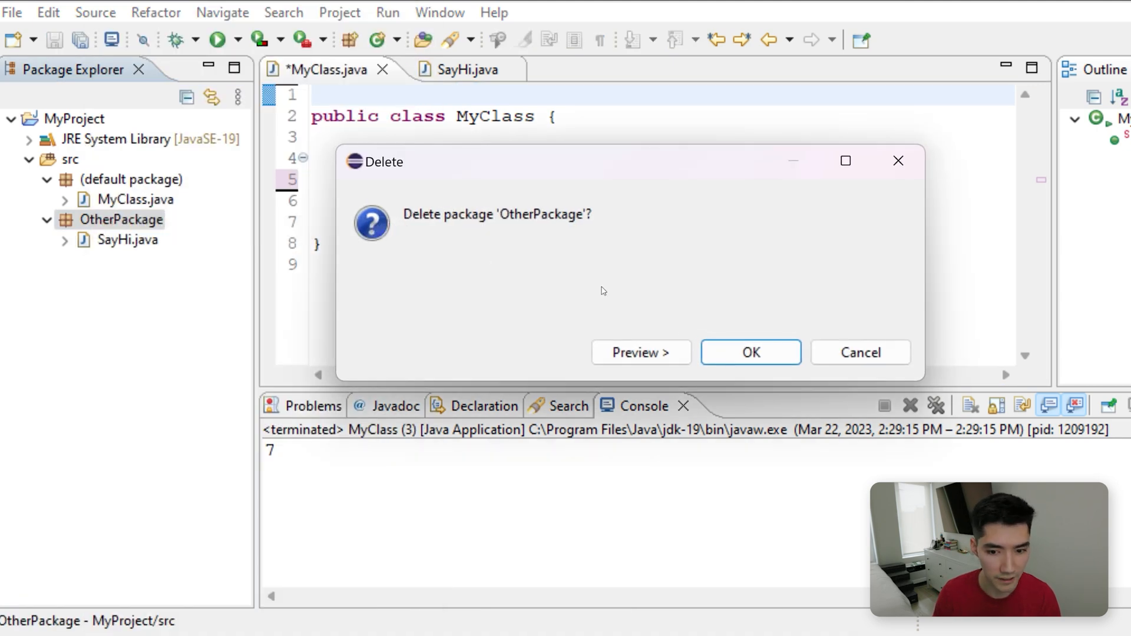
left_click(751, 352)
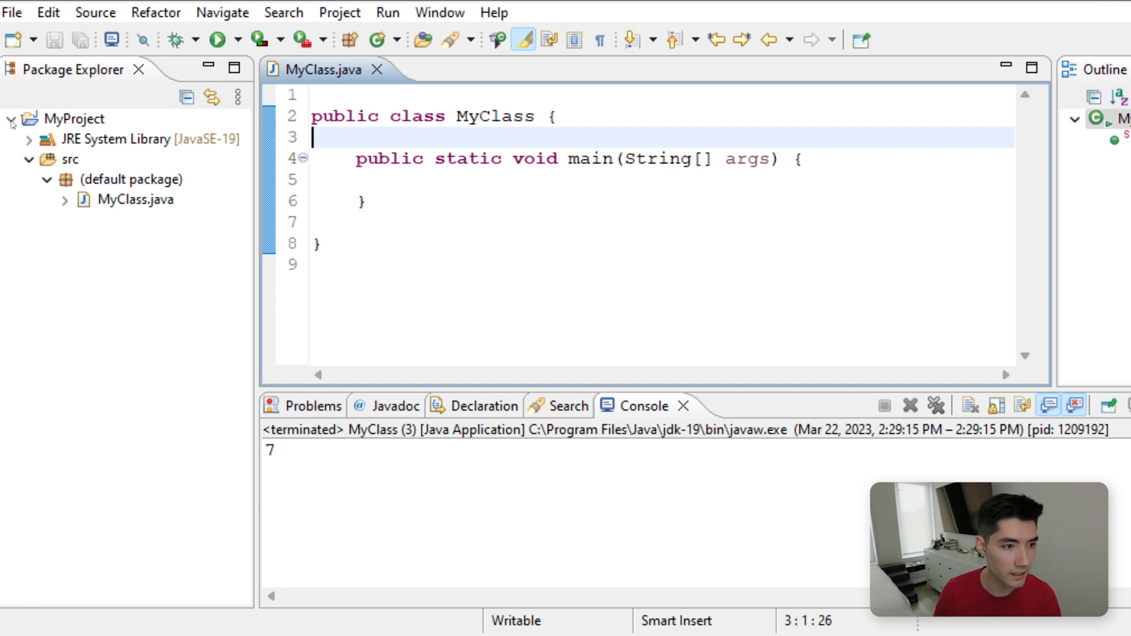
- Create a new Java project named OtherProject beside MyProject
left_click(12, 11)
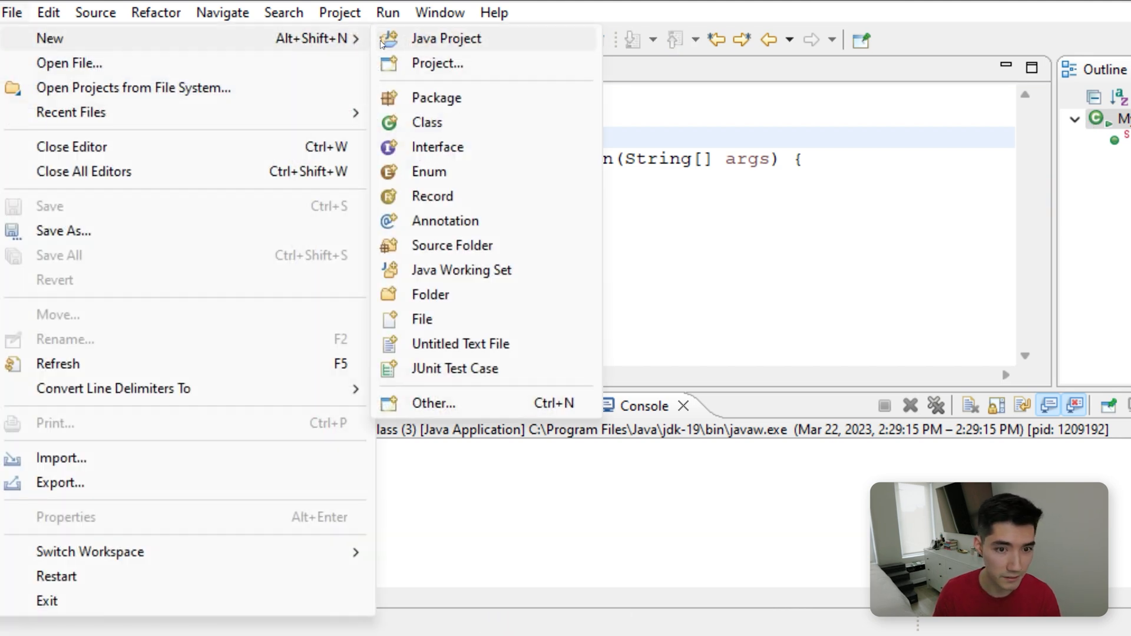
left_click(445, 38)
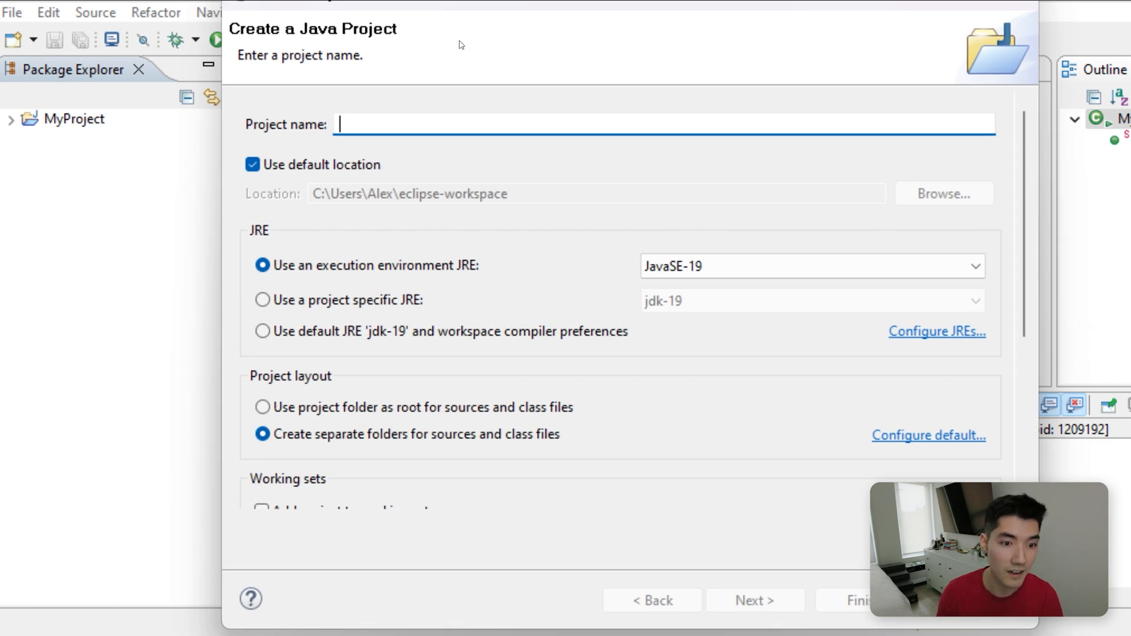
type("OtherProje")
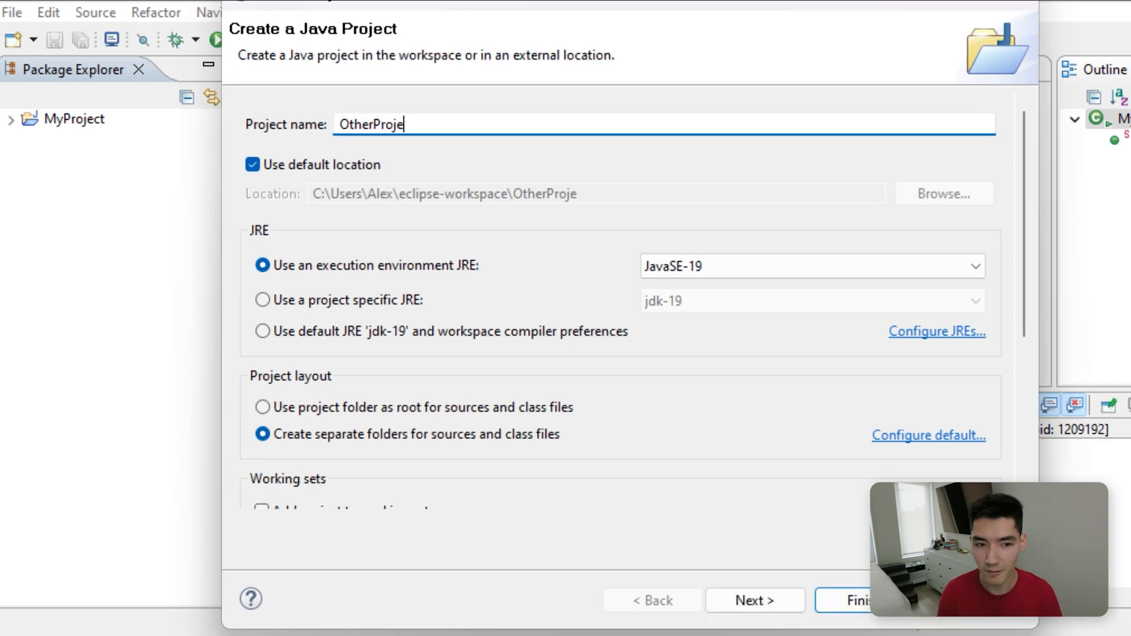
left_click(851, 600)
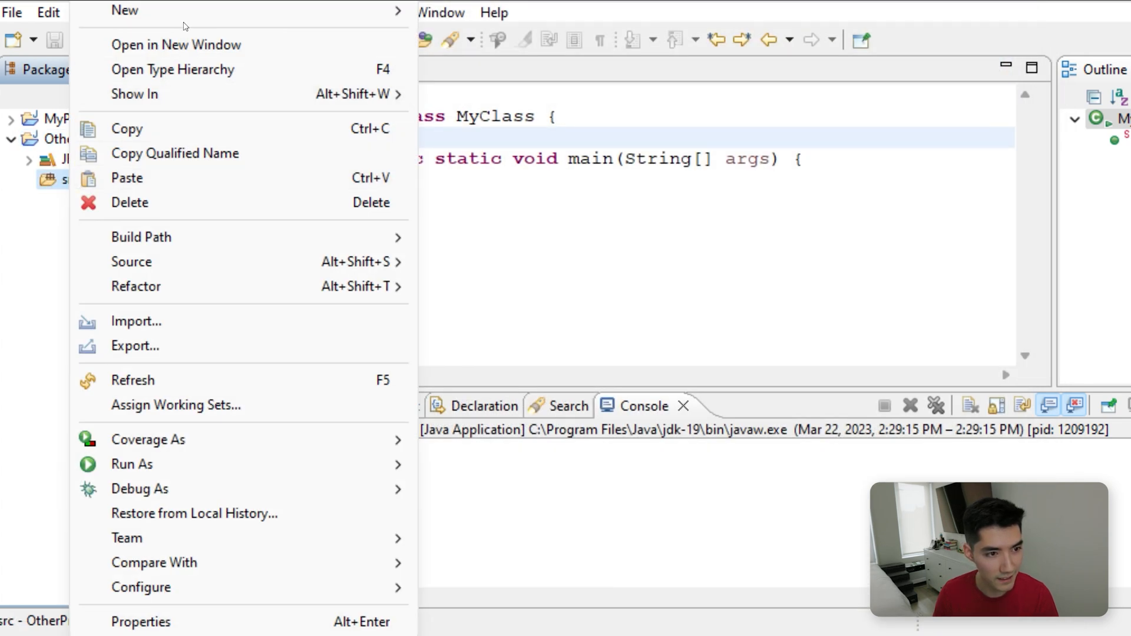
mouse_move(123, 9)
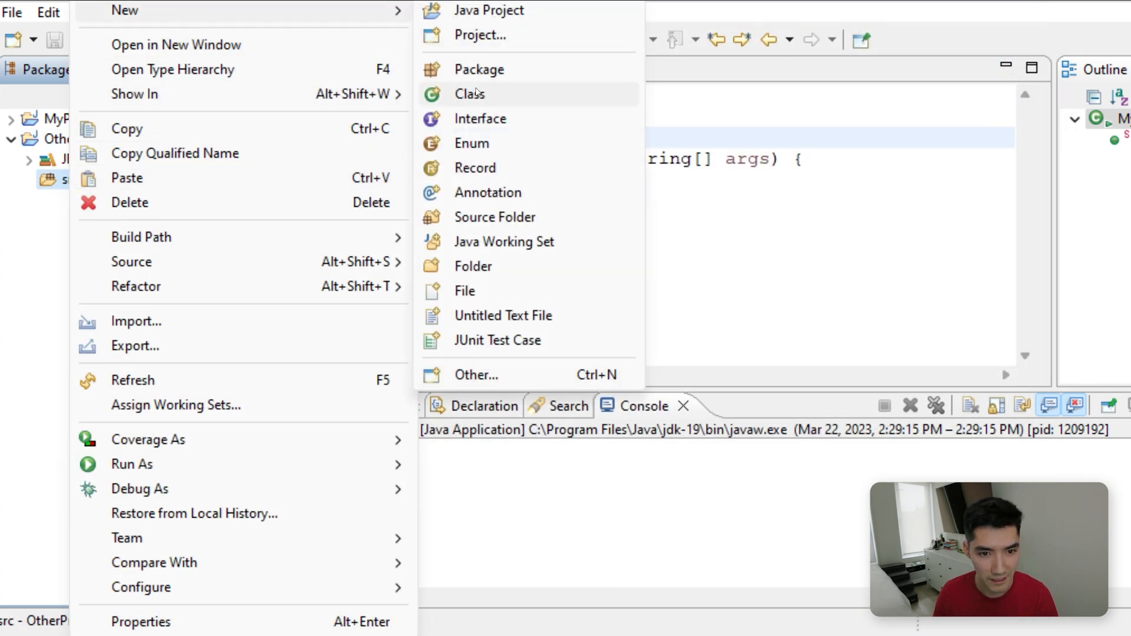
- Create a new class SayHi in OtherProject's src folder
left_click(470, 95)
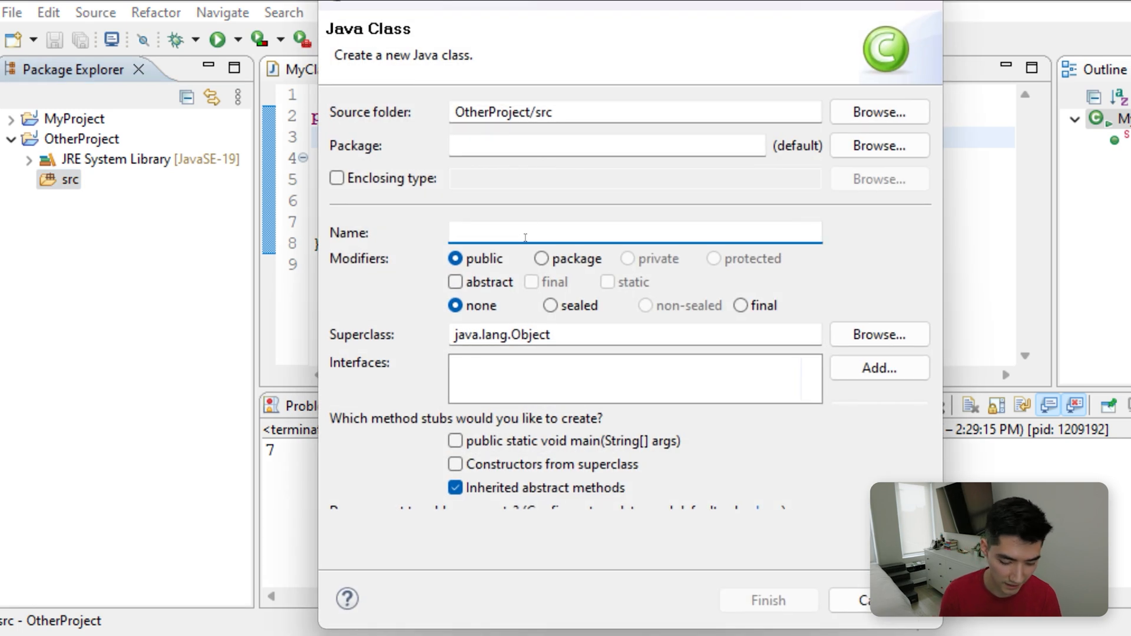
type("SayHi")
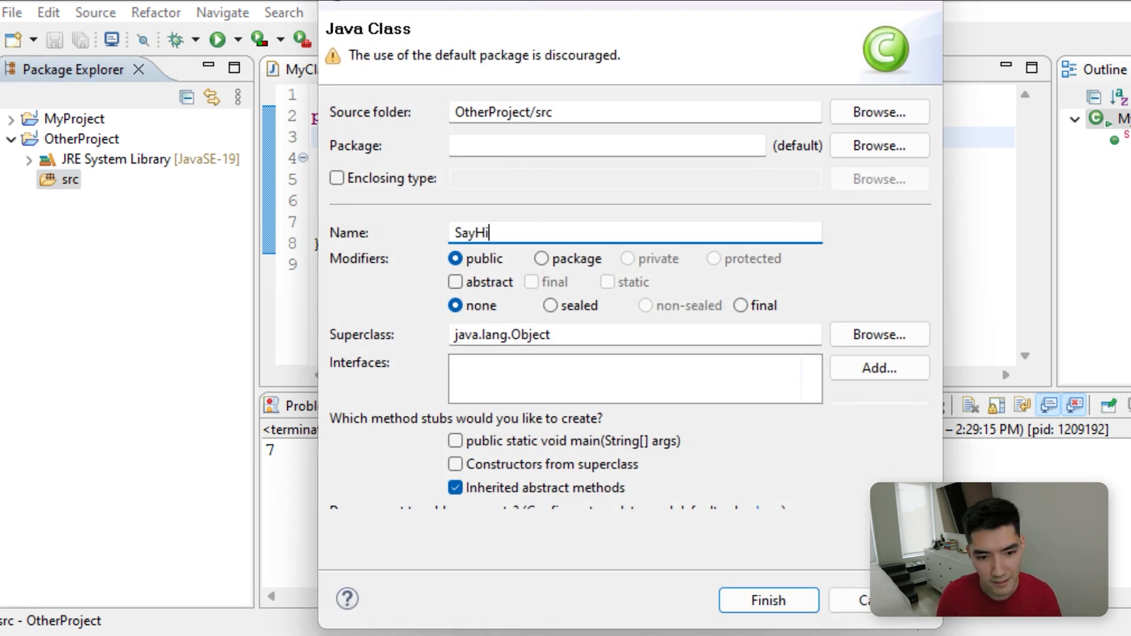
left_click(768, 599)
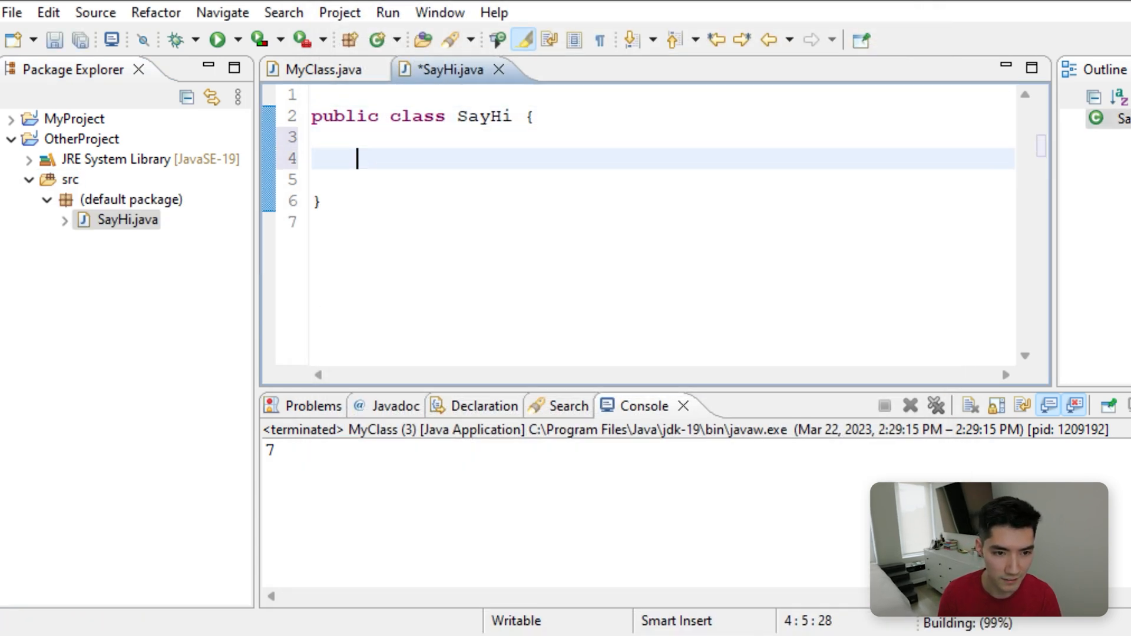
- Write public void sayHi() with System.out.println("hi!!"); in SayHi
type("pub")
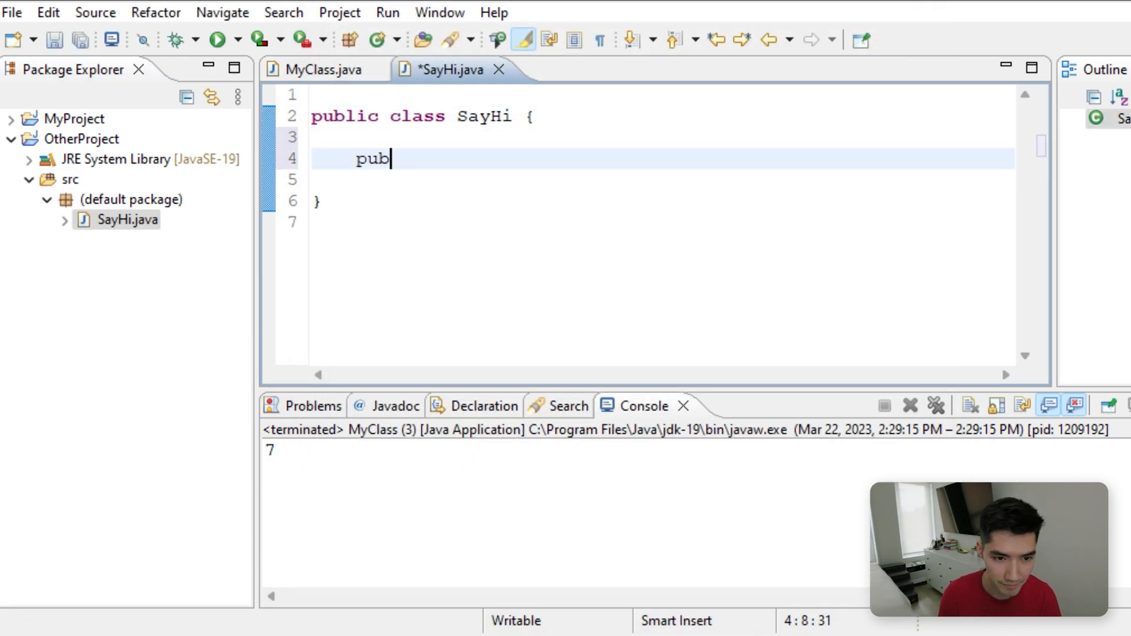
type("lic void")
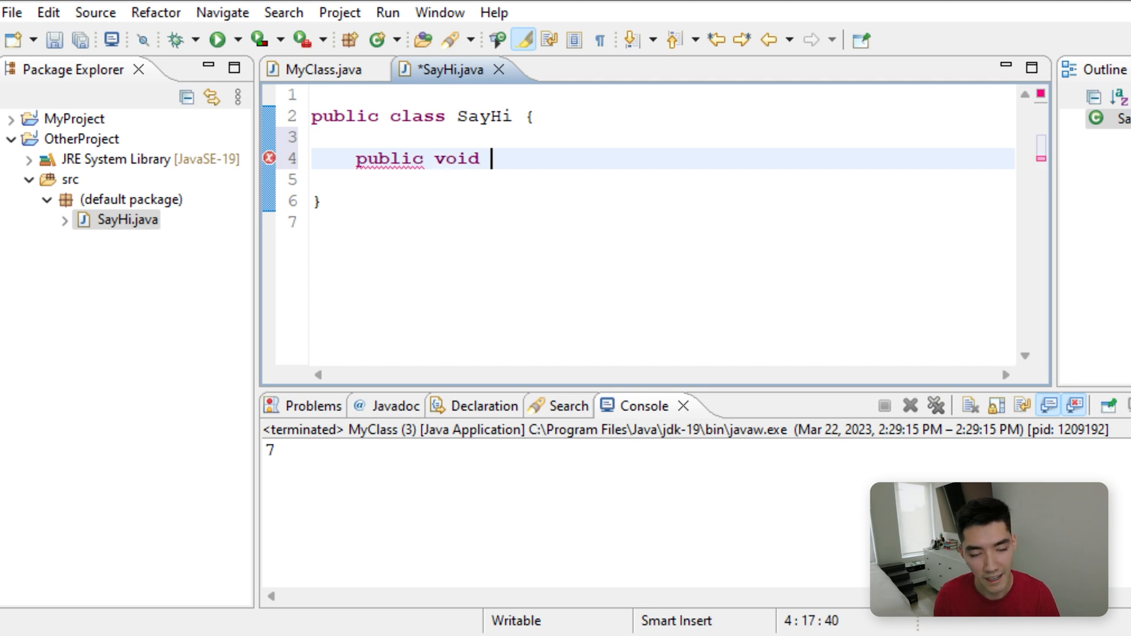
type("sayHi() {")
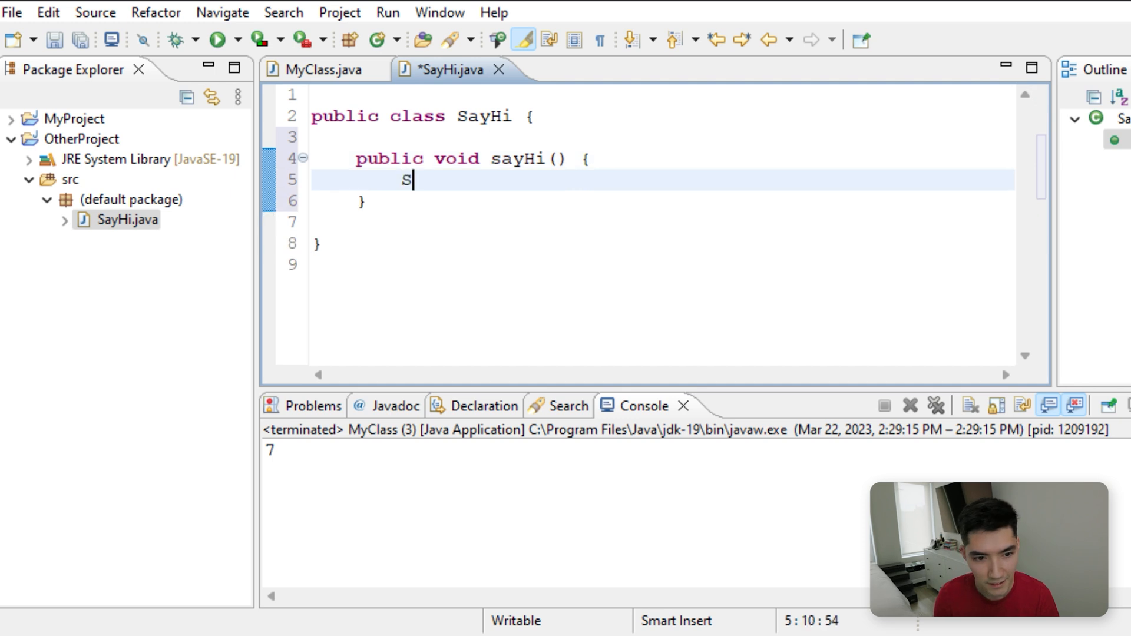
type("ystem.out.println(\"")
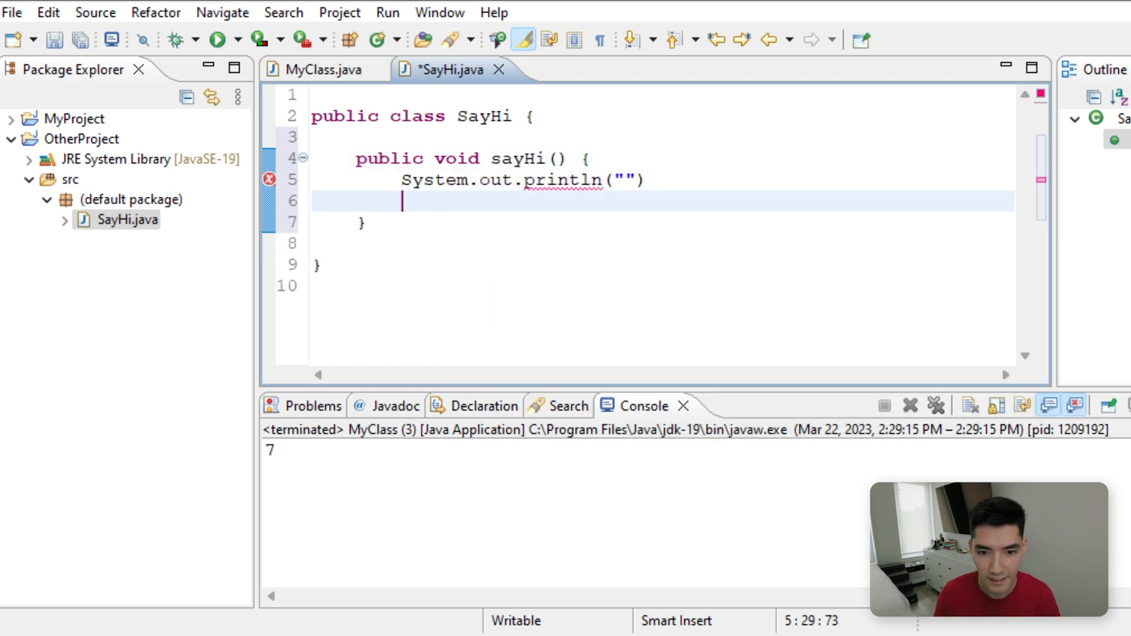
left_click(615, 180)
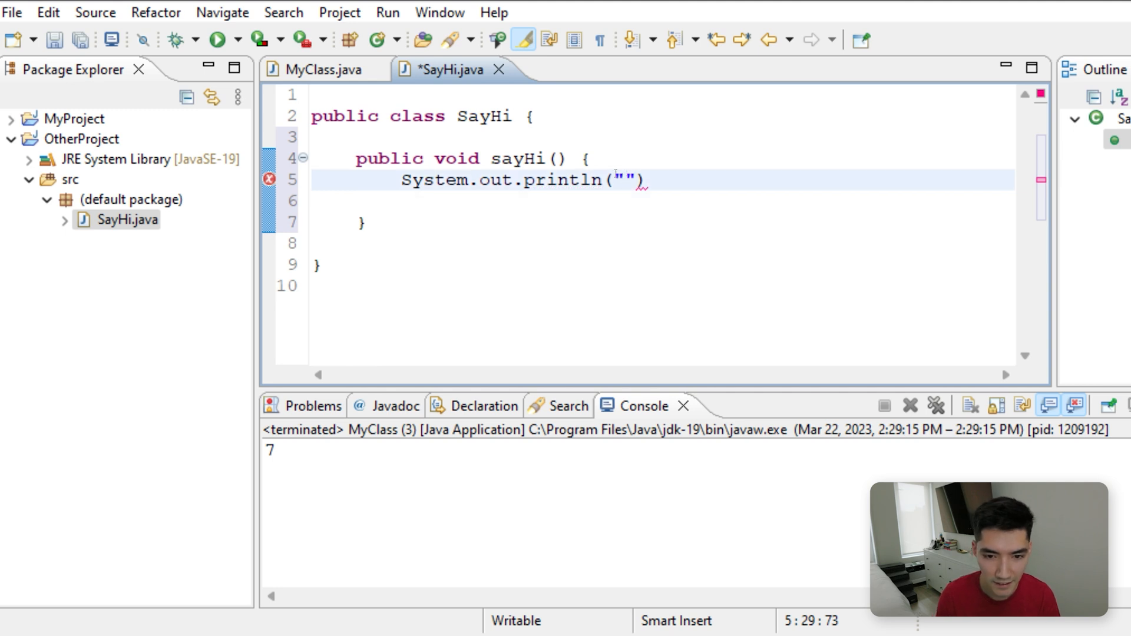
type("hi!!")
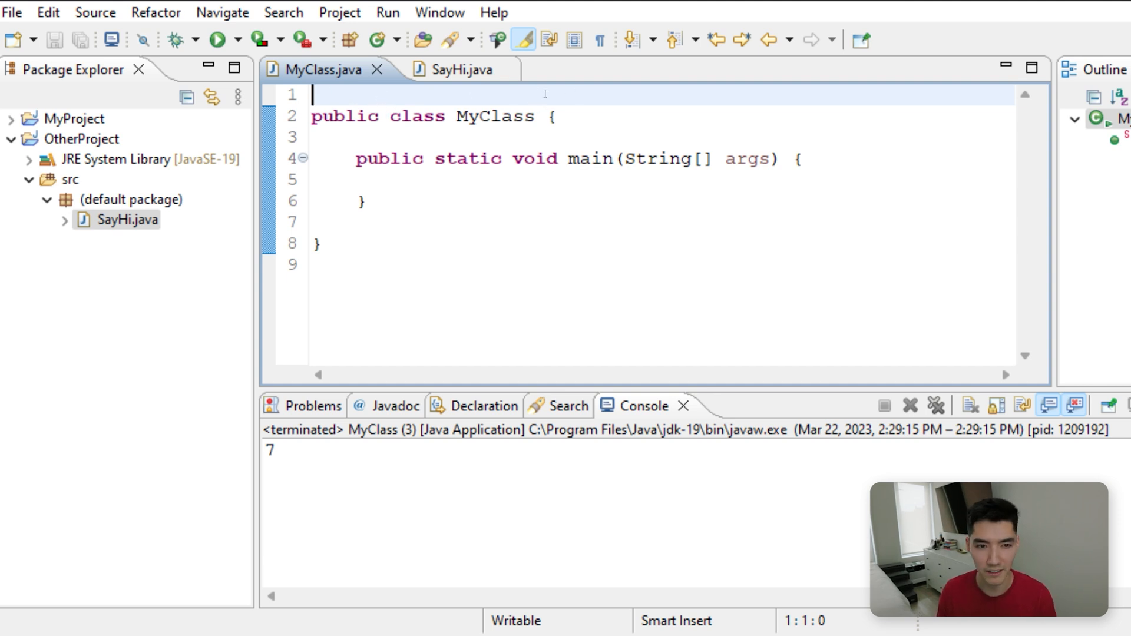
- Collapse all projects in Package Explorer, then expand and select MyProject
left_click(368, 201)
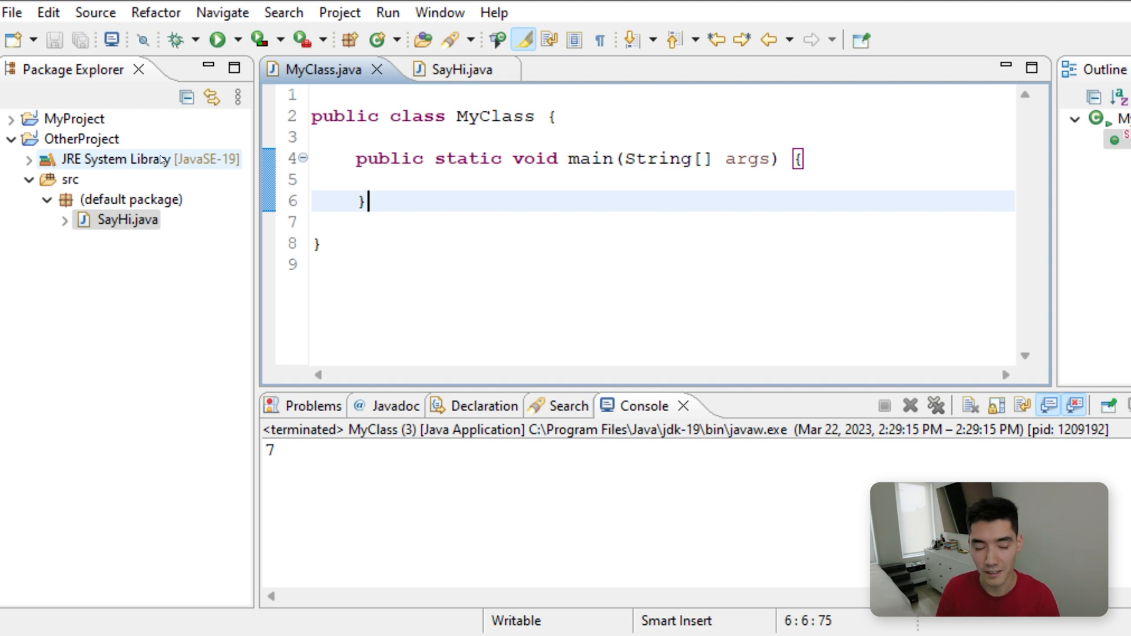
left_click(325, 243)
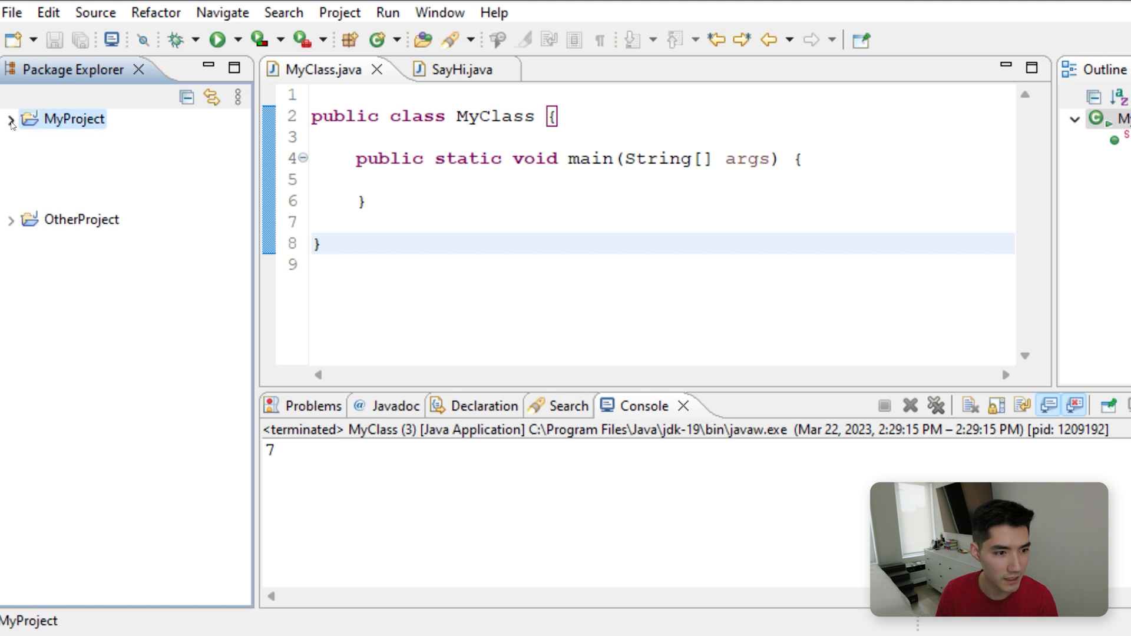
left_click(10, 118)
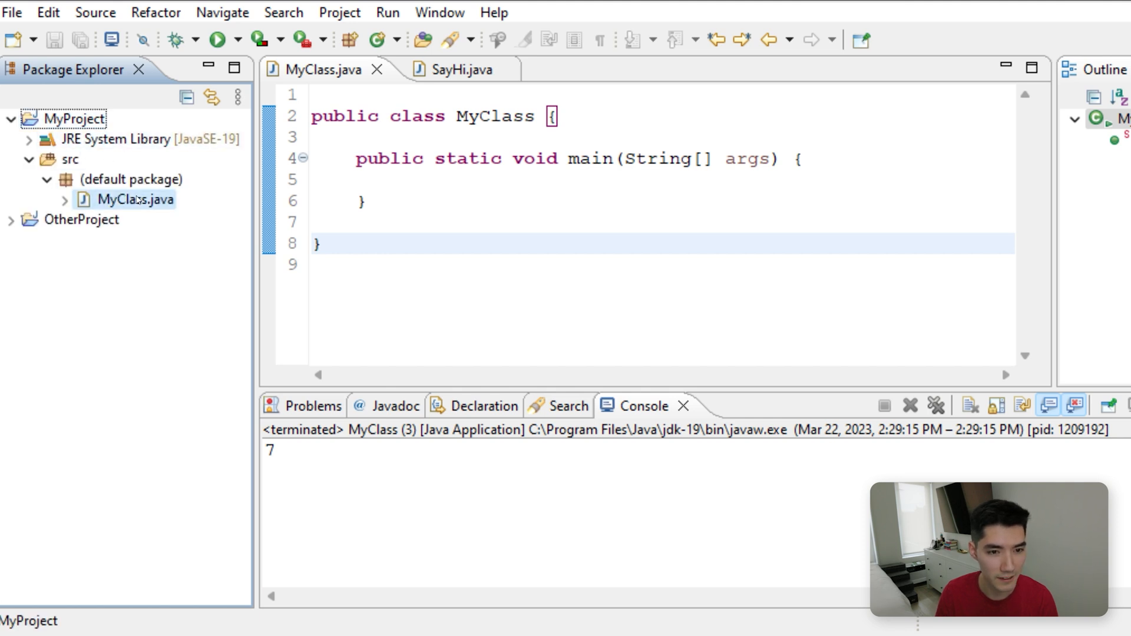
left_click(75, 118)
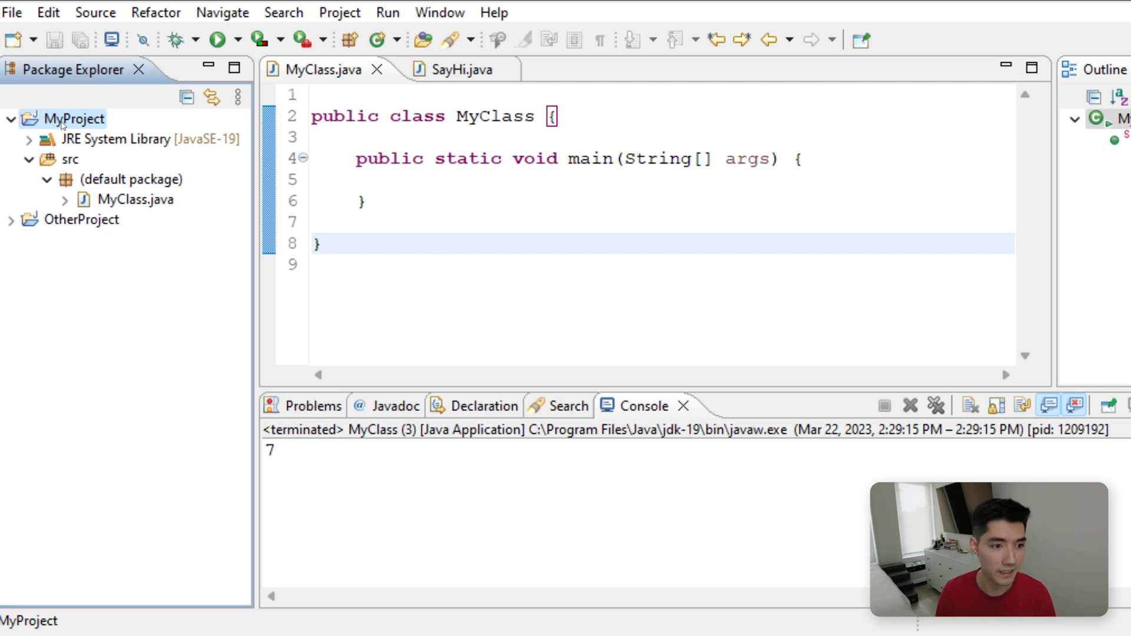
- Add OtherProject as a required project on MyProject's build path Classpath
right_click(73, 118)
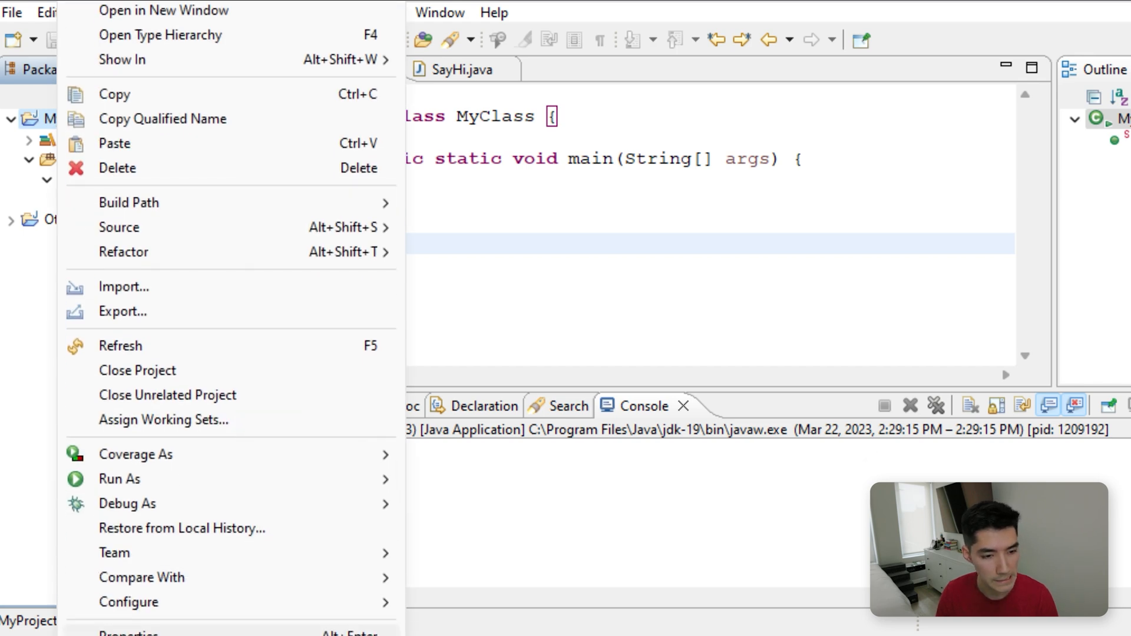
left_click(128, 203)
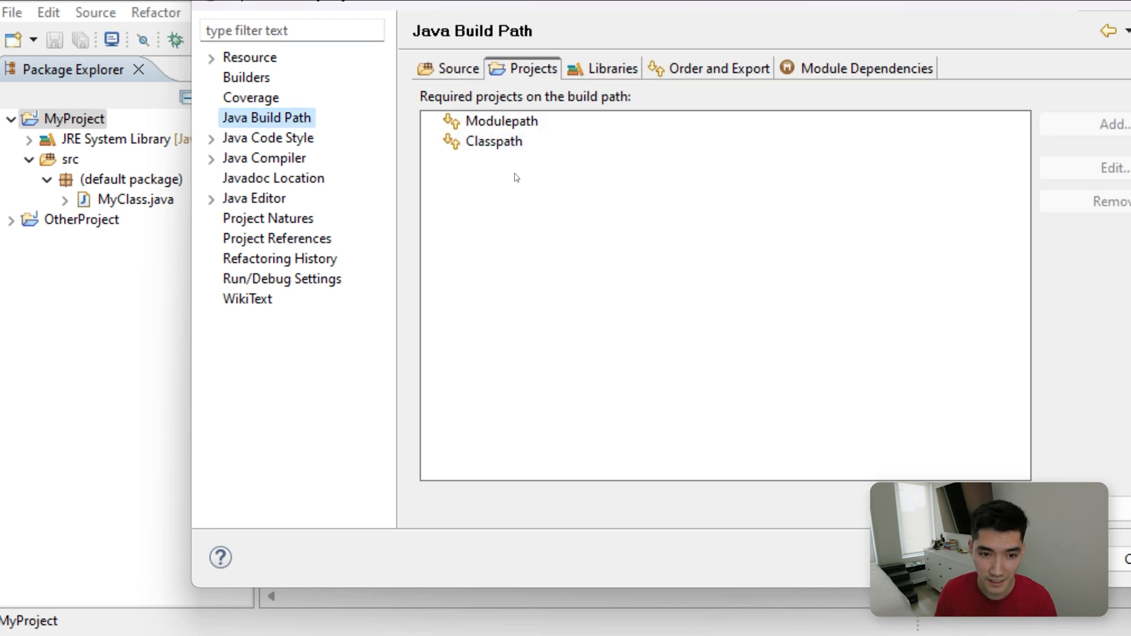
left_click(499, 121)
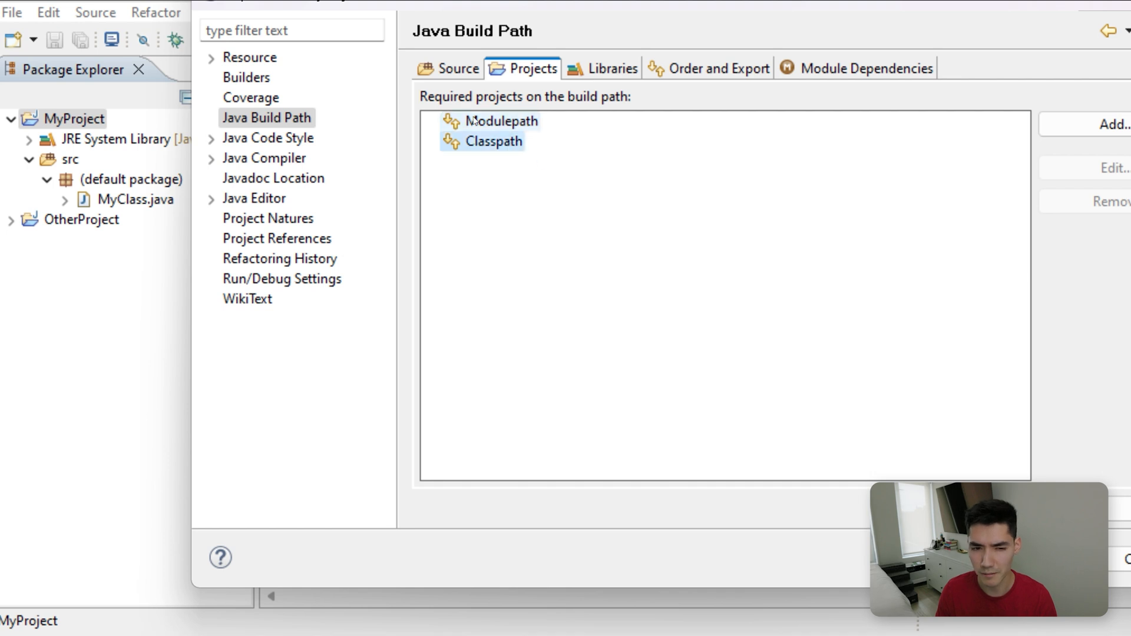
left_click(494, 141)
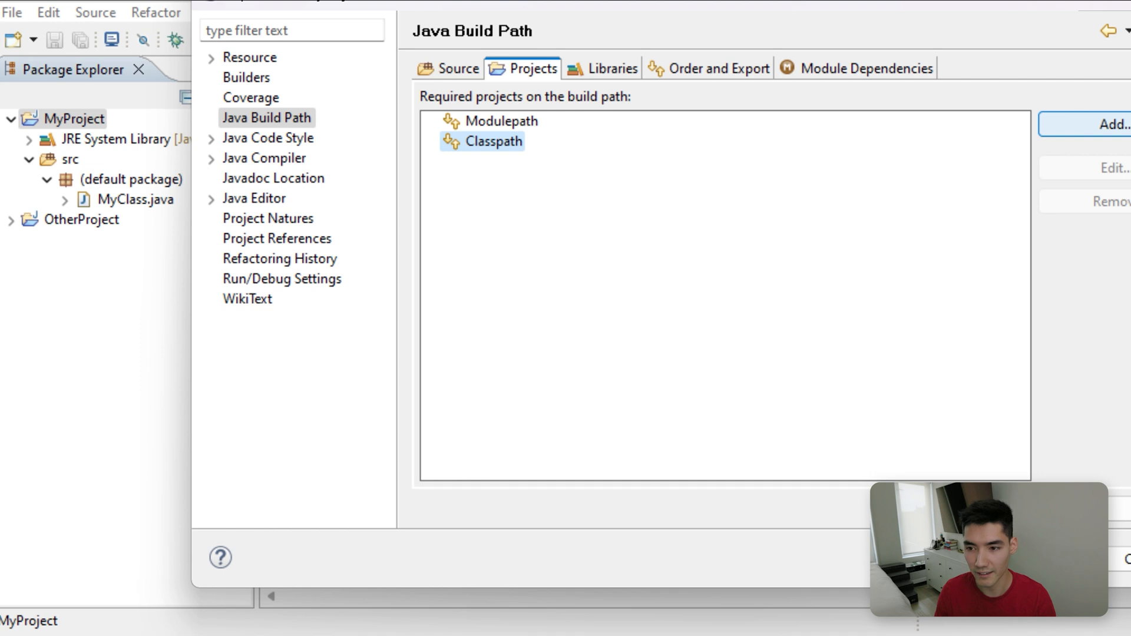
left_click(1111, 124)
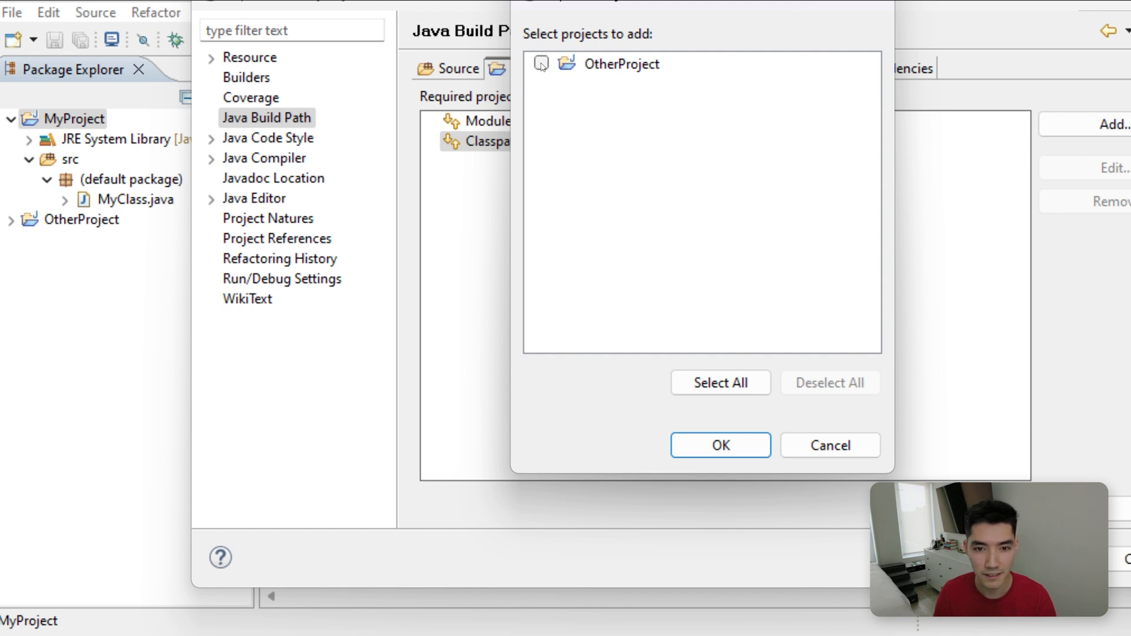
left_click(541, 64)
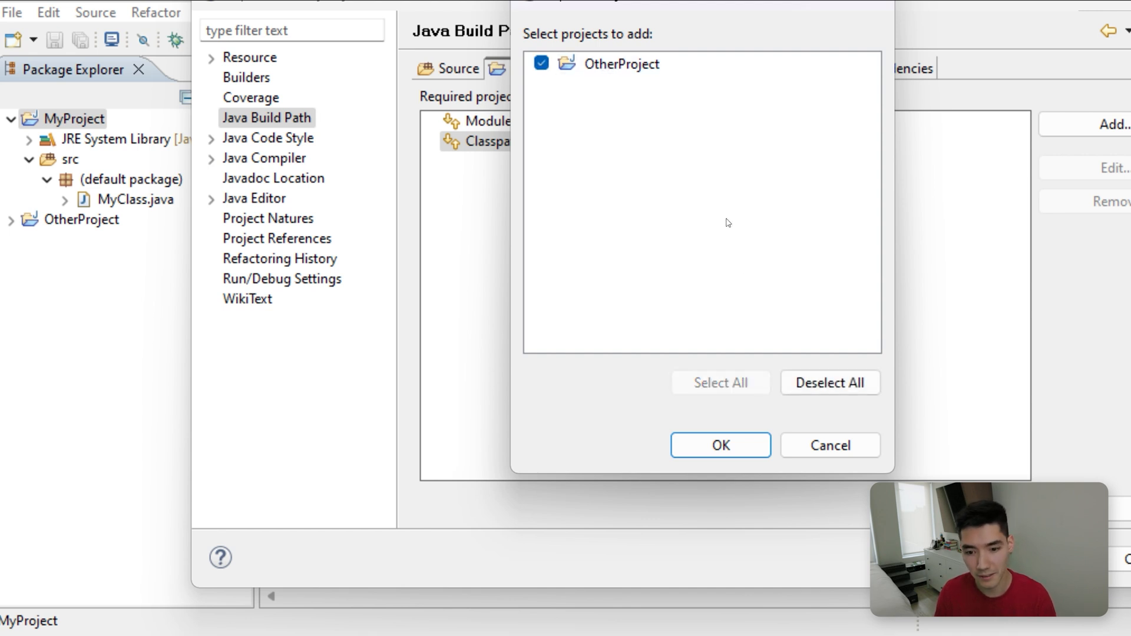
left_click(719, 445)
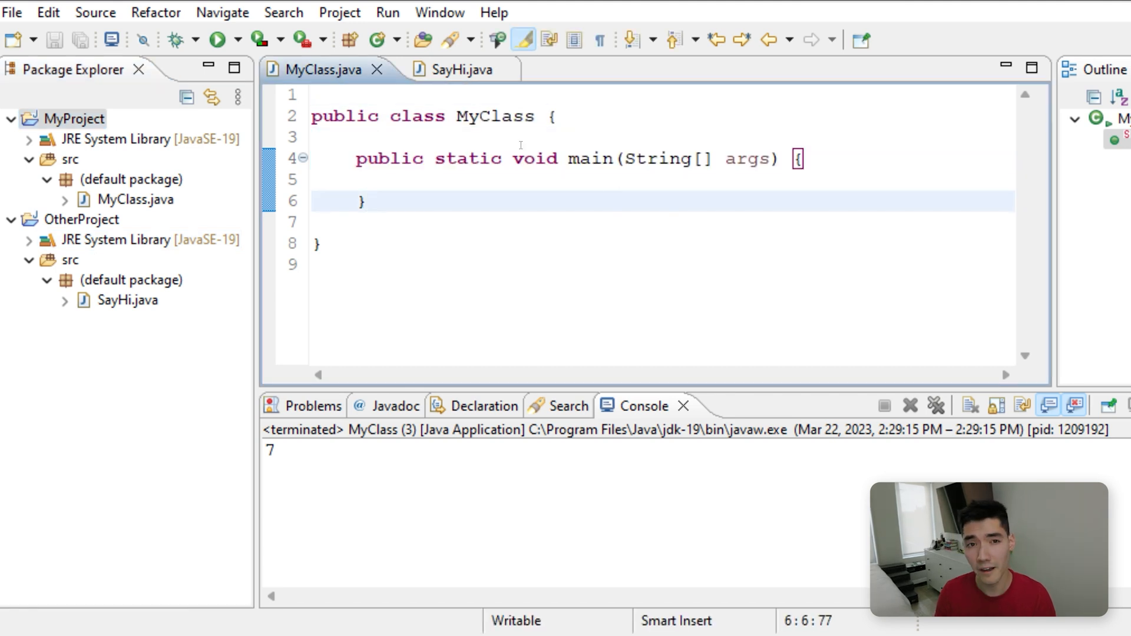
- Write SayHi s = new SayHi(); s.sayHi(); in main and run MyClass to print hi!!
left_click(127, 301)
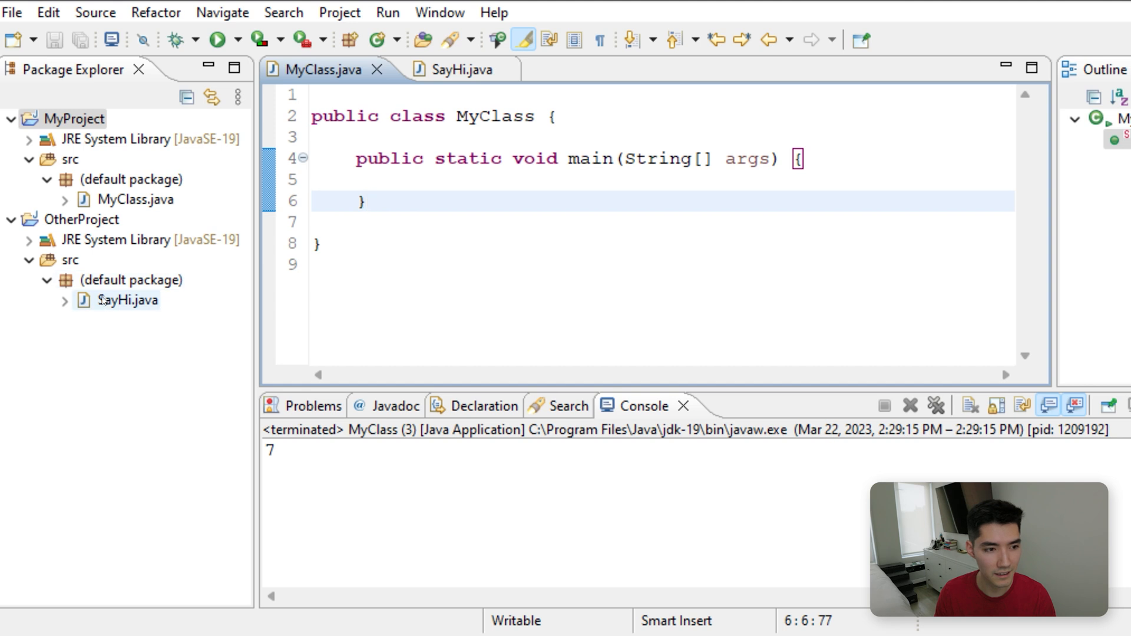
left_click(128, 301)
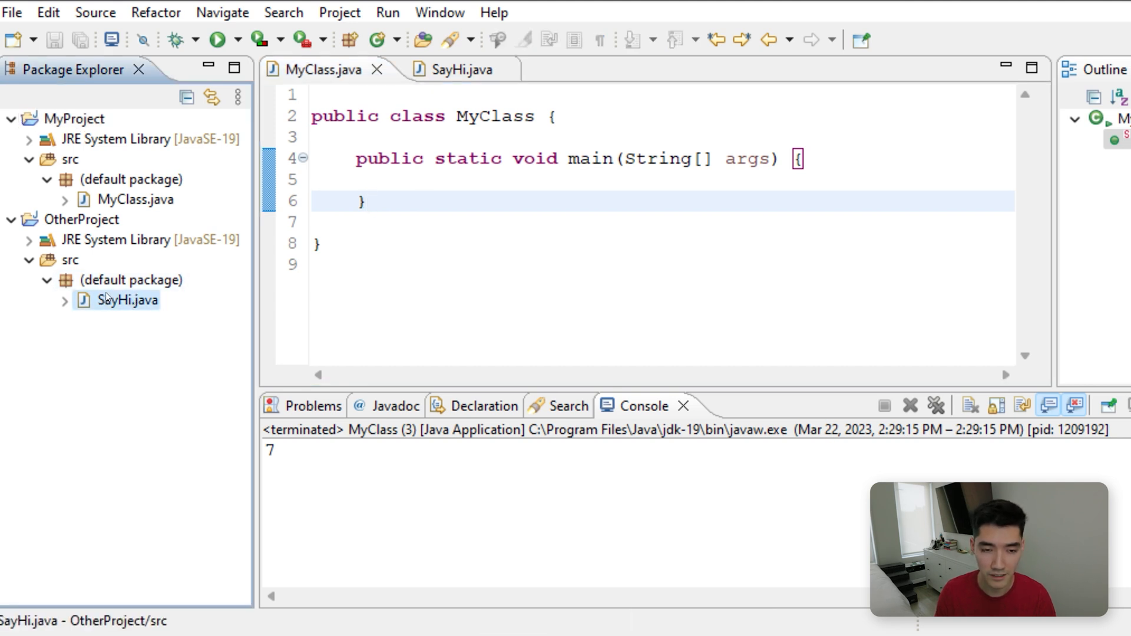
type("SayHi s = ne")
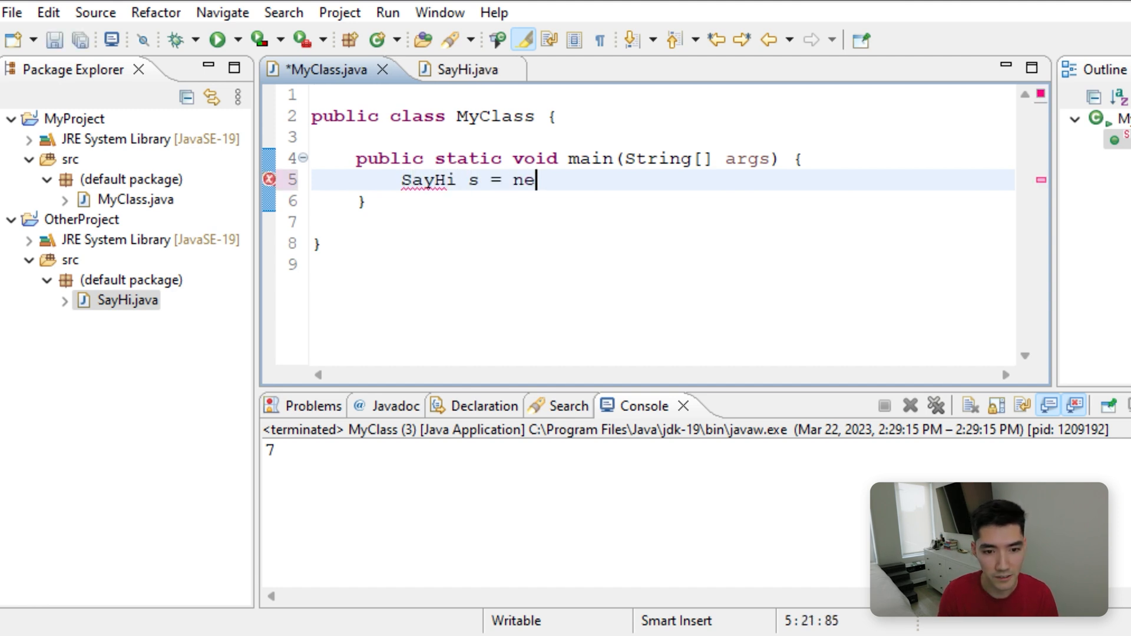
type("w SayHi();")
type("s.sayHi();")
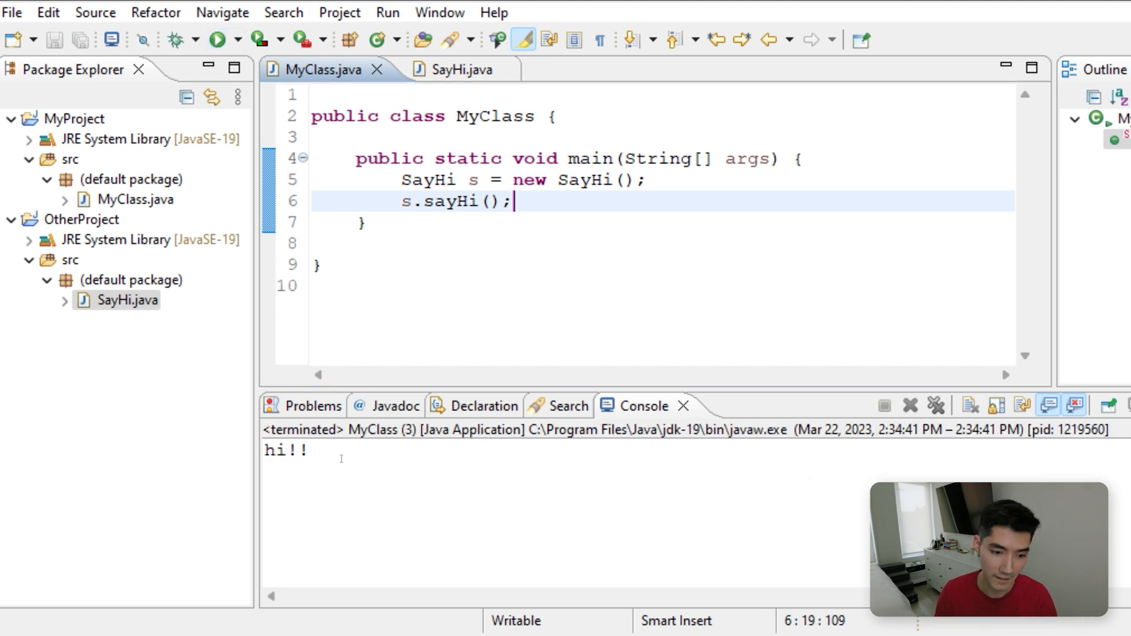
left_click(70, 259)
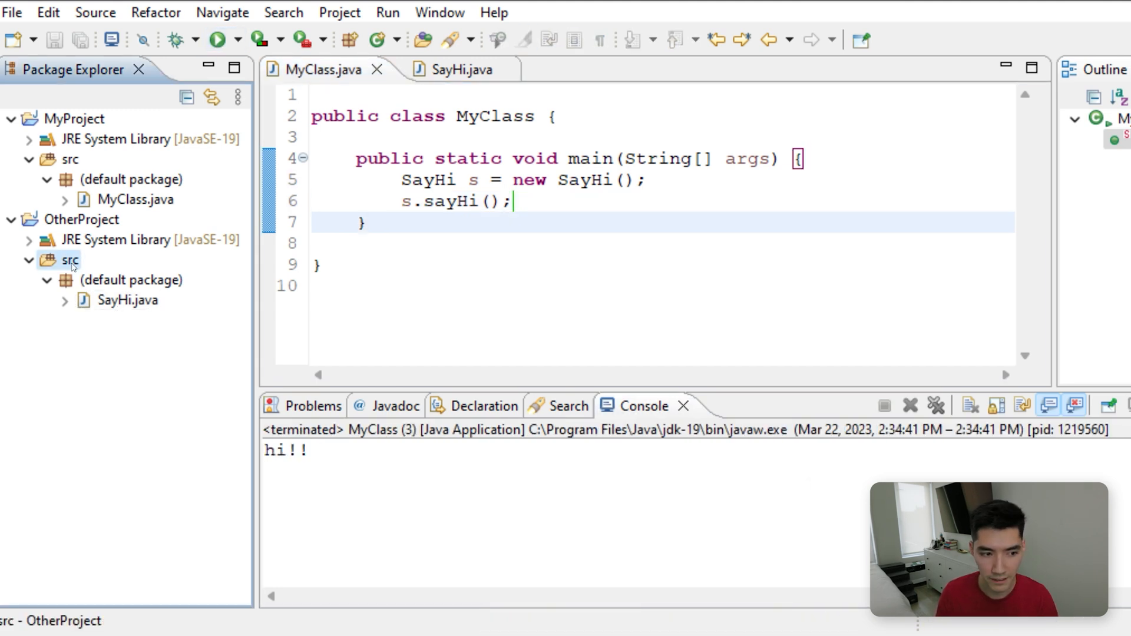
- Create the package SomeOtherSpecificPackage in OtherProject's src folder
right_click(69, 260)
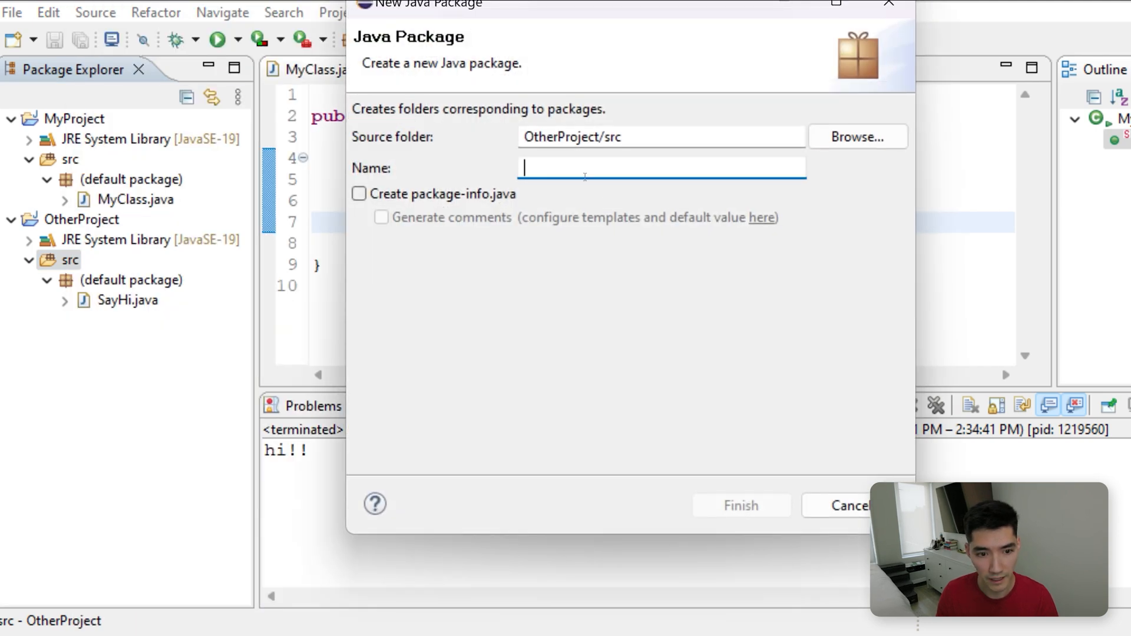
type("Some")
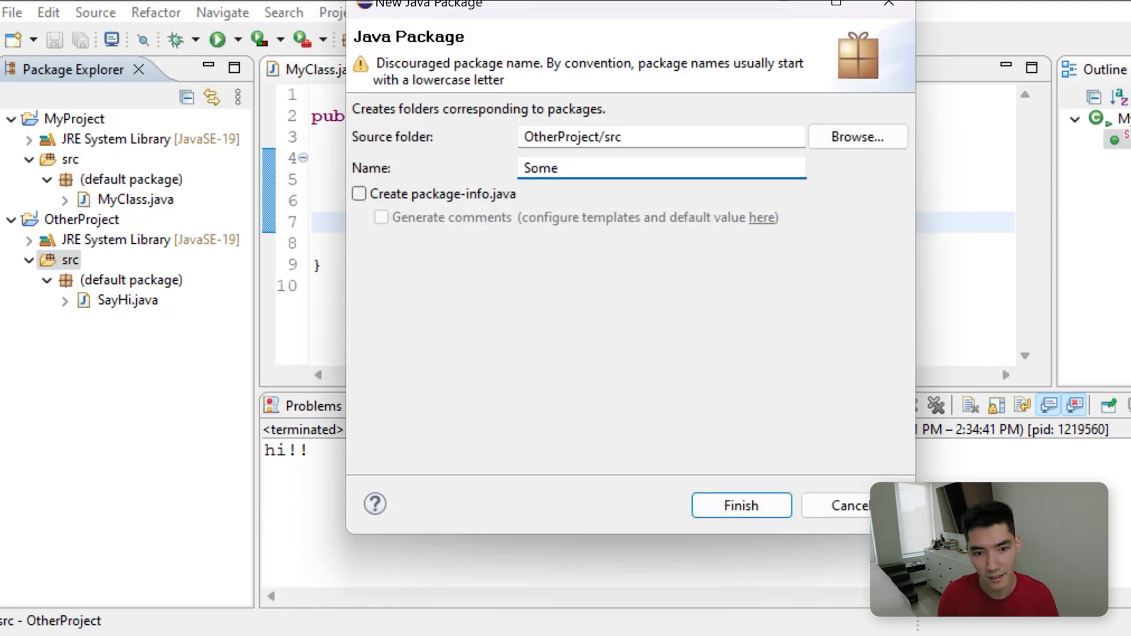
type("OtherSpe")
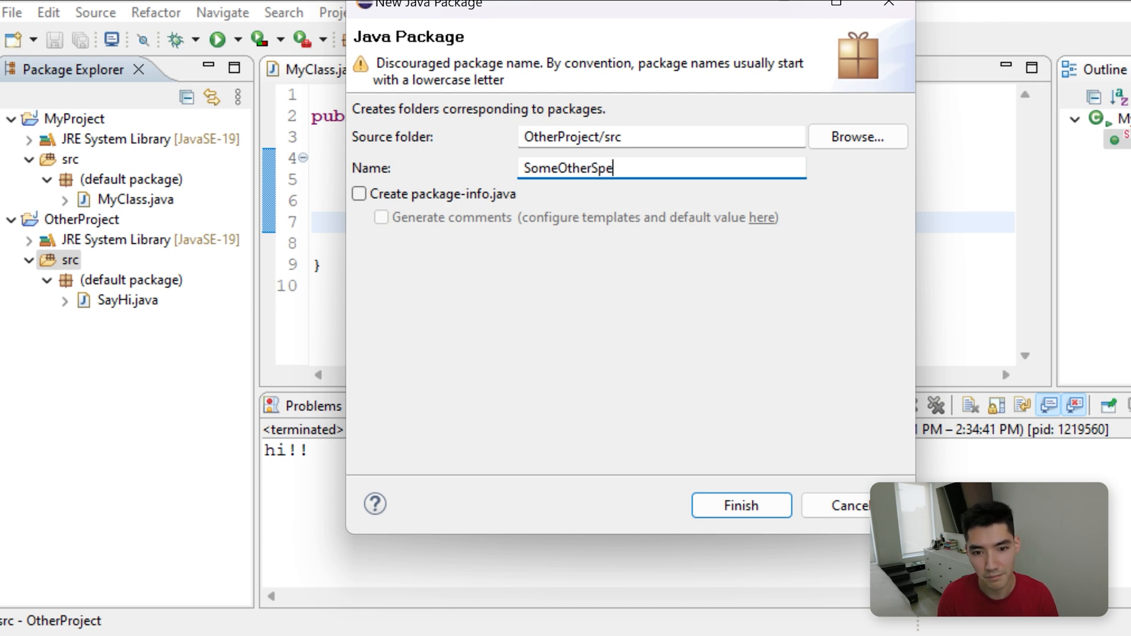
type("cificPackage")
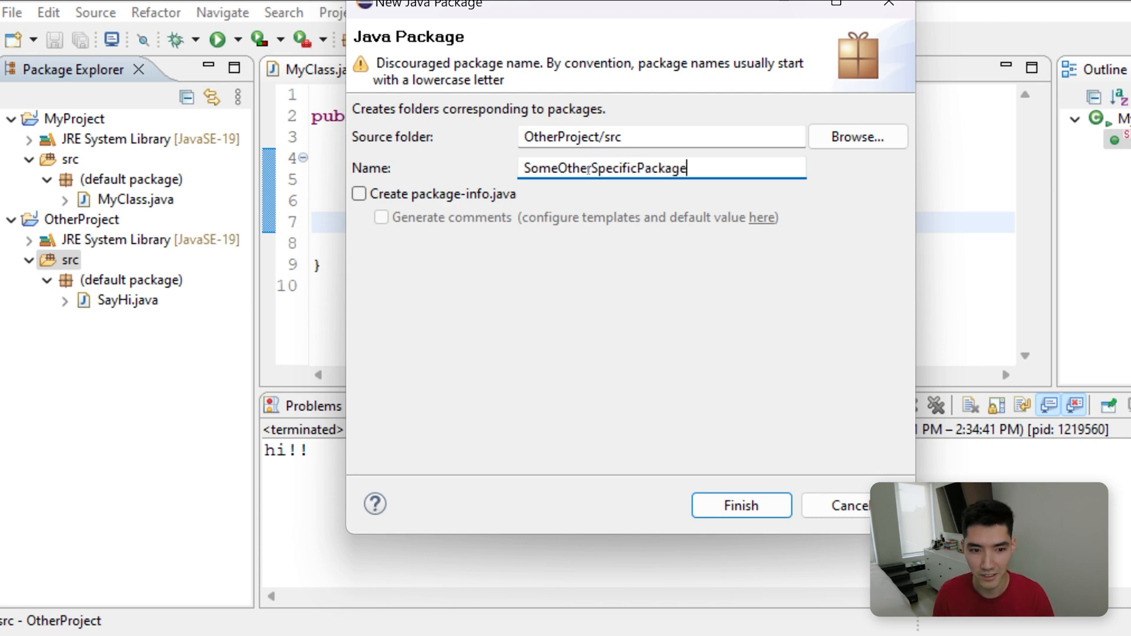
left_click(739, 506)
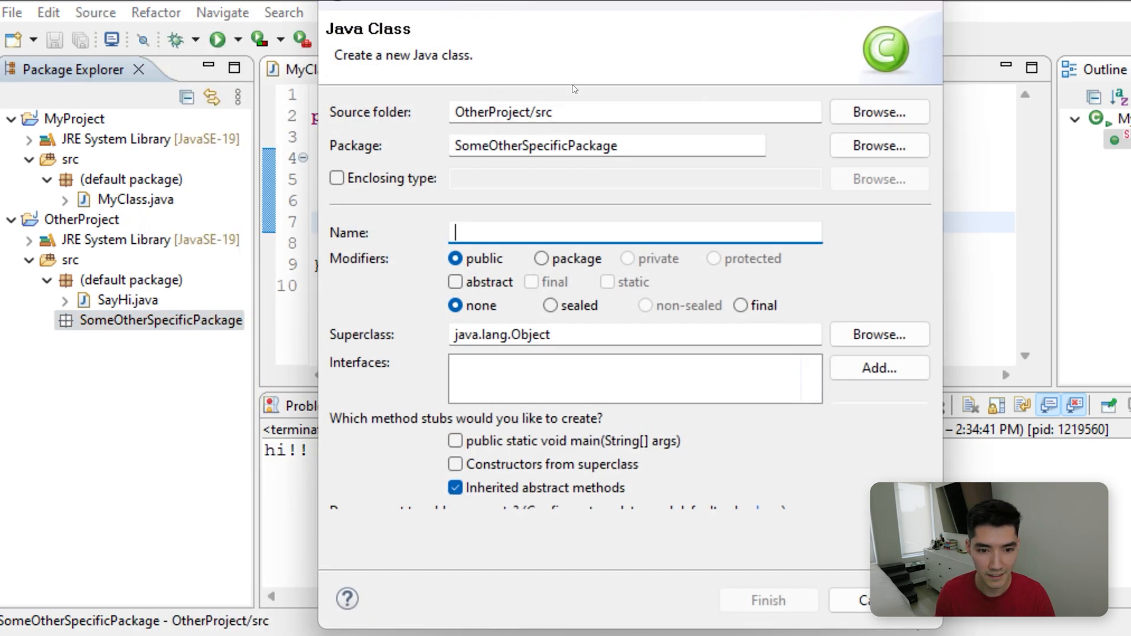
- Create a new class SayHello inside SomeOtherSpecificPackage
type("SayH")
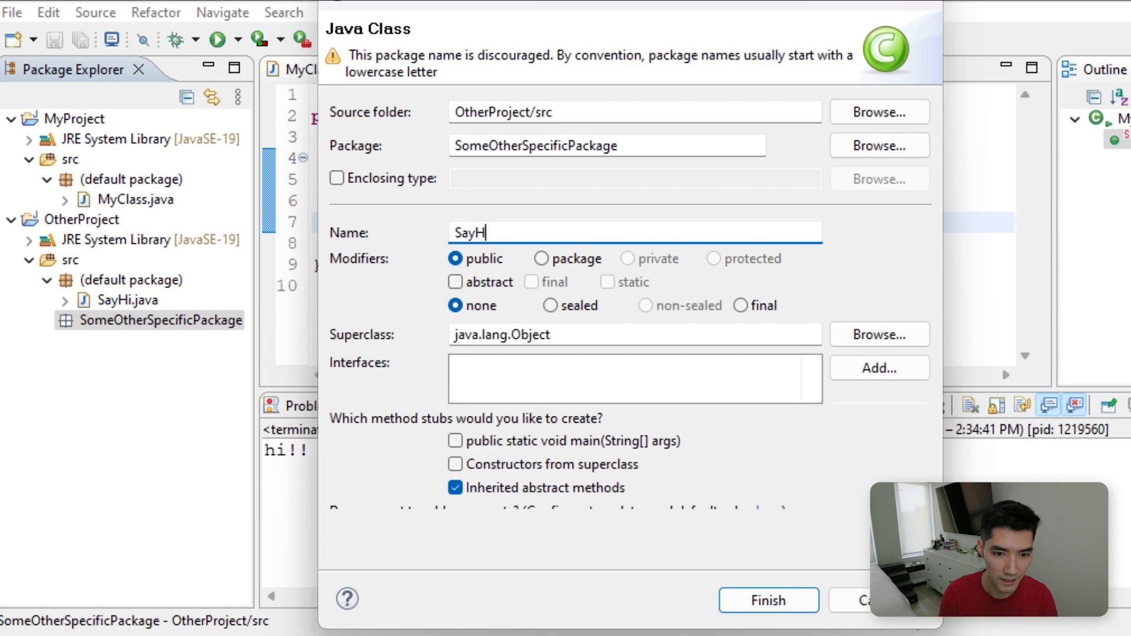
type("ello")
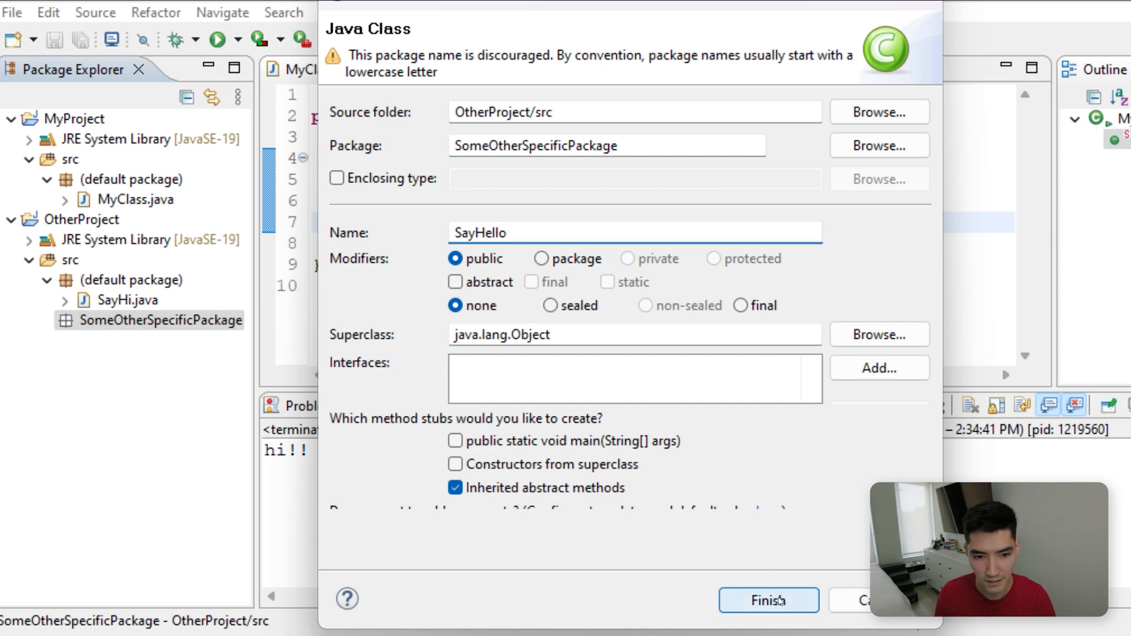
left_click(767, 599)
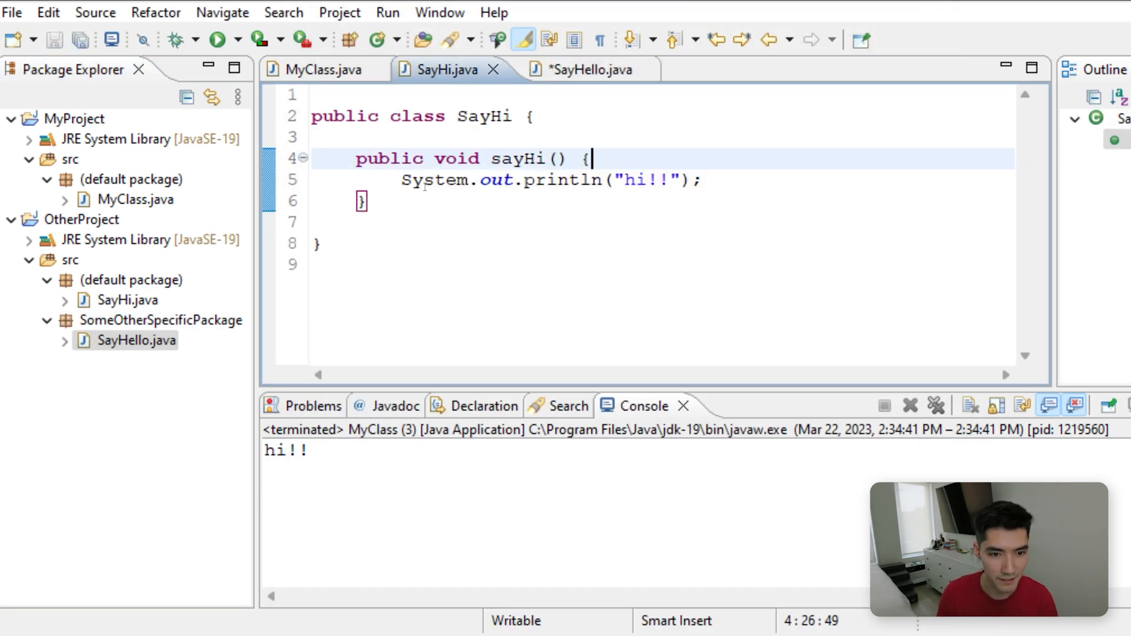
- Give SayHello a sayHi method printing hello and save the class
left_click(577, 69)
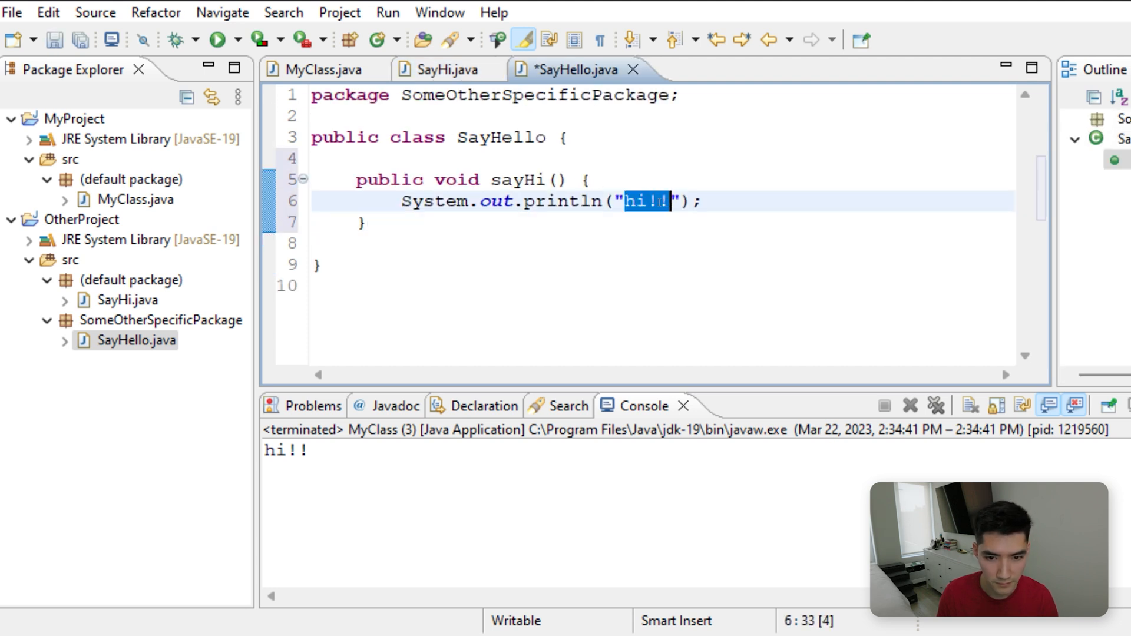
type("hello")
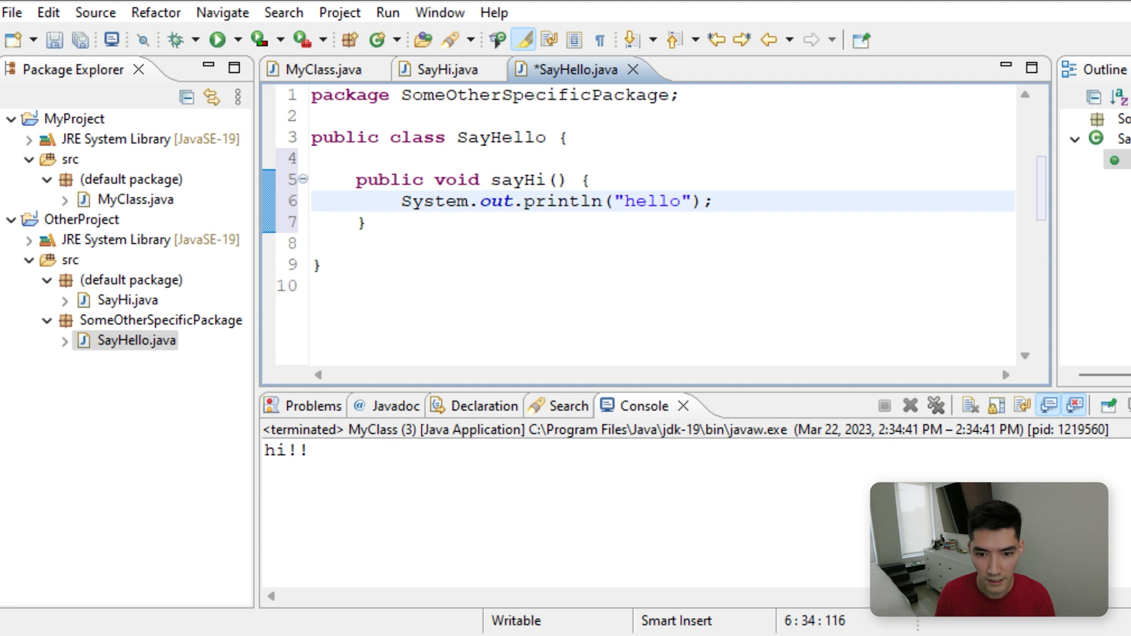
key("ctrl+s")
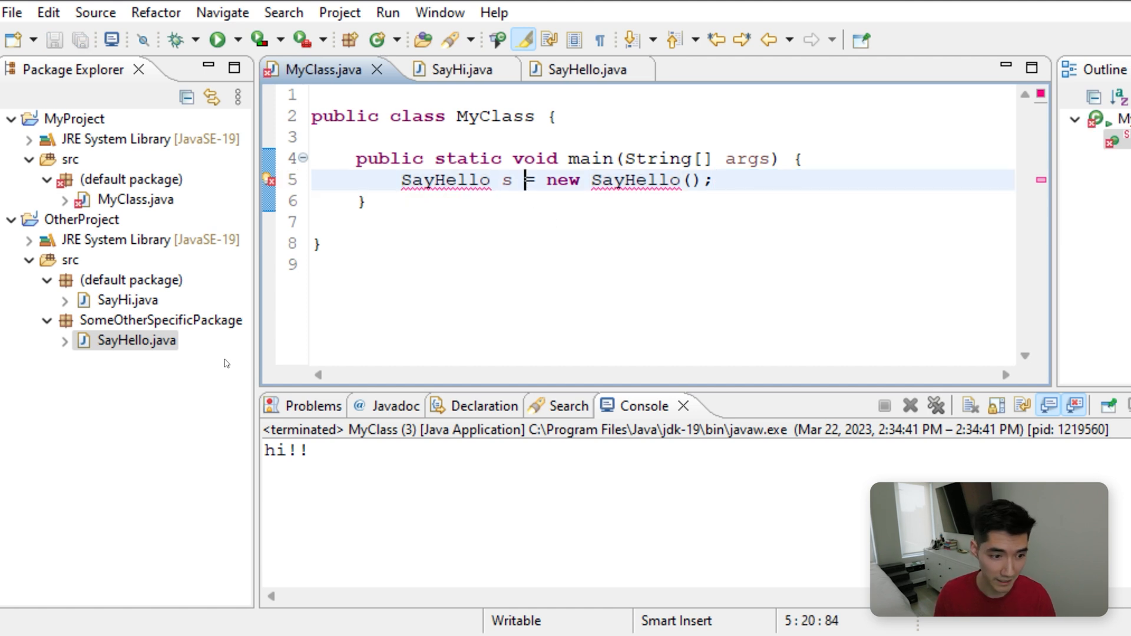
- Add an import of SomeOtherSpecificPackage.SayHello at the top of MyClass, clearing the SayHello errors
left_click(159, 320)
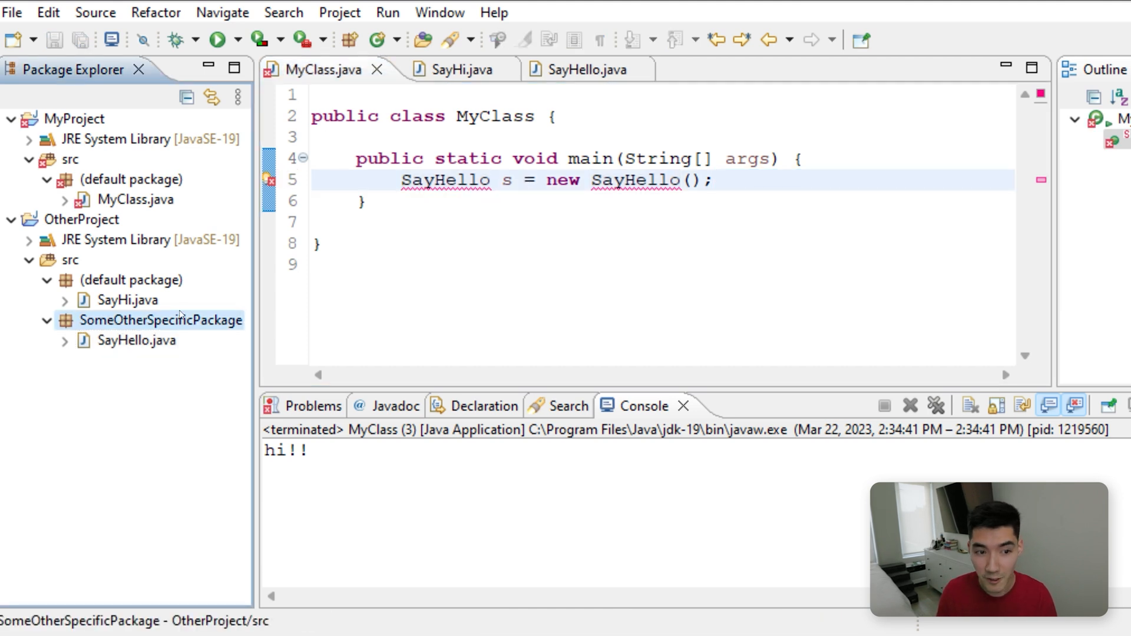
key("Enter")
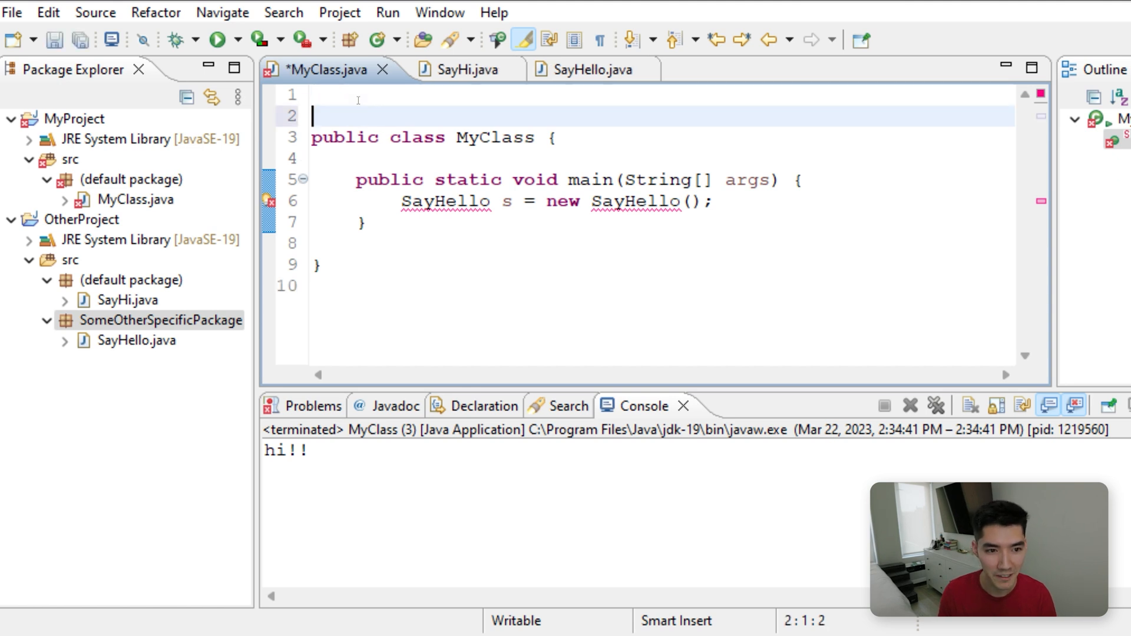
type("import")
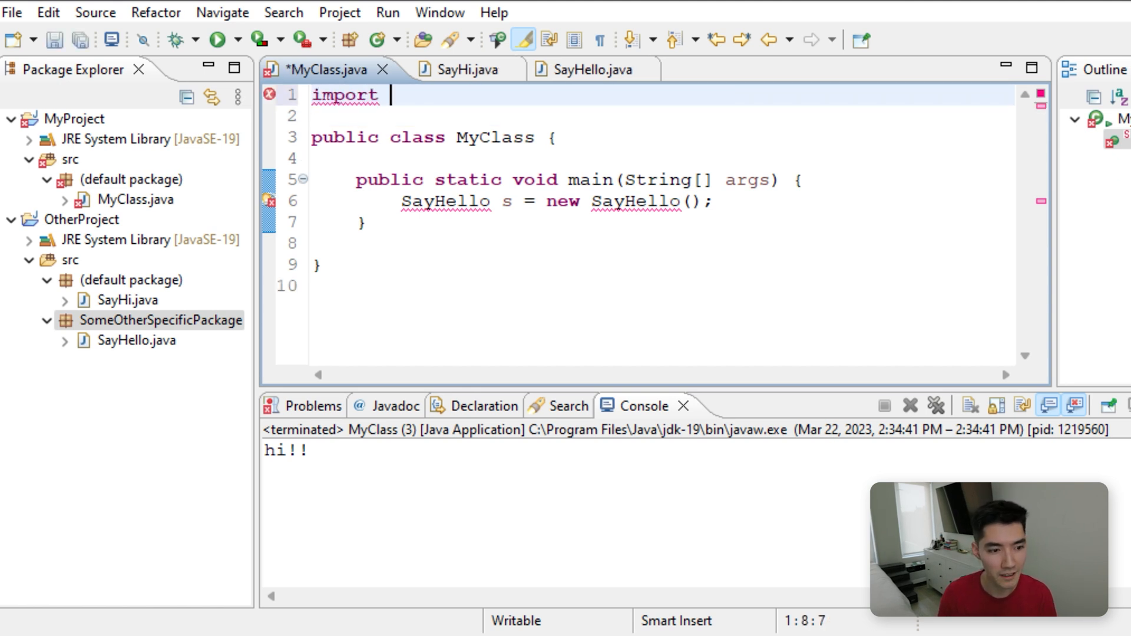
type("SomeOthe")
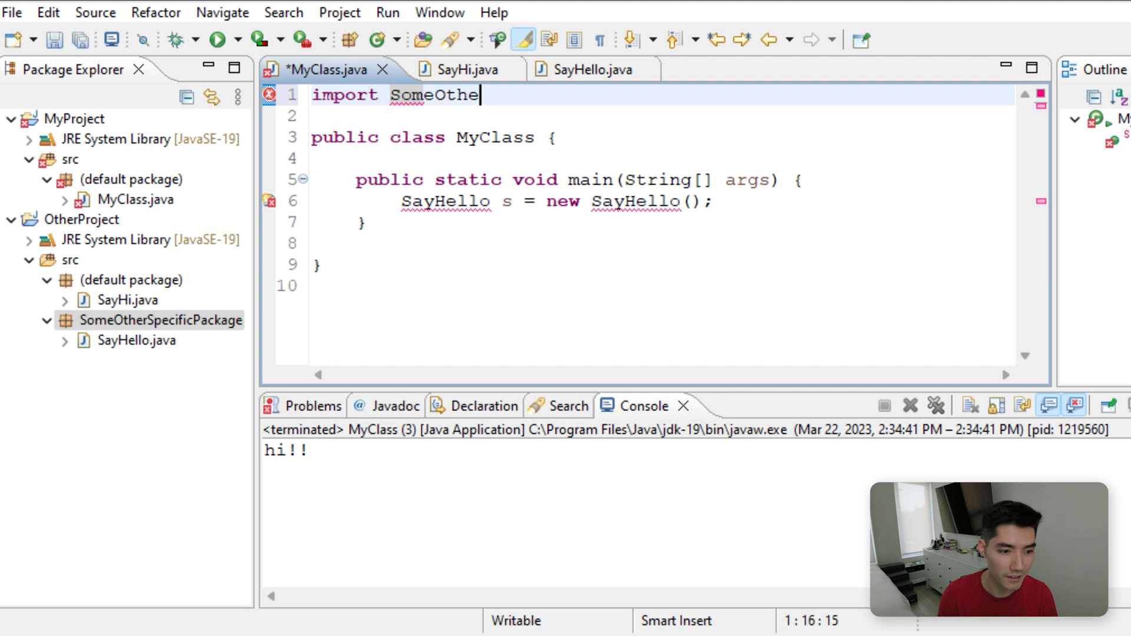
type("rSepcif")
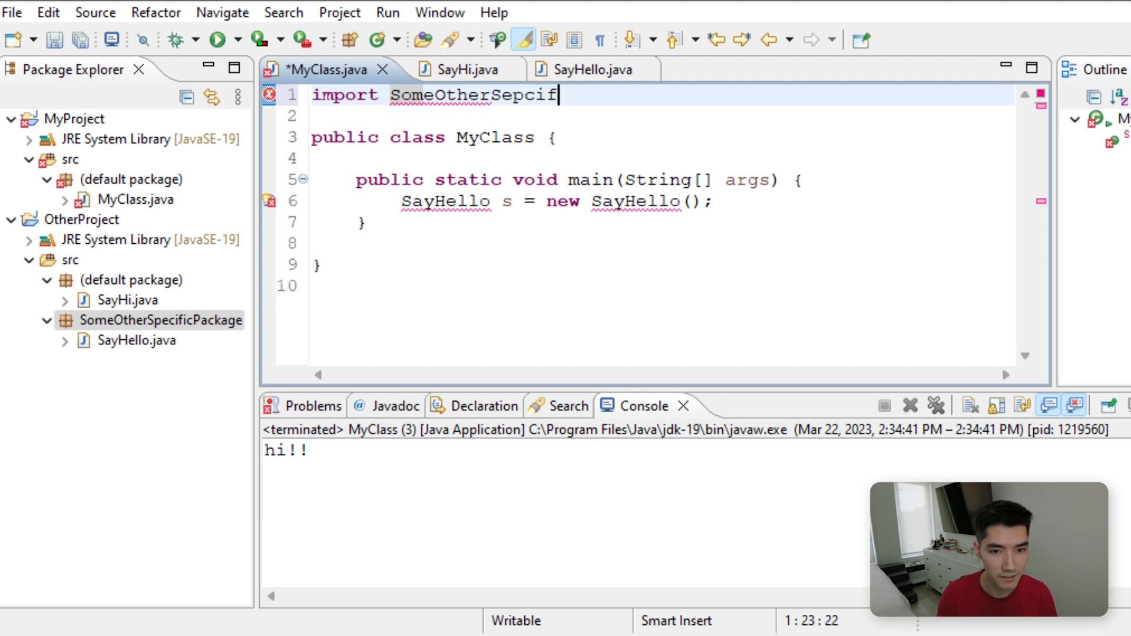
key("BackSpace")
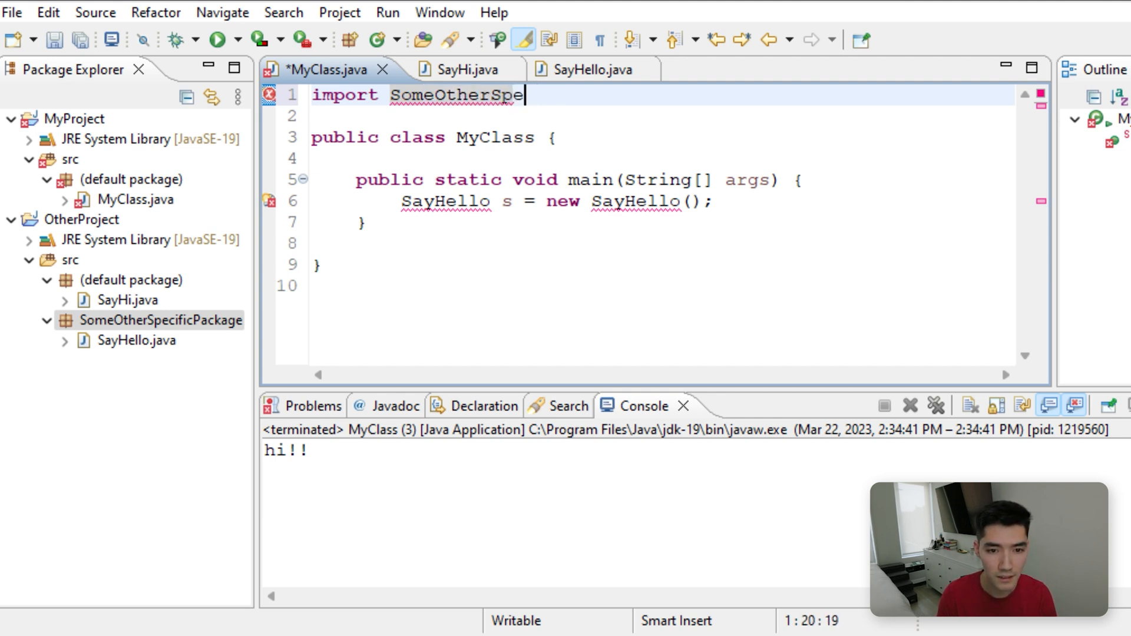
type("cificP")
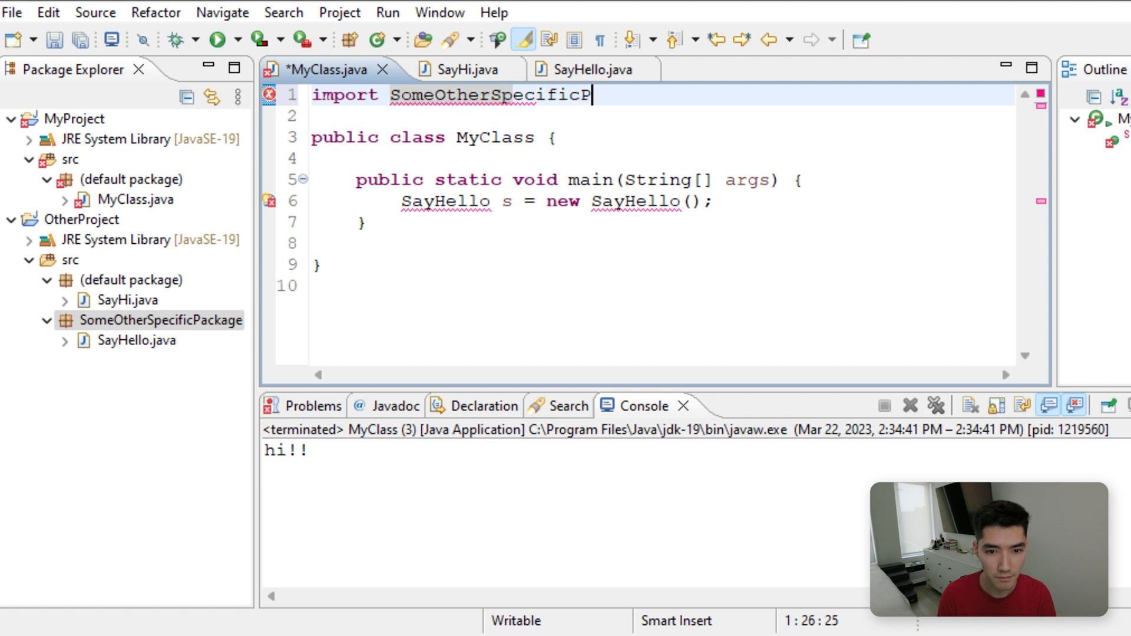
type("ackage.*")
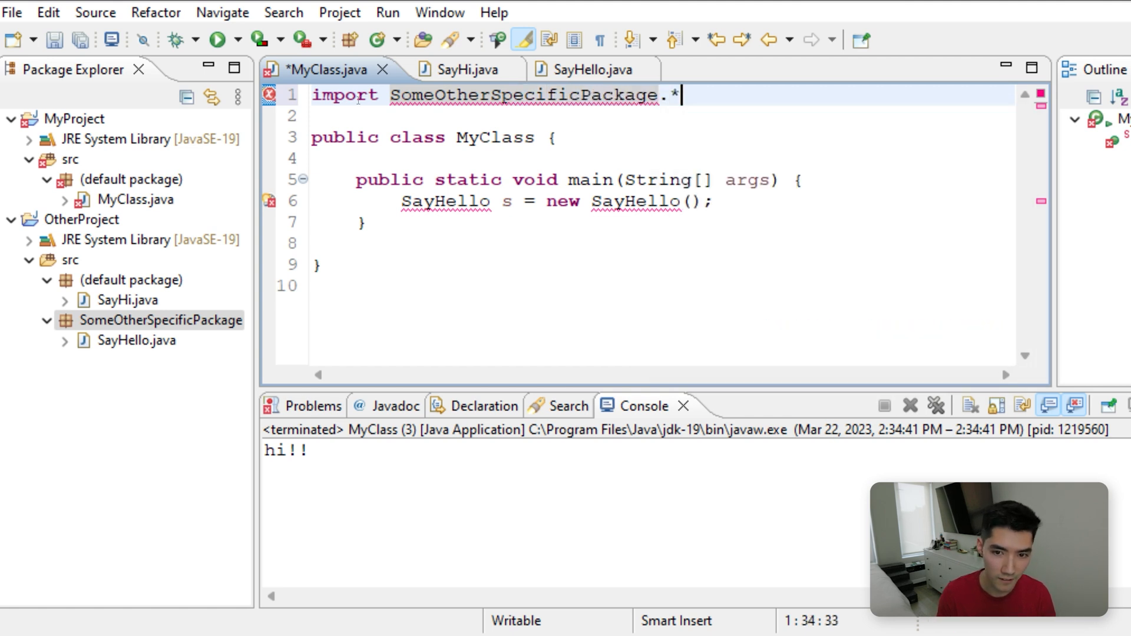
type(";")
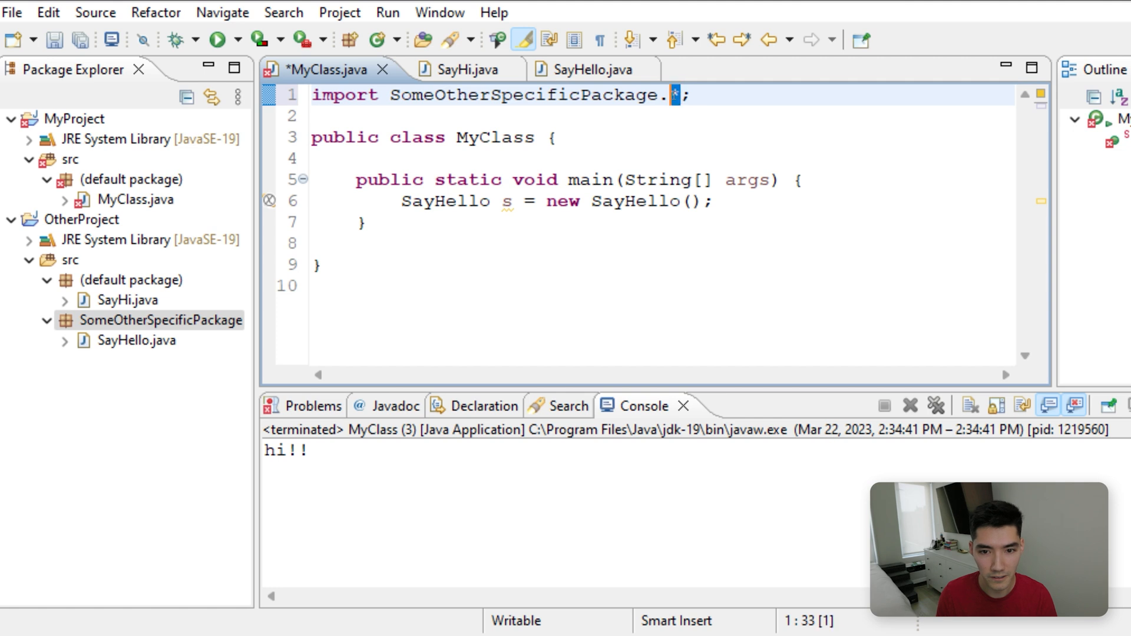
type("SatG")
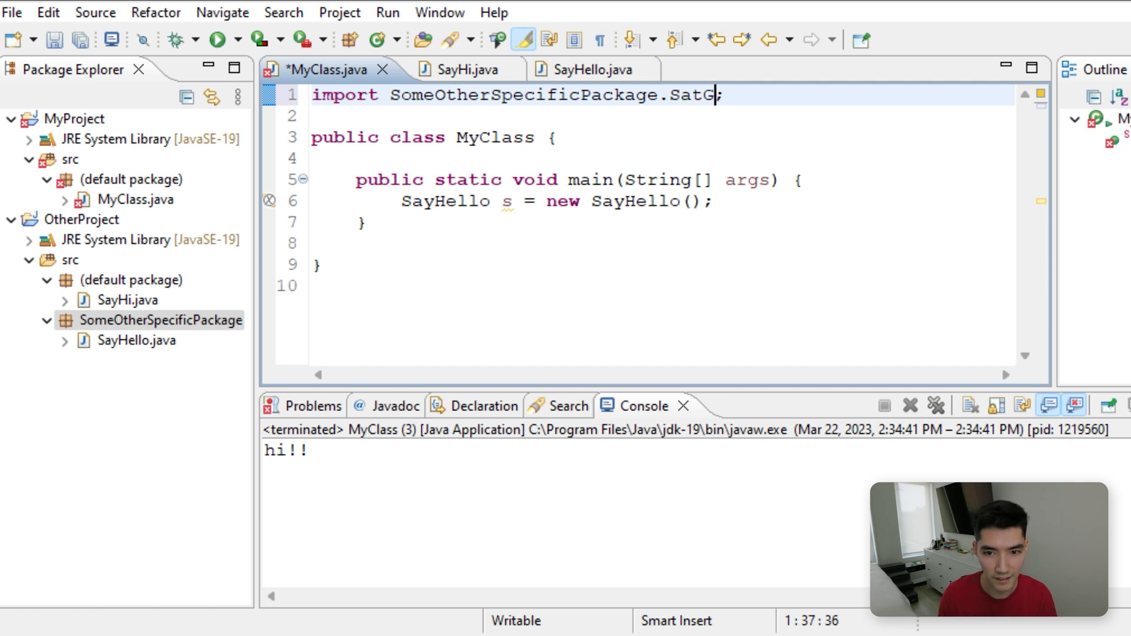
type("ayHell9")
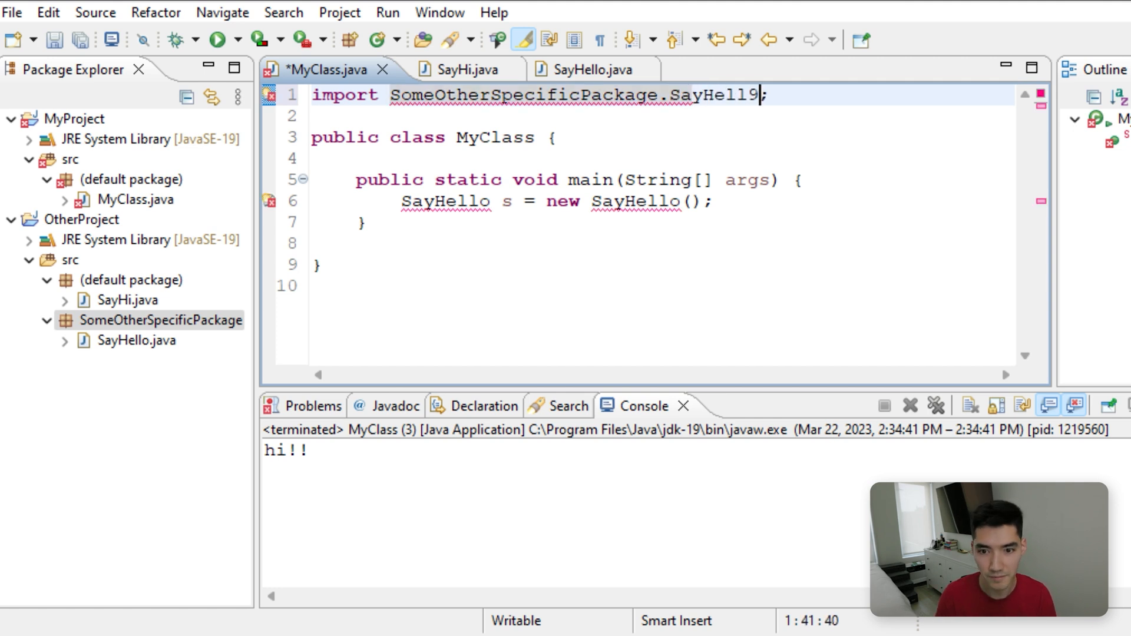
type("o")
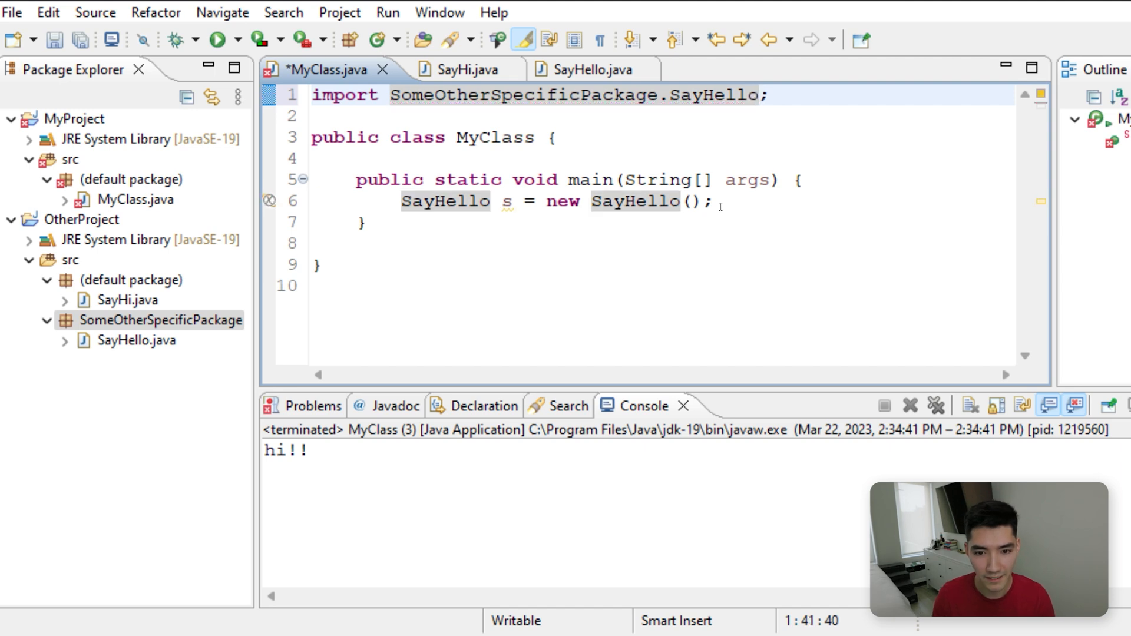
- Write the s.sayHello() call on a new line in main, save and run to print hello!!
key("enter")
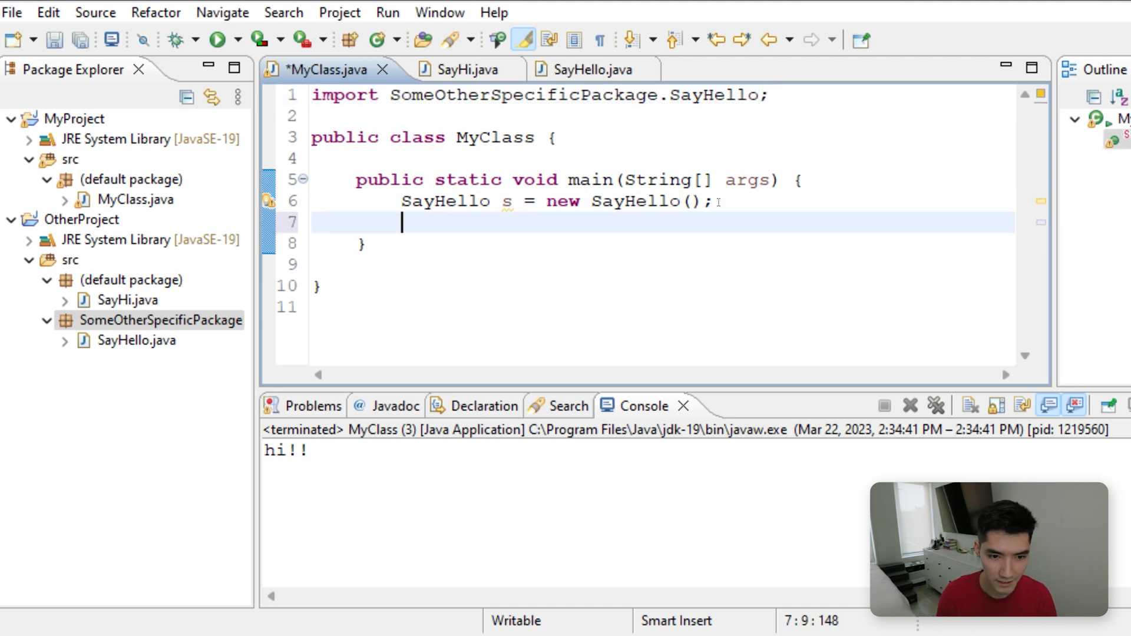
type("s.say")
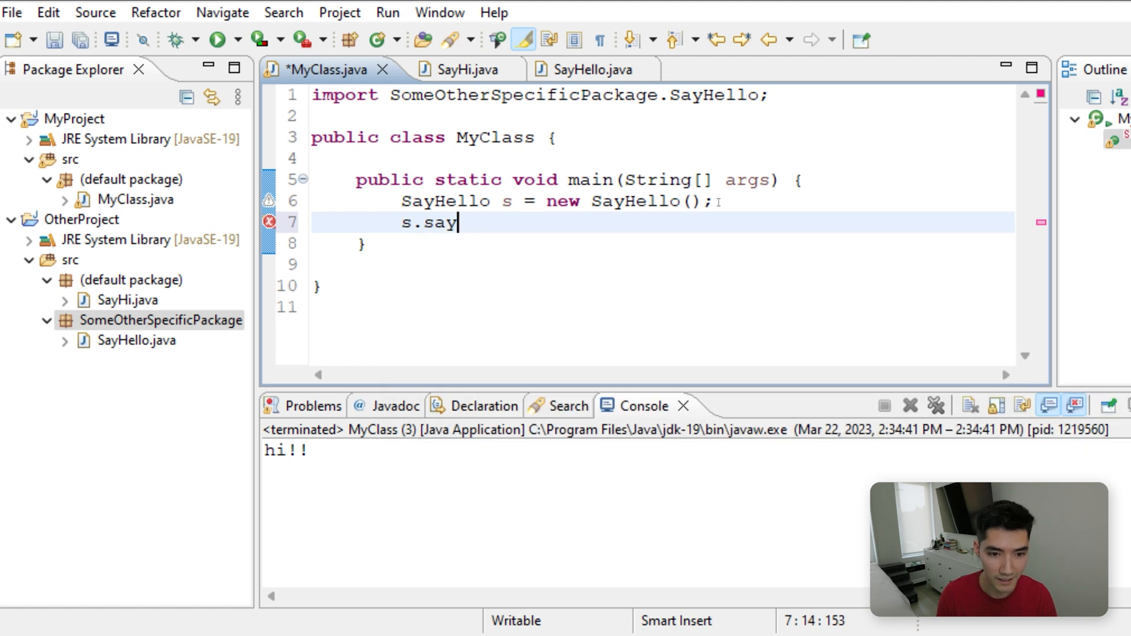
key("Backspace")
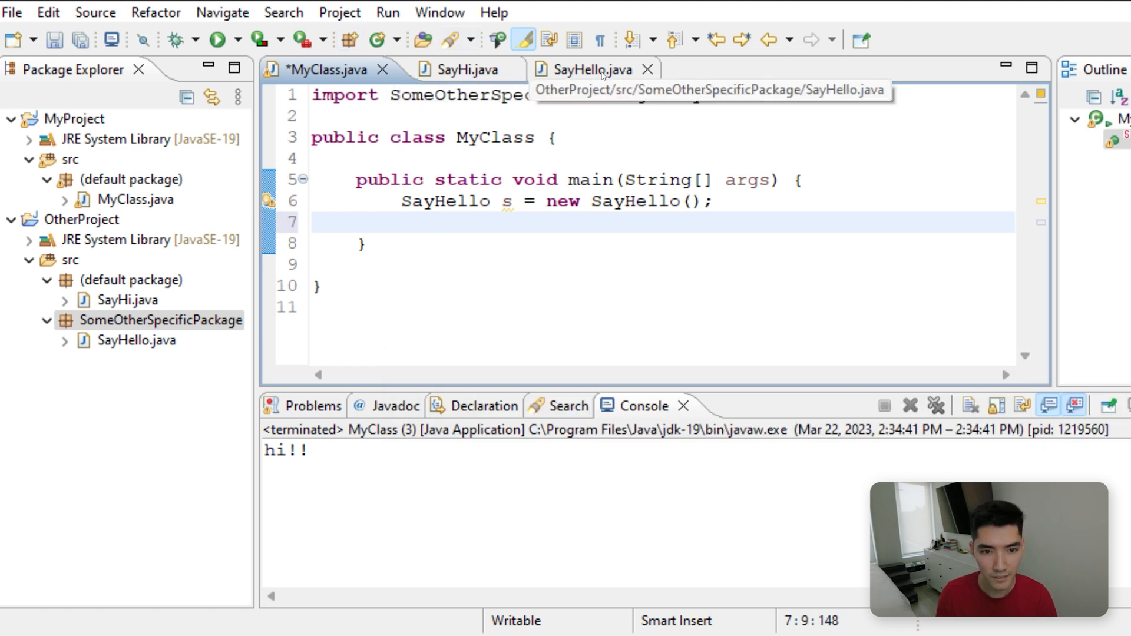
left_click(592, 70)
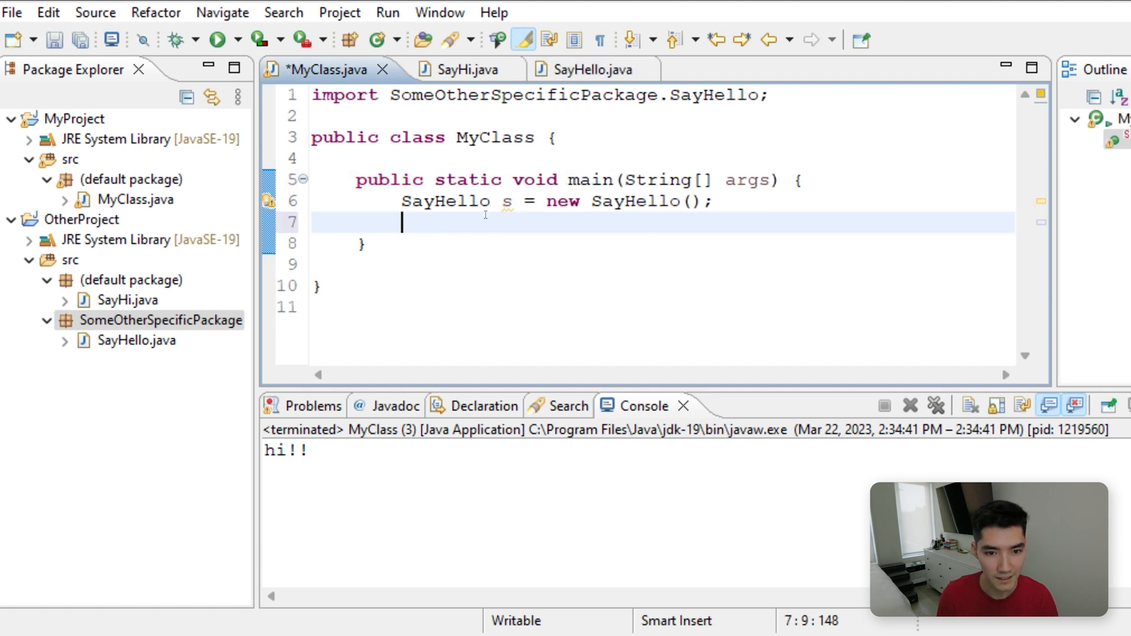
type("s.sayHello();")
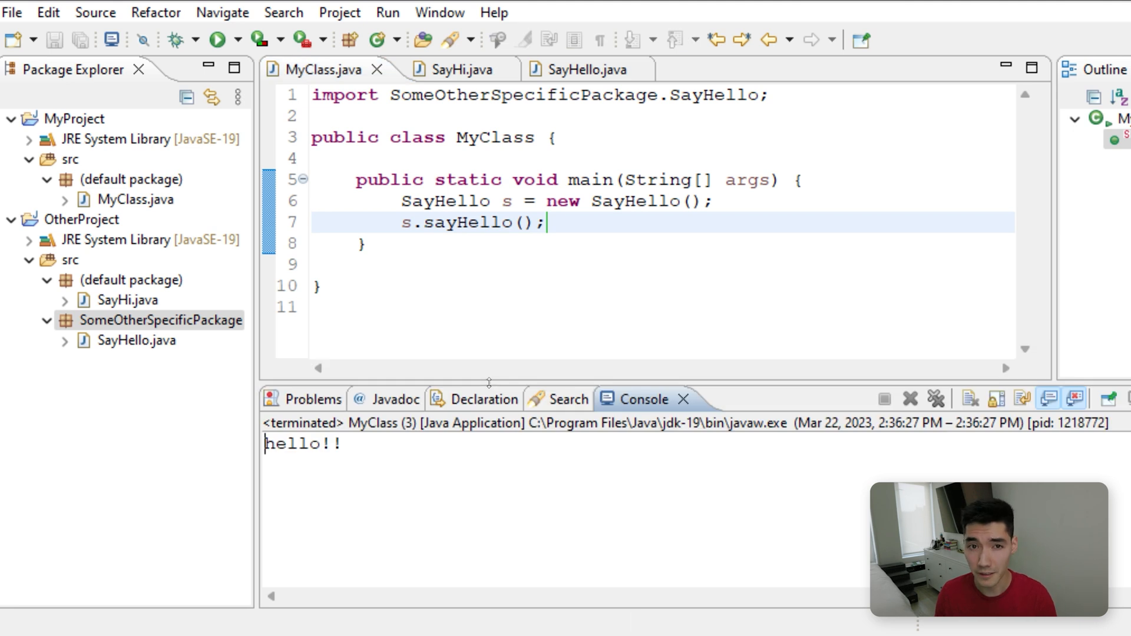
mouse_move(494, 238)
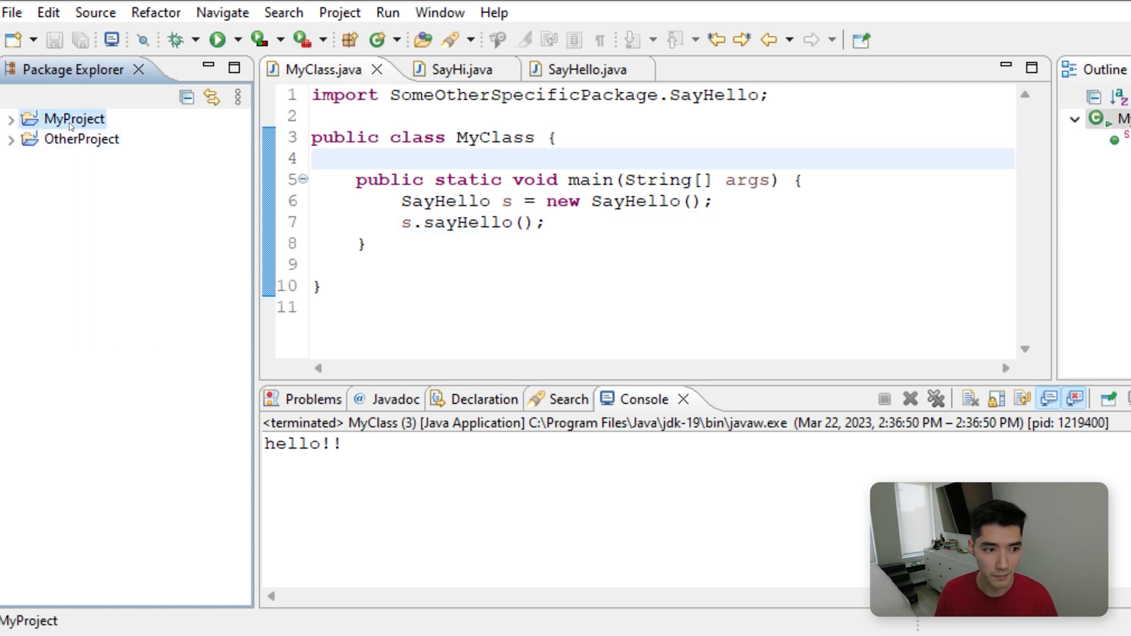
- Expand MyProject to MyClass.java and rerun MyClass, still printing hello!!
left_click(11, 119)
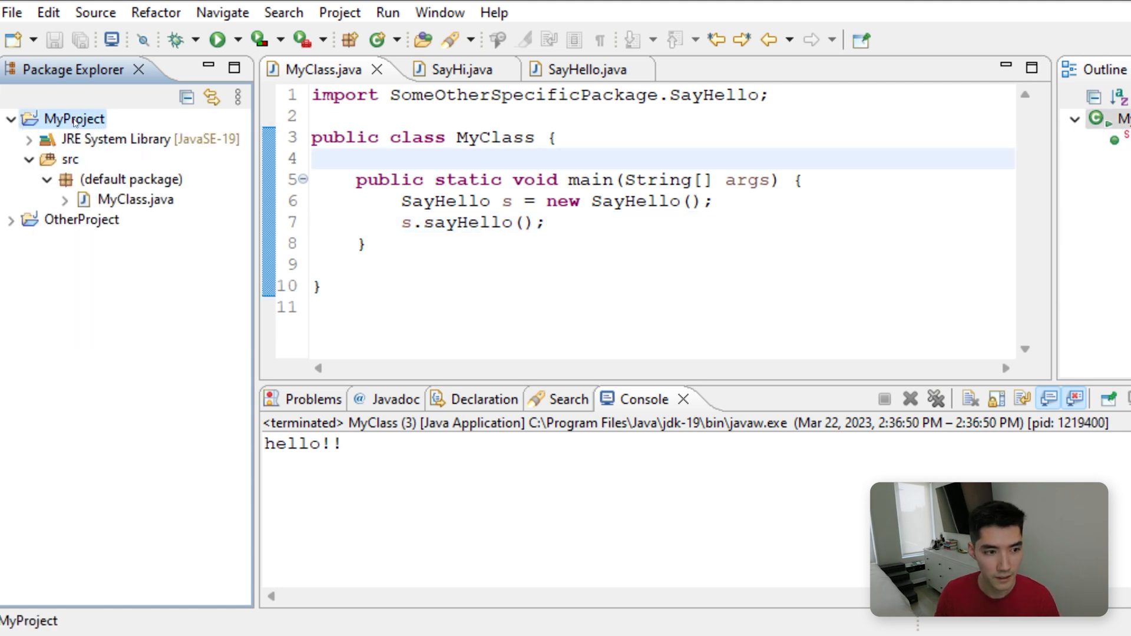
left_click(136, 199)
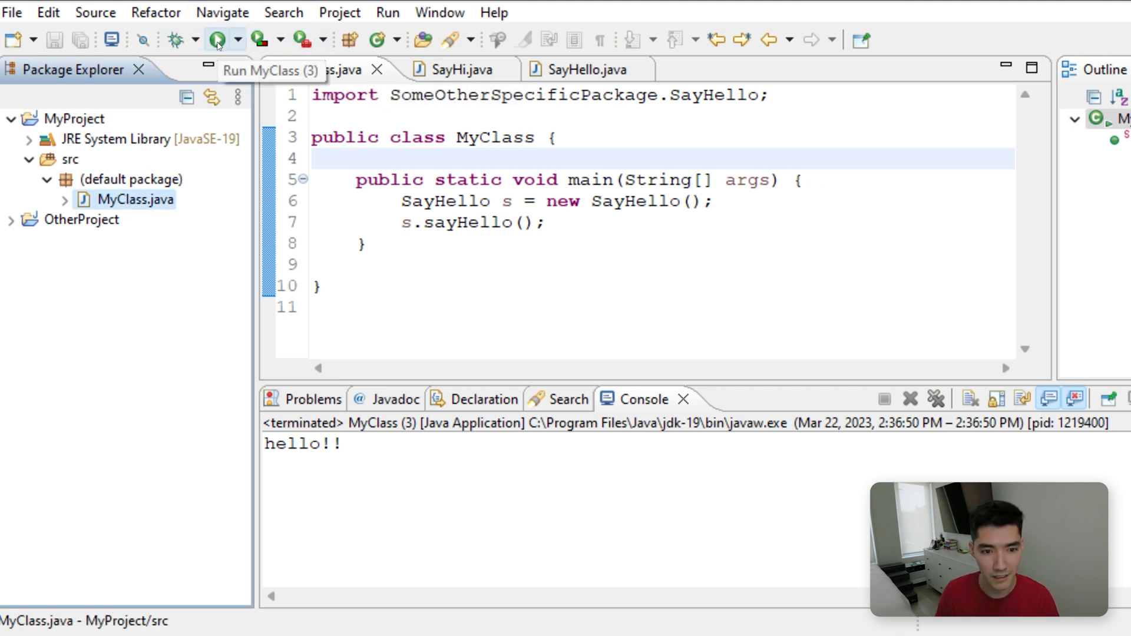
left_click_drag(793, 179, 355, 244)
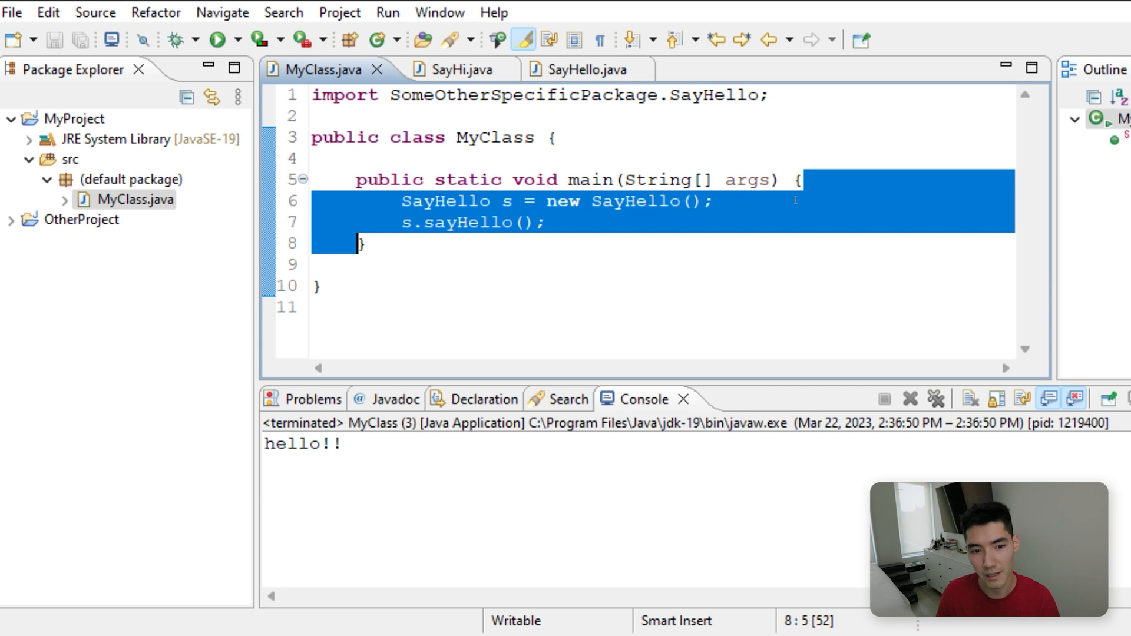
double_click(445, 201)
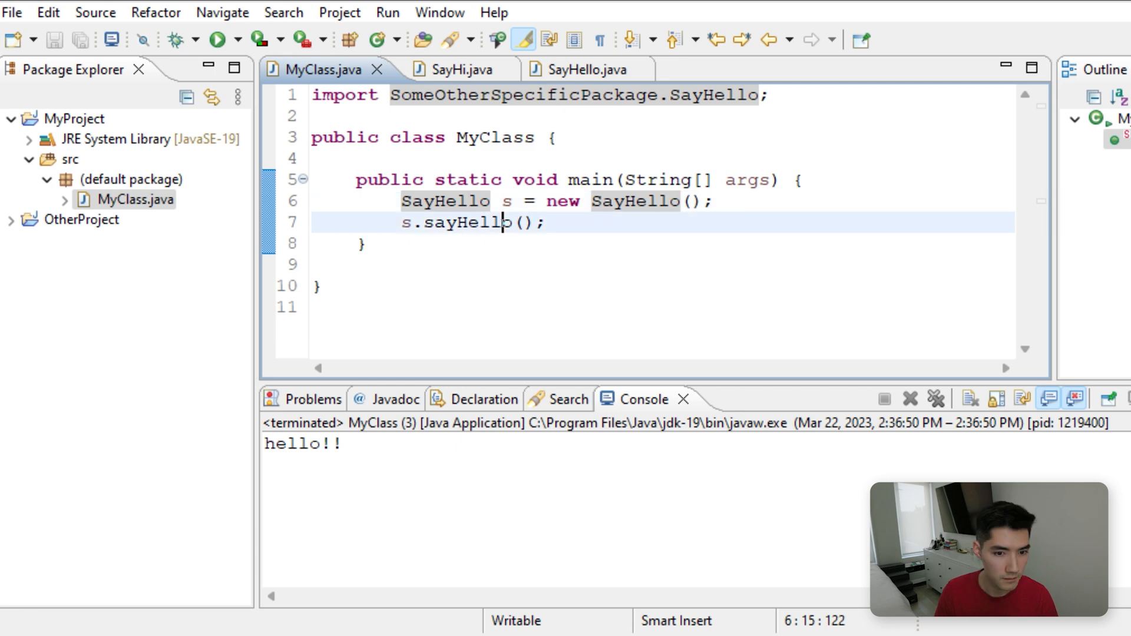
right_click(70, 118)
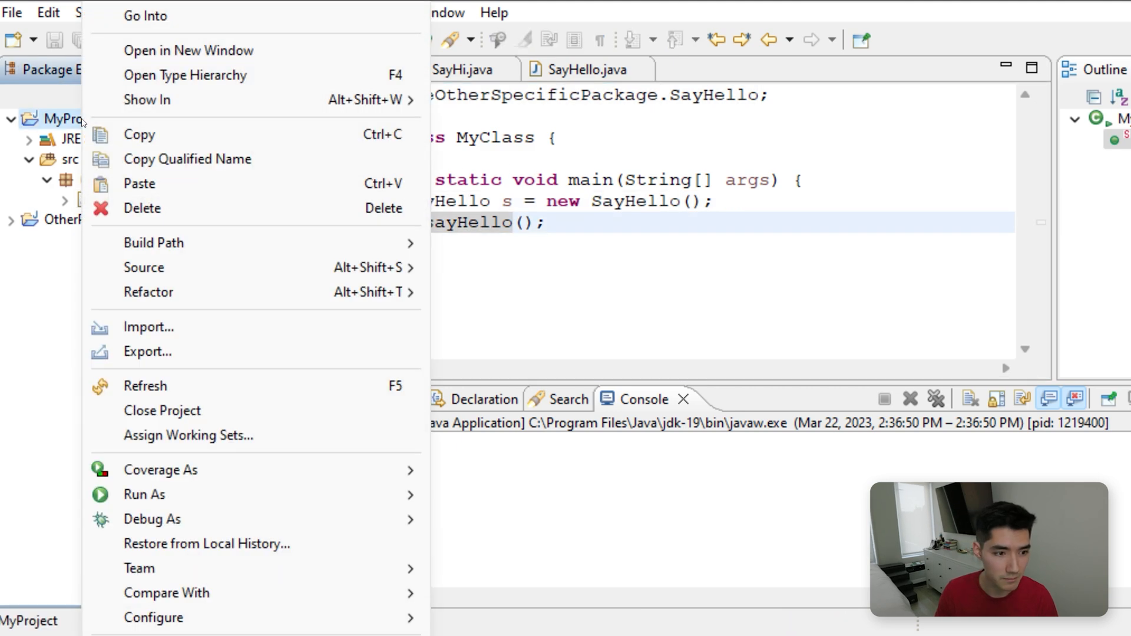
left_click(153, 242)
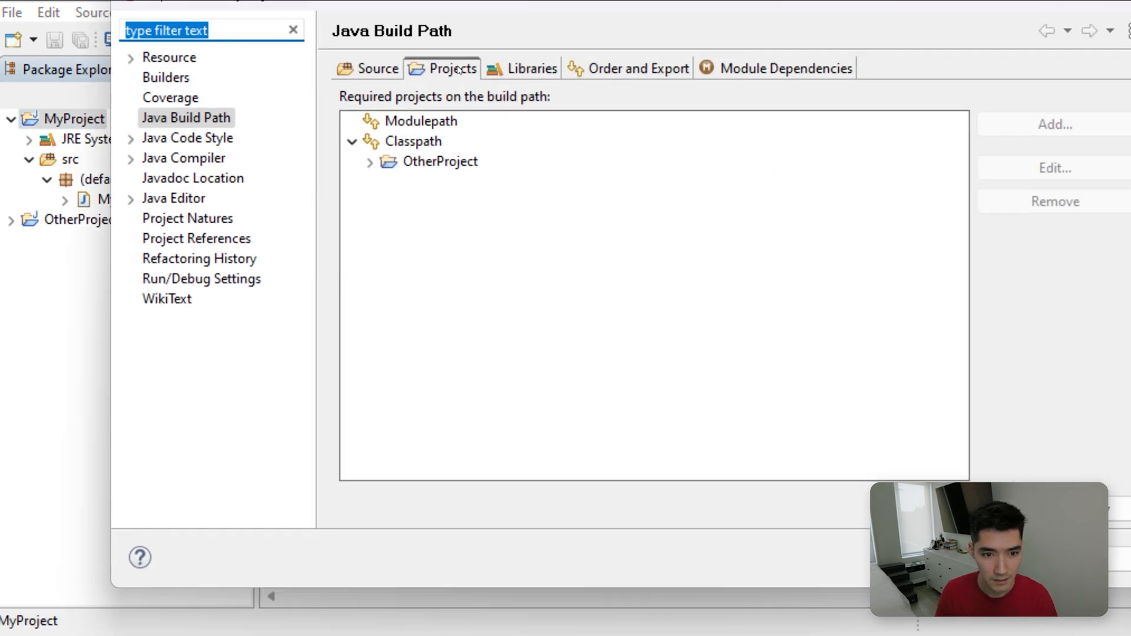
left_click(426, 141)
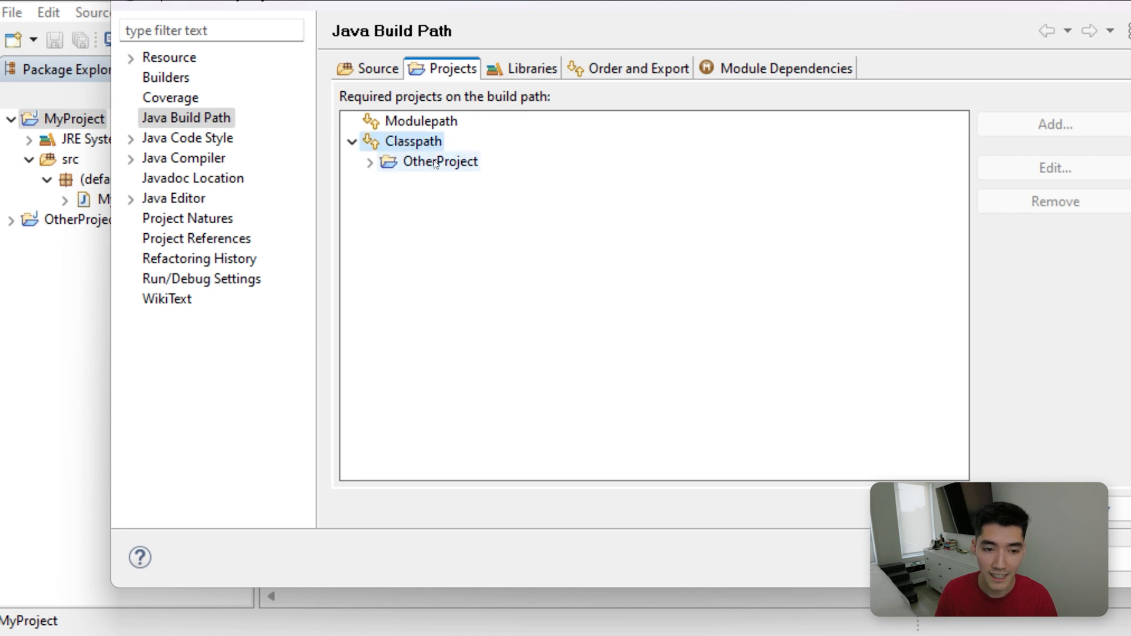
left_click(438, 161)
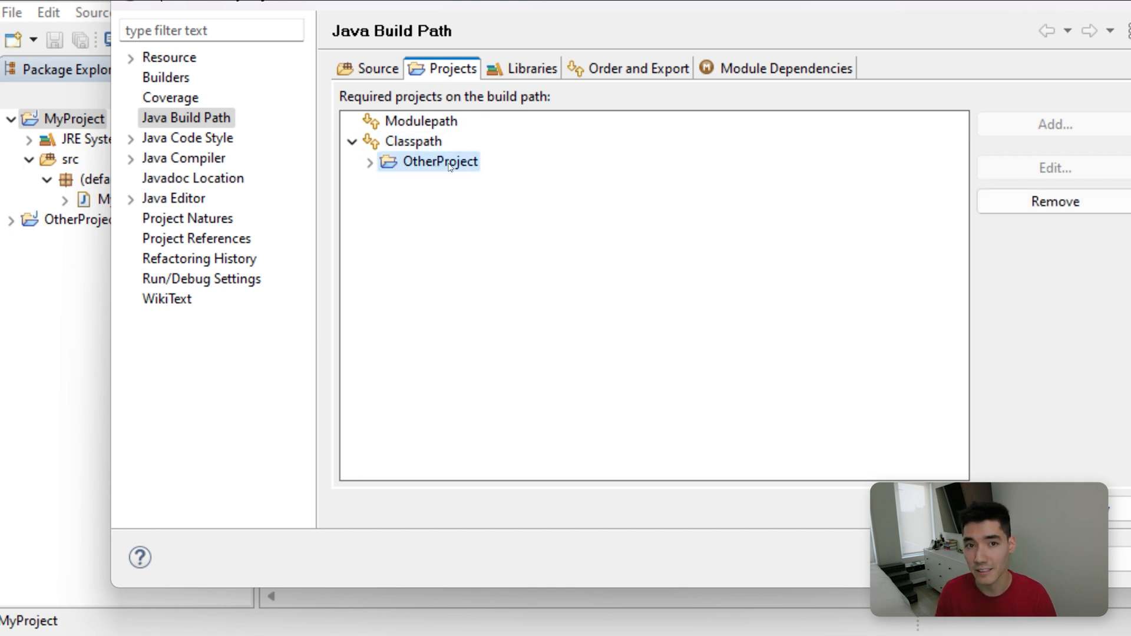
left_click(370, 161)
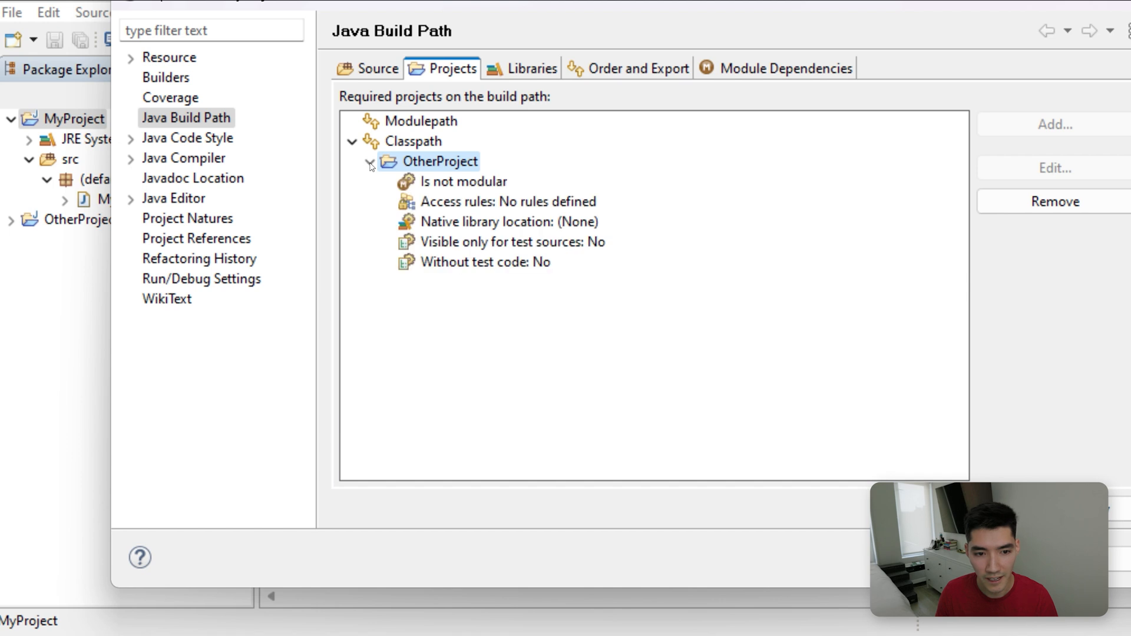
left_click(369, 162)
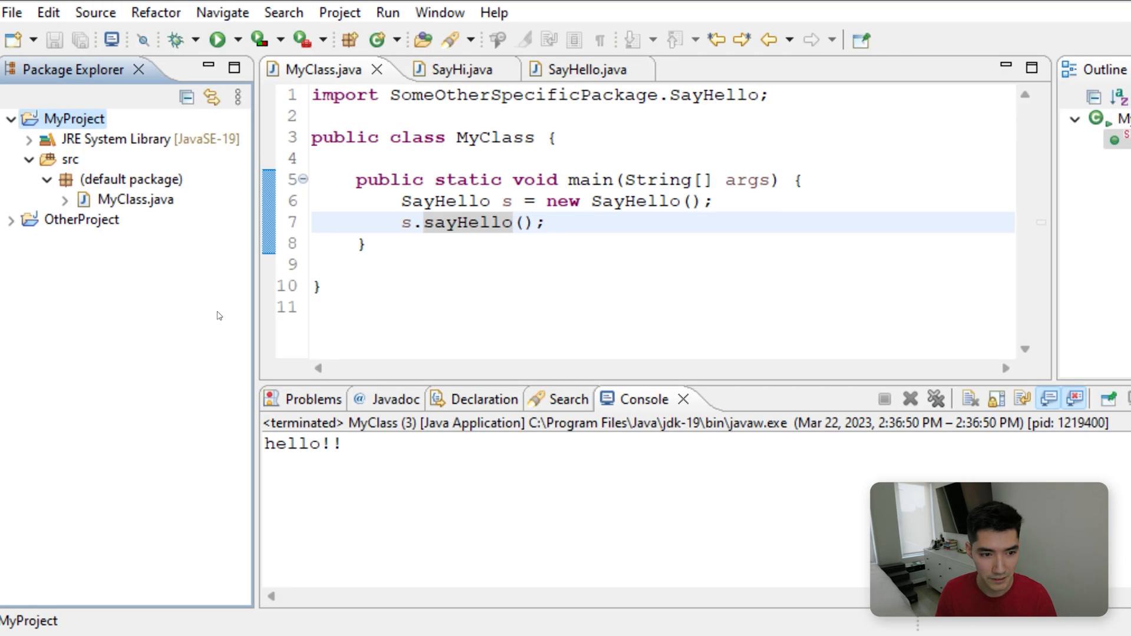
- Expand OtherProject to show SayHi.java and SayHello.java, then return the caret to line 7 of MyClass
left_click(11, 219)
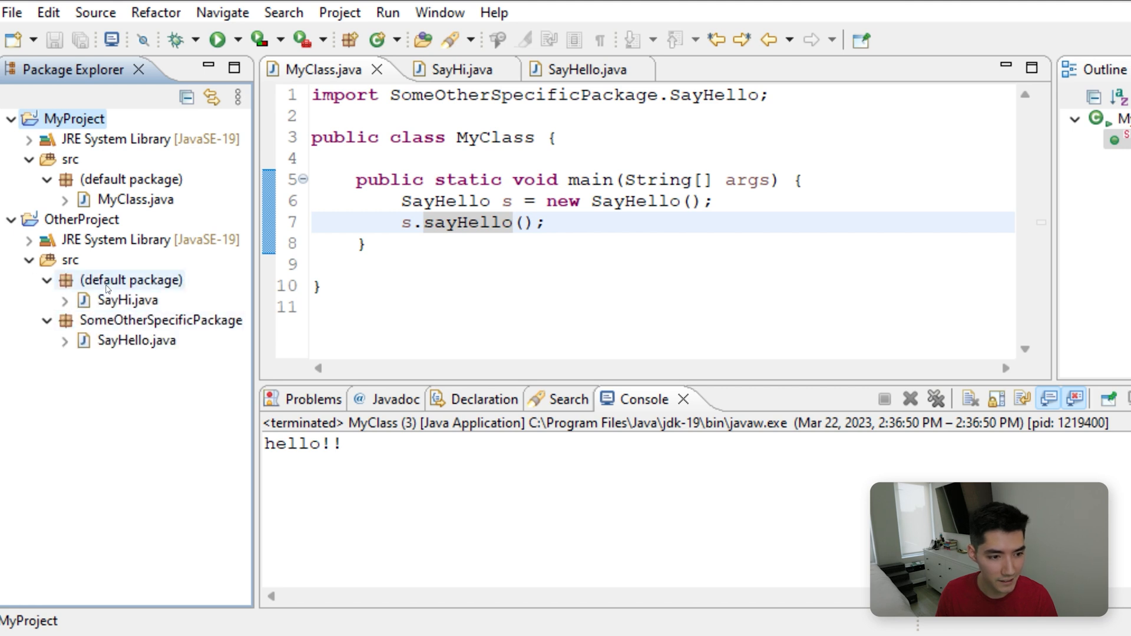
left_click(160, 320)
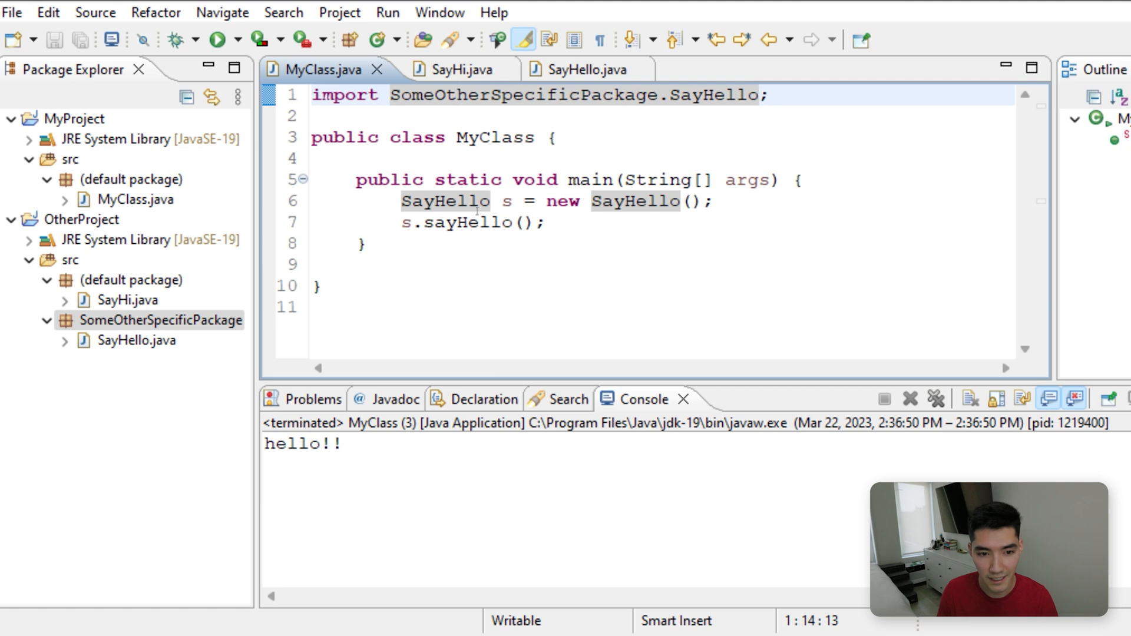
left_click(403, 223)
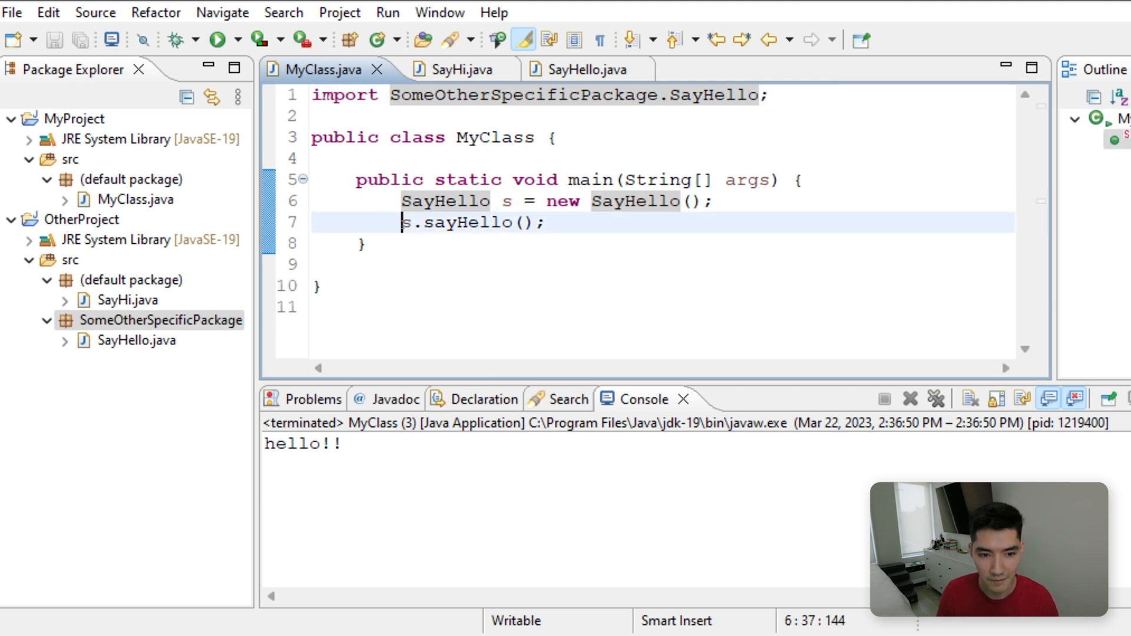